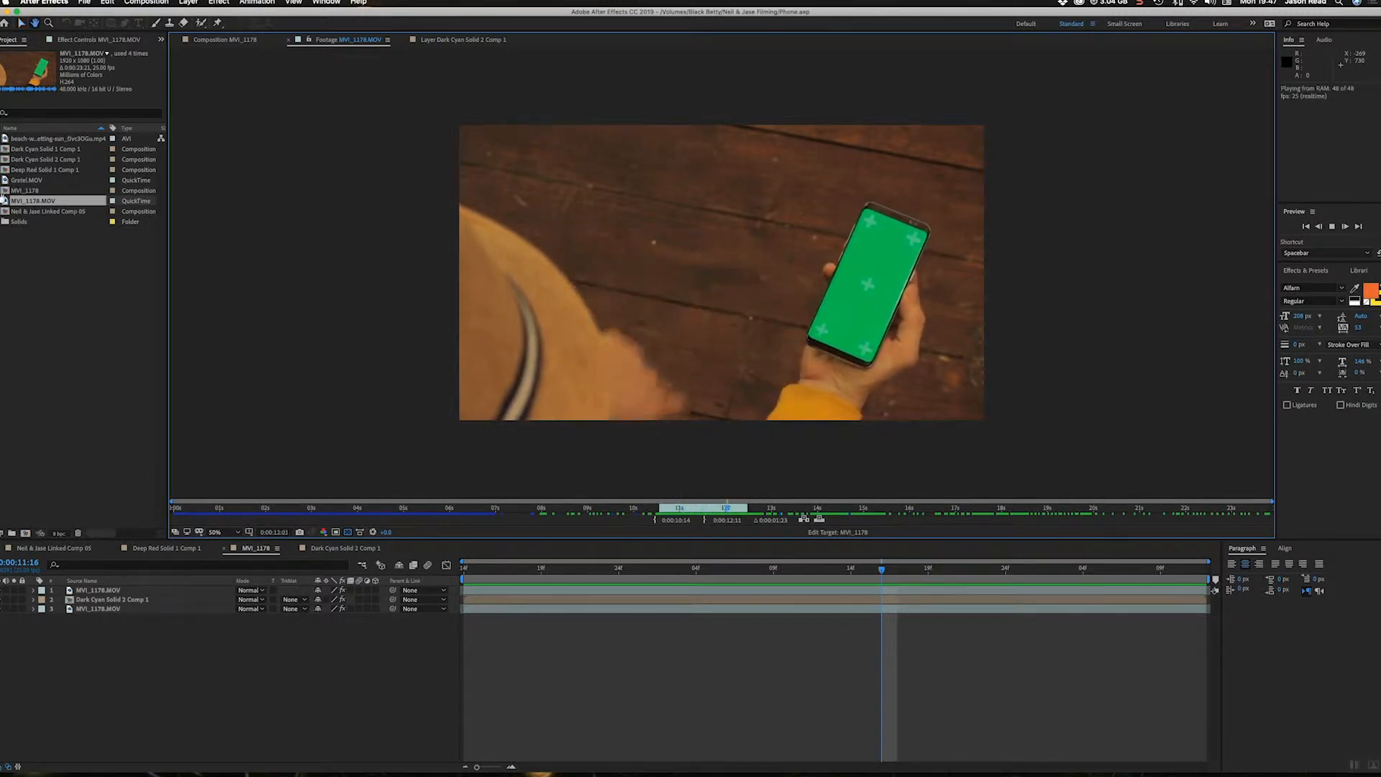
# - Create a new composition from the MVI_1178.MOV green-screen phone footage
pyautogui.rightClick(31, 200)
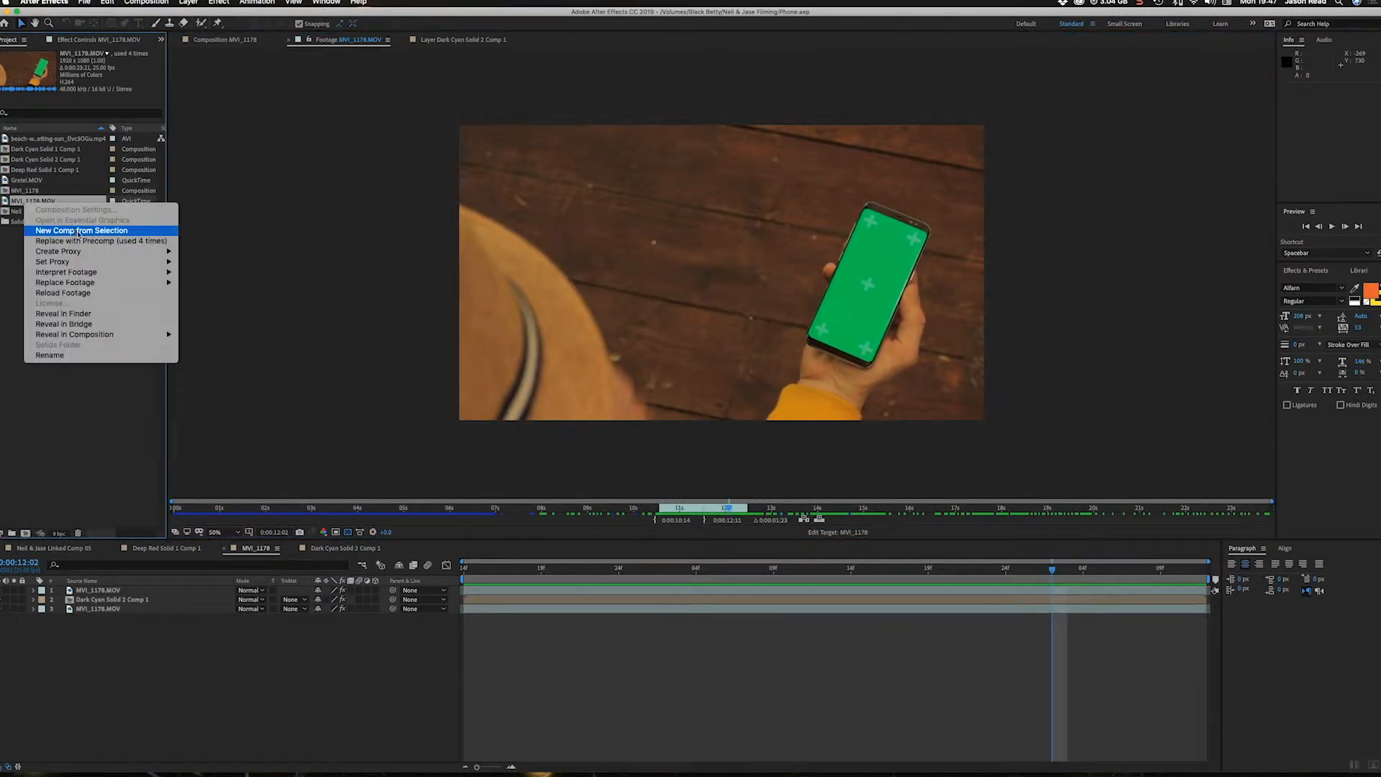
pyautogui.click(79, 230)
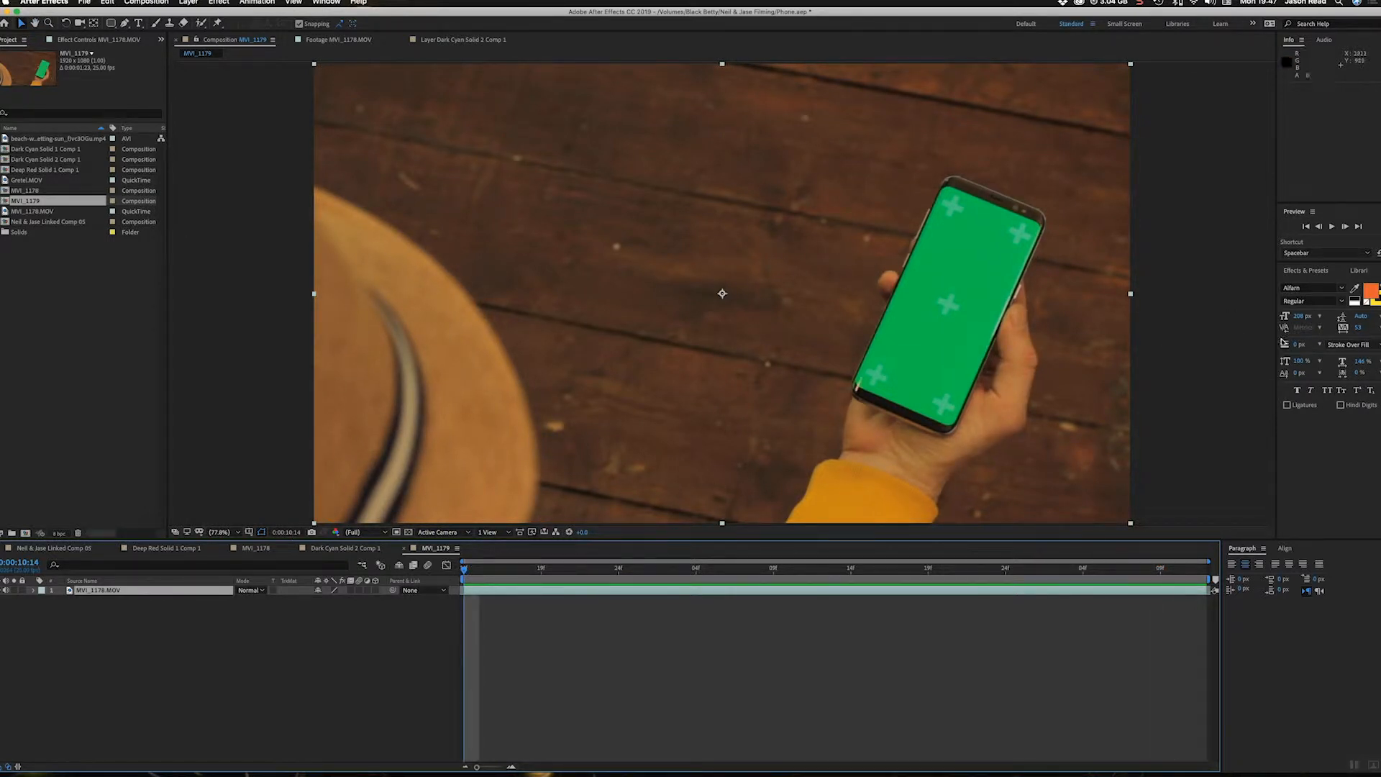
# - Apply the Boris FX Mocha AE CC effect to the phone footage layer
pyautogui.click(217, 2)
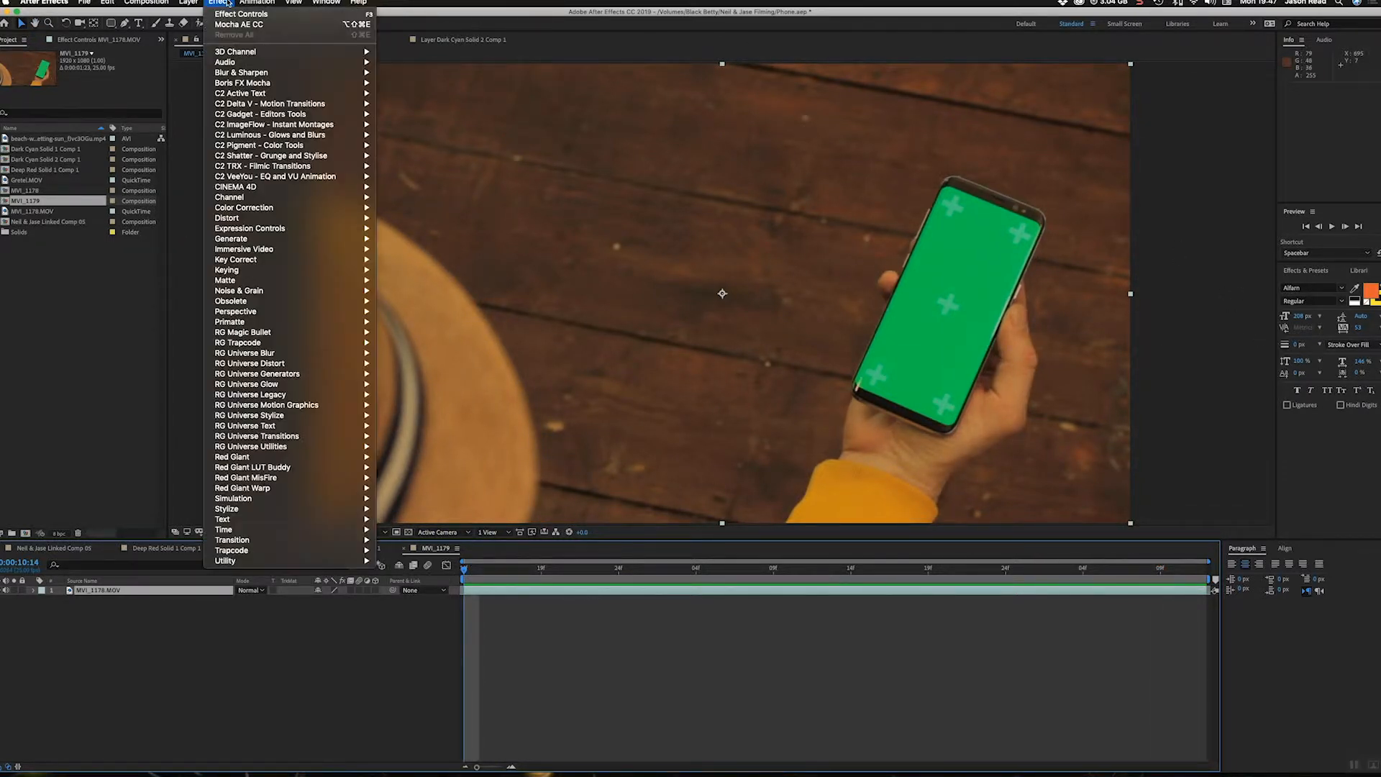
pyautogui.moveTo(238, 35)
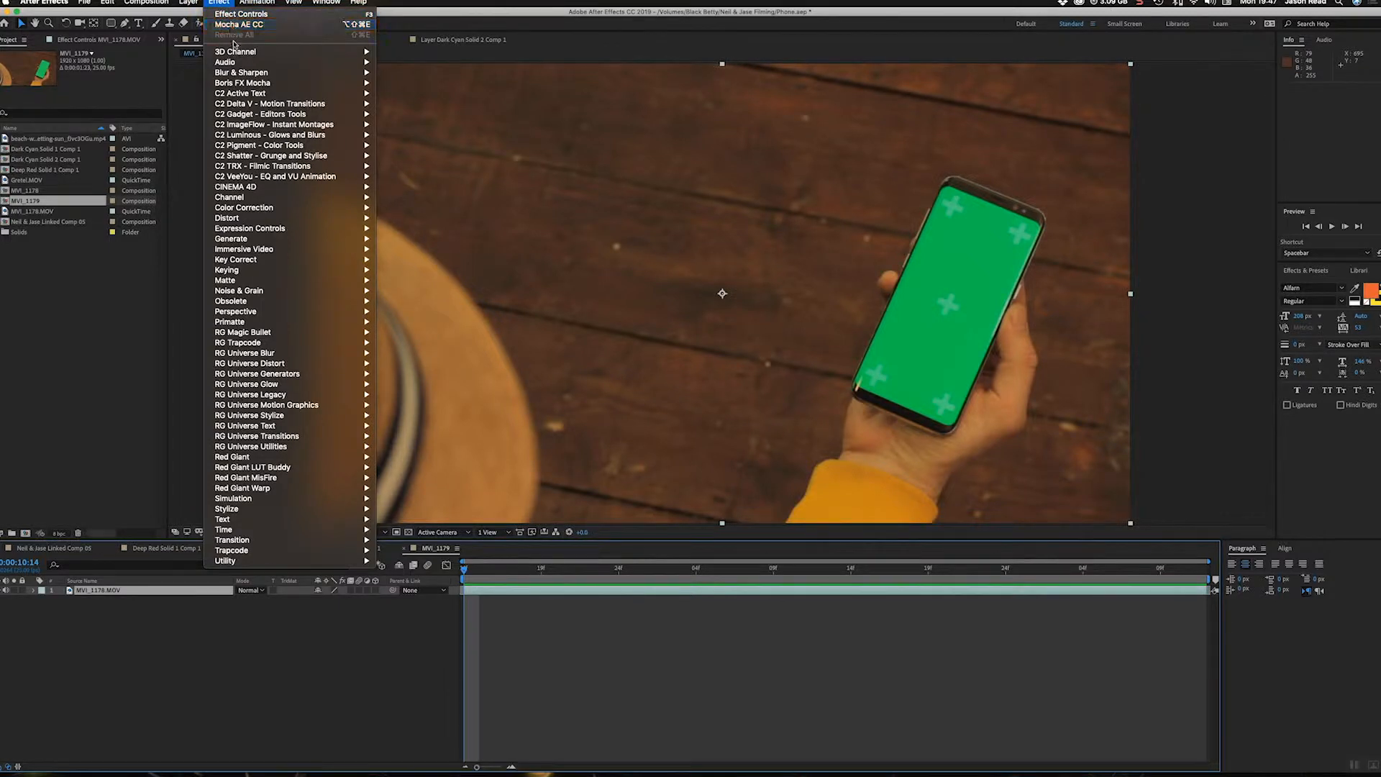
pyautogui.moveTo(247, 83)
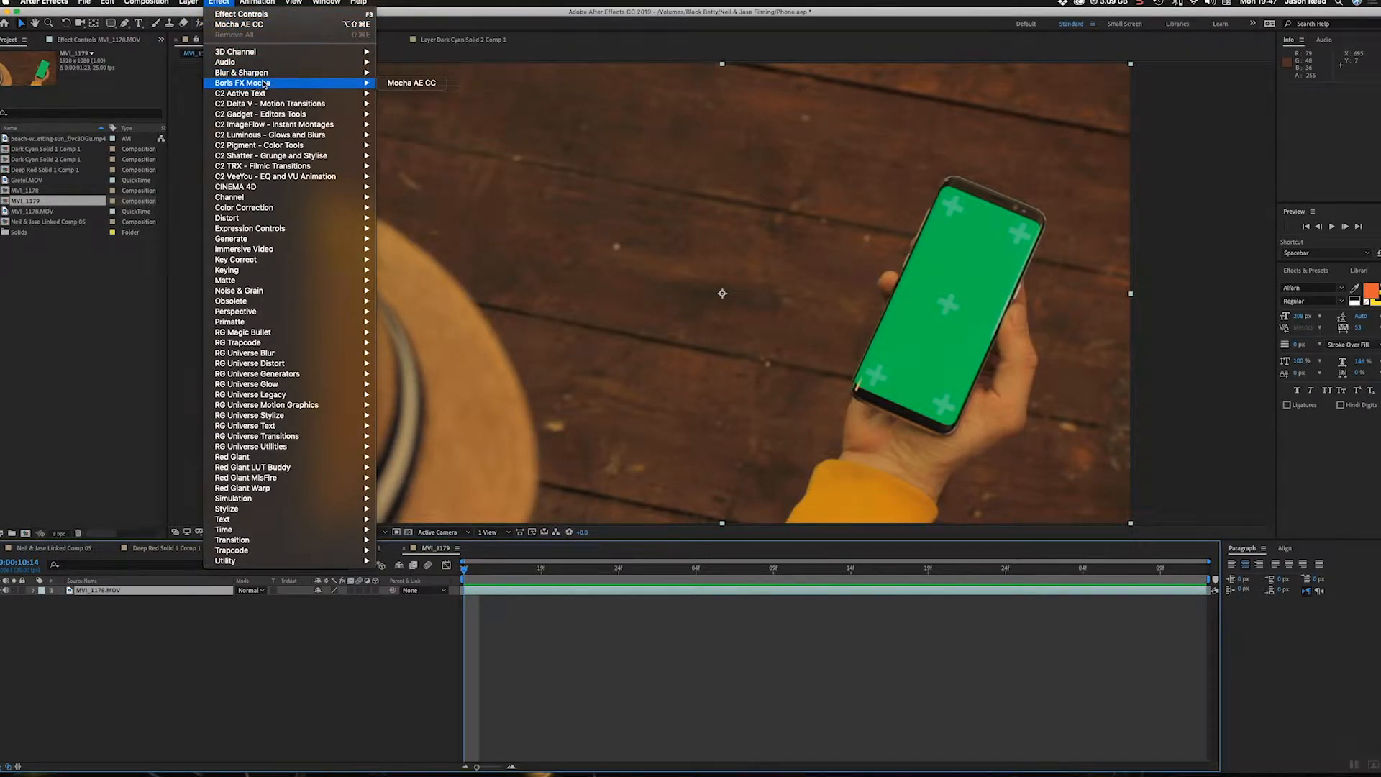
pyautogui.moveTo(410, 82)
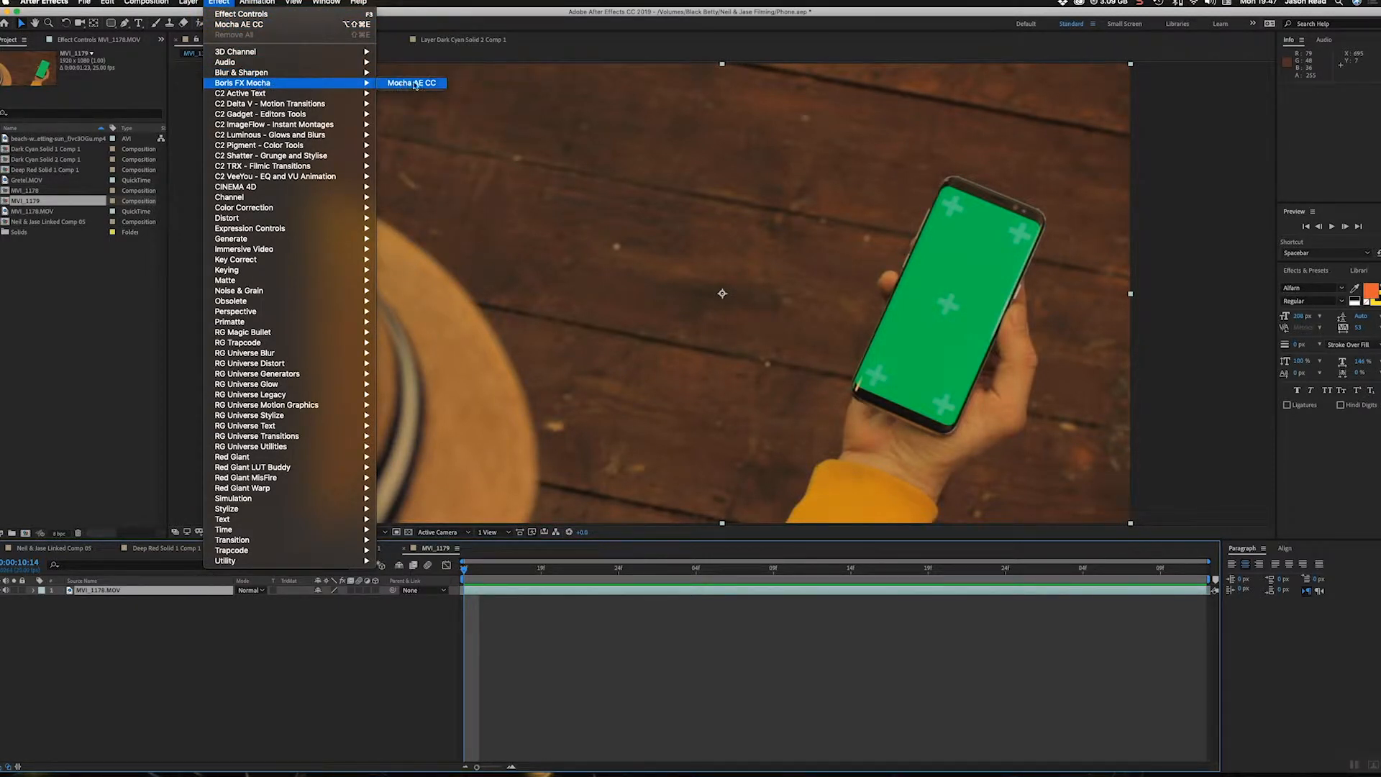
pyautogui.click(411, 82)
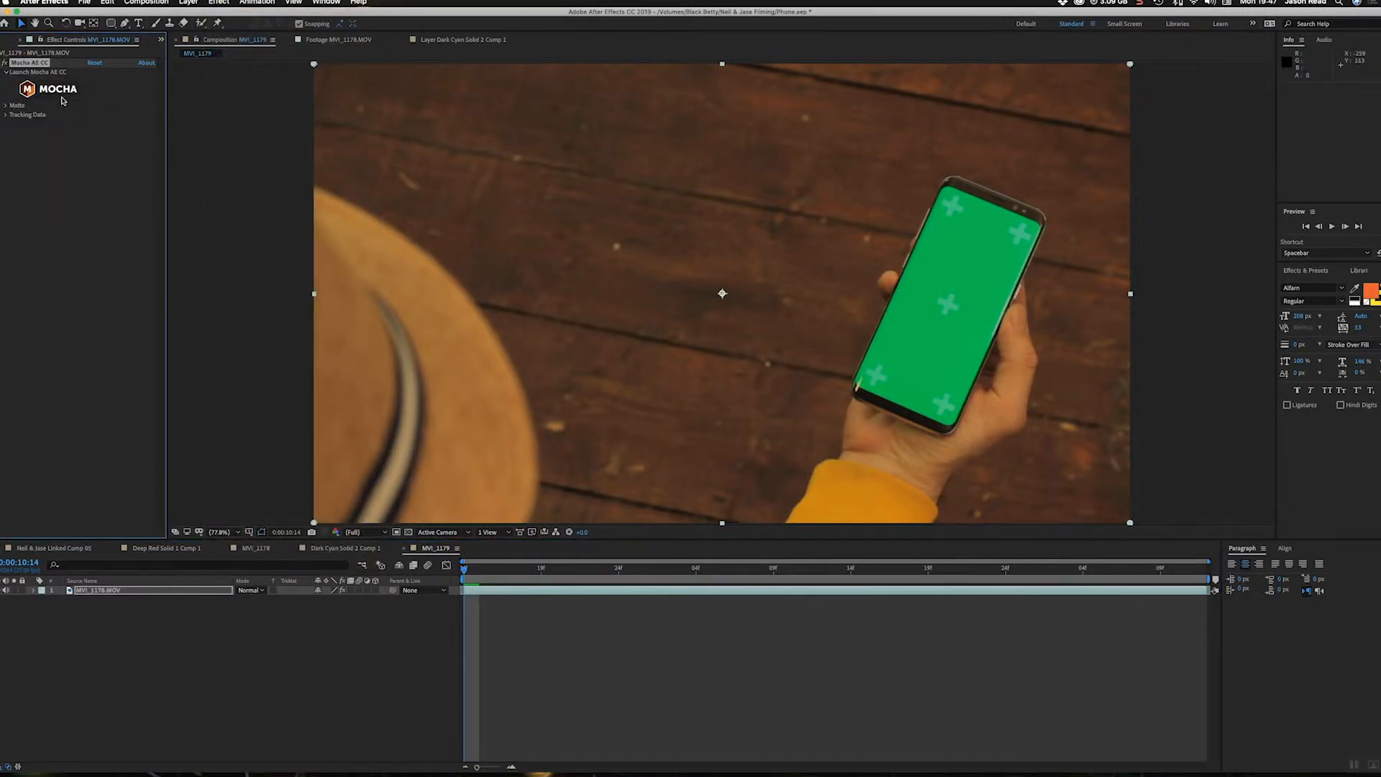
pyautogui.moveTo(406, 133)
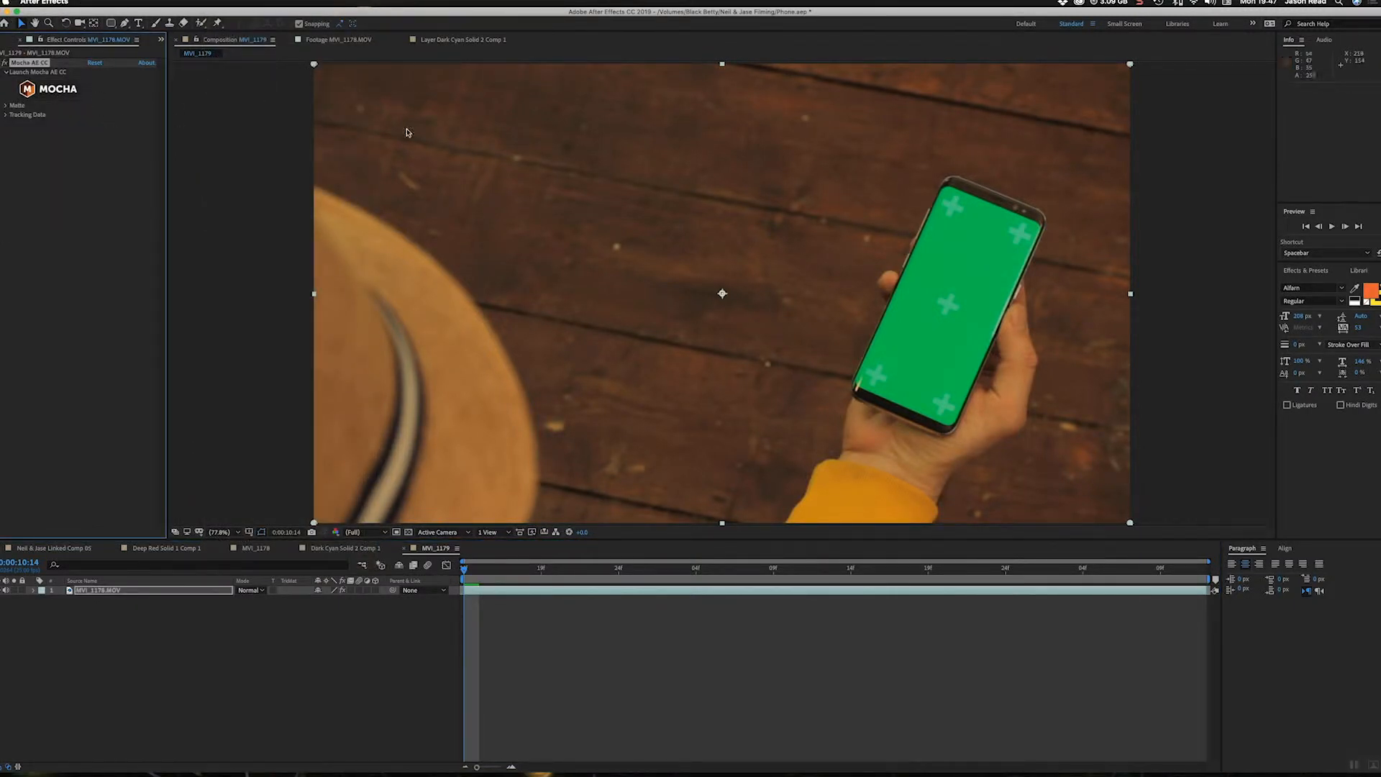
# - Launch the Mocha AE interface from the effect's Mocha logo
pyautogui.click(39, 72)
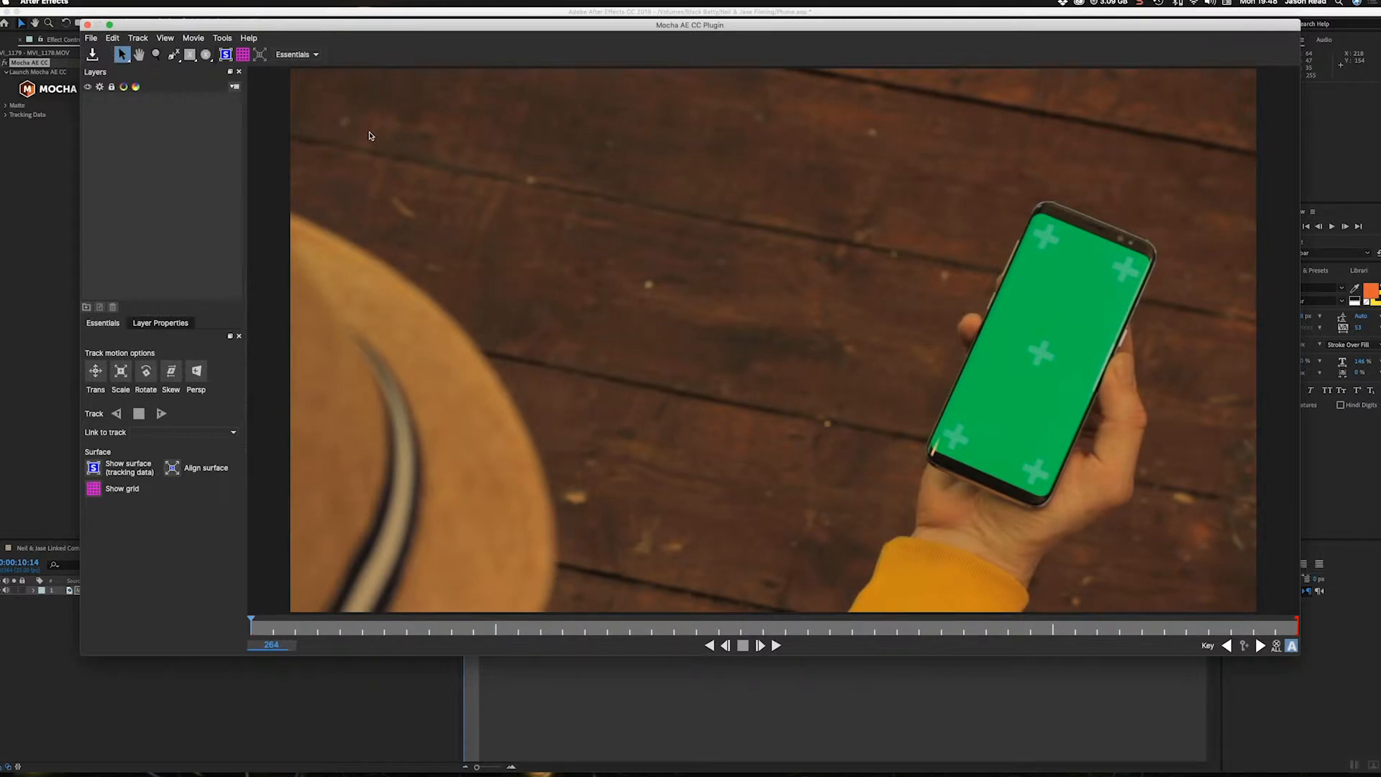
pyautogui.moveTo(745, 359)
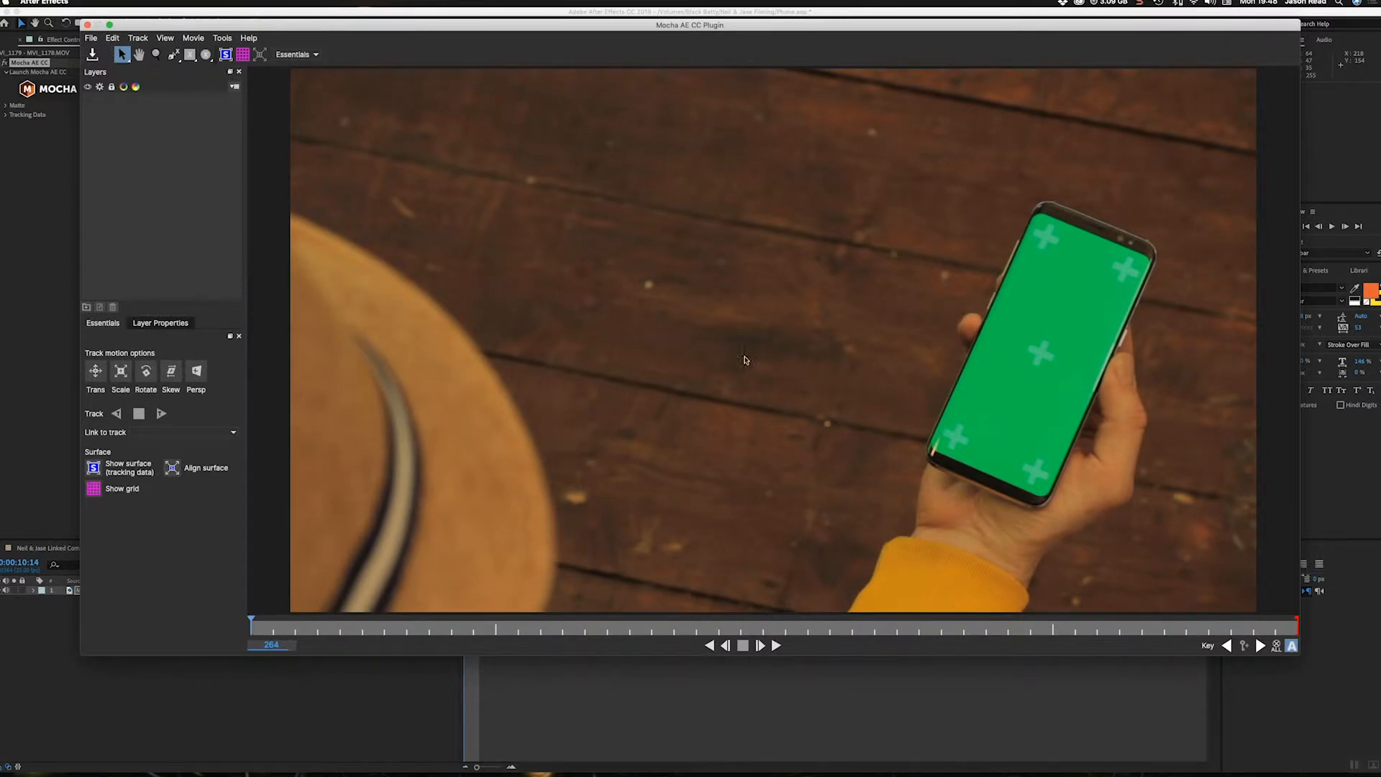
pyautogui.moveTo(980, 425)
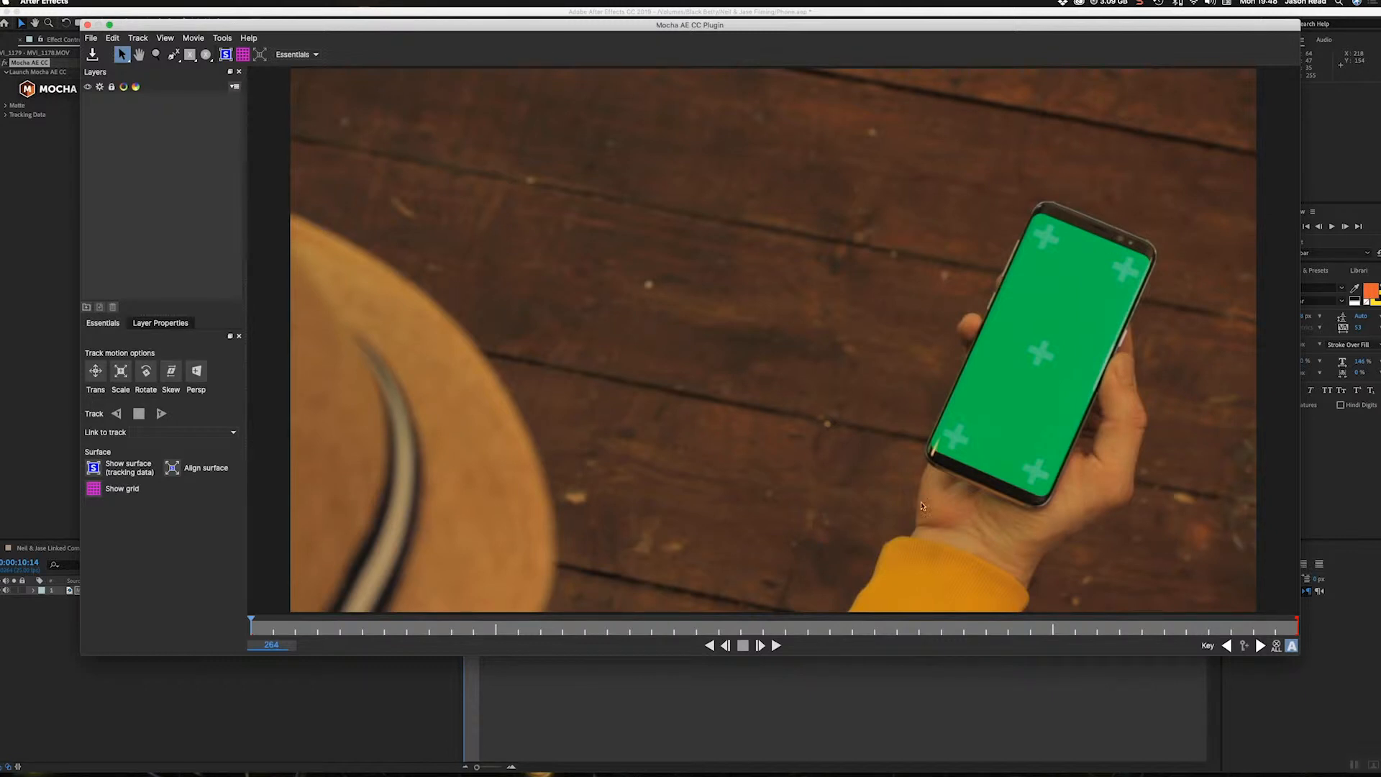
pyautogui.moveTo(976, 570)
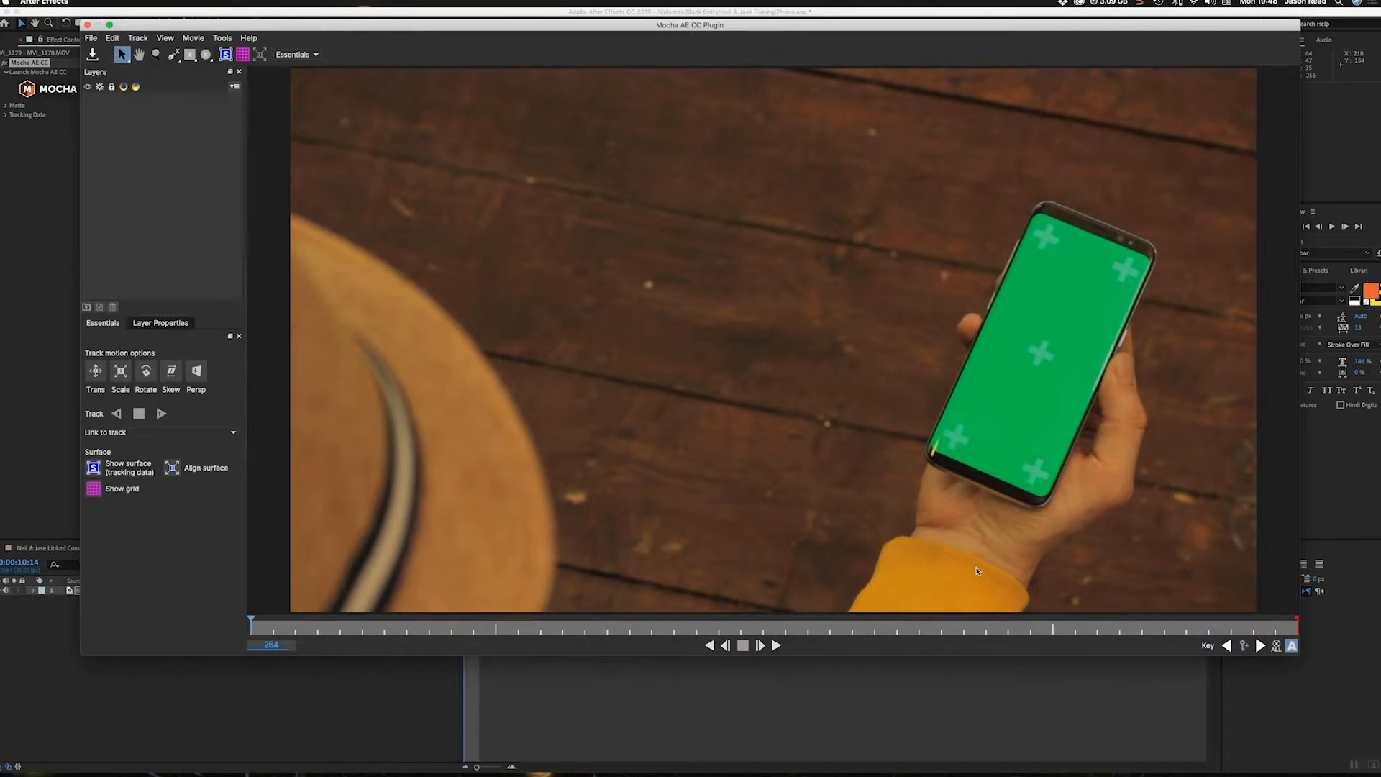
pyautogui.moveTo(895, 428)
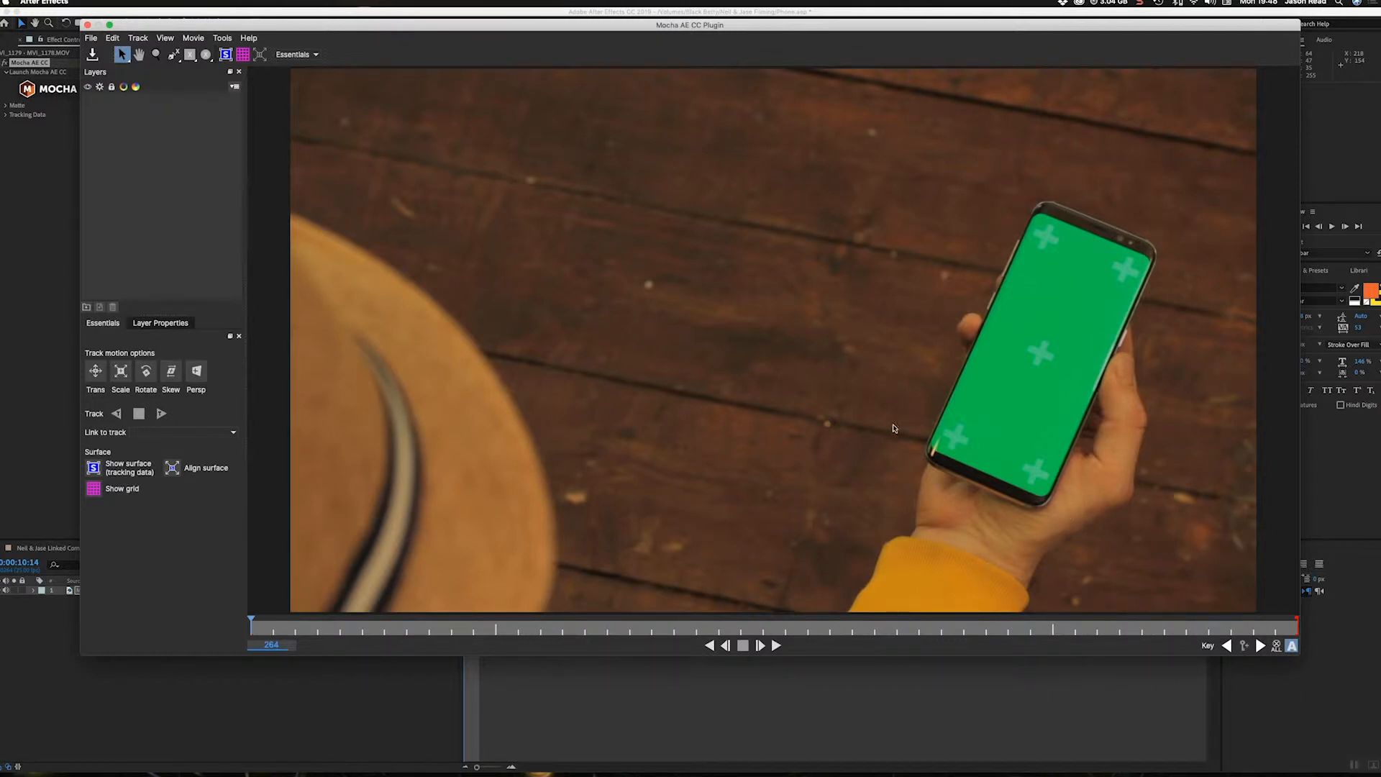
pyautogui.moveTo(904, 490)
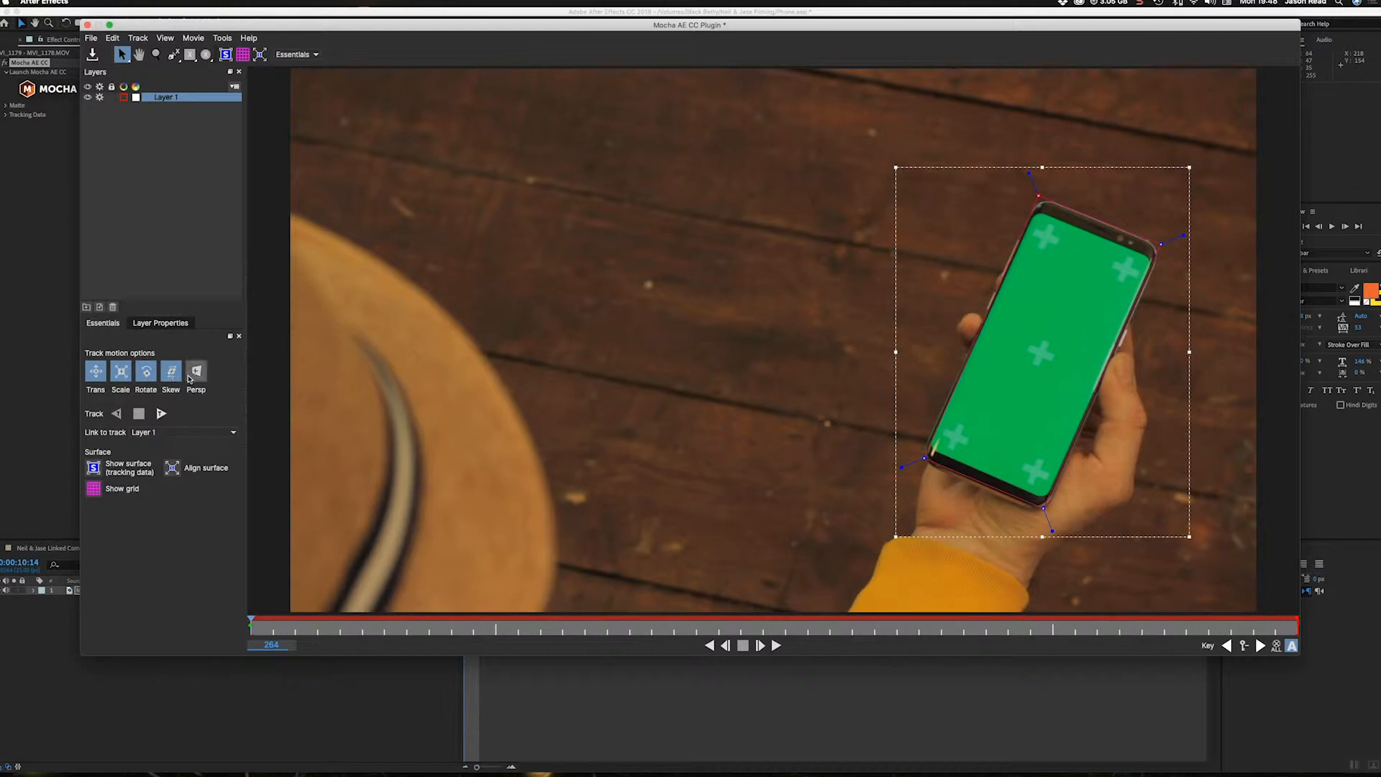
# - Enable perspective motion and track Layer 1 forward through the phone clip
pyautogui.click(196, 371)
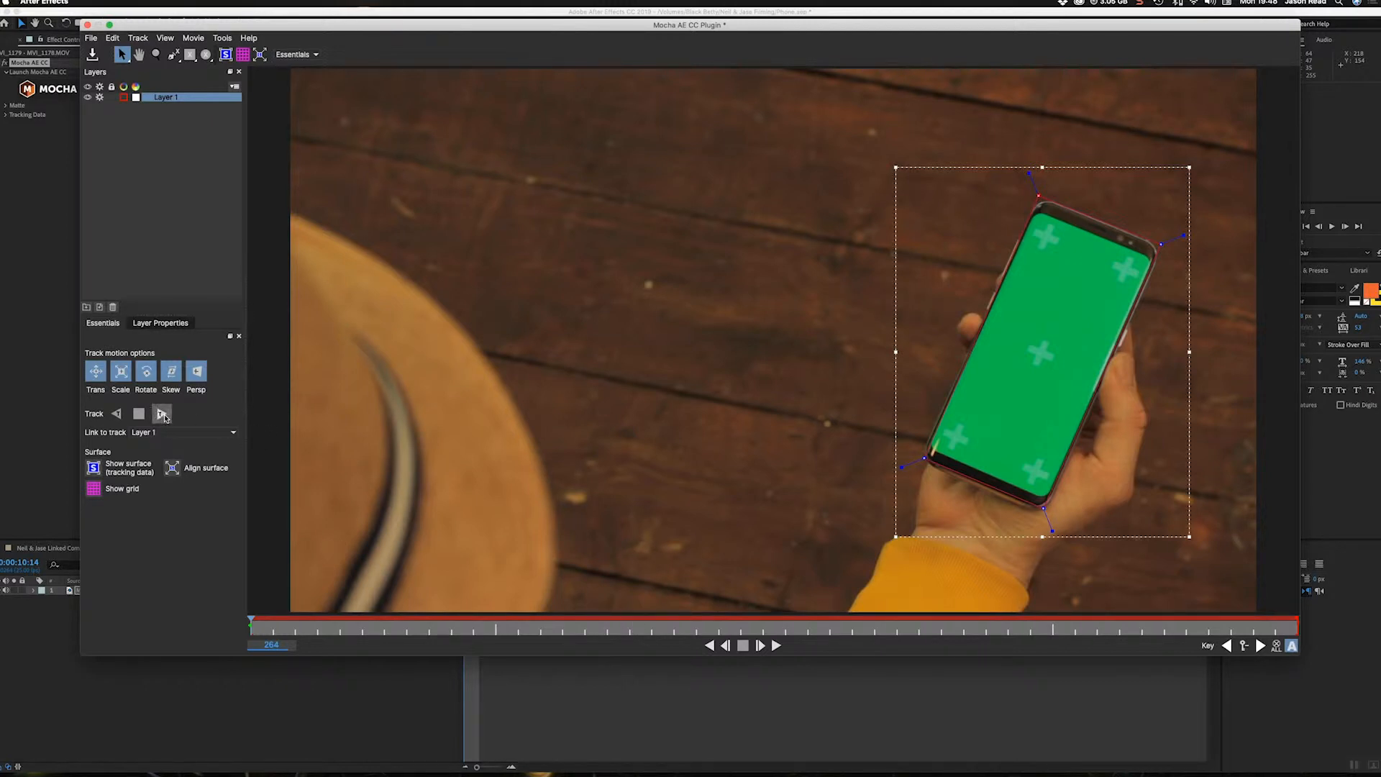
pyautogui.click(162, 414)
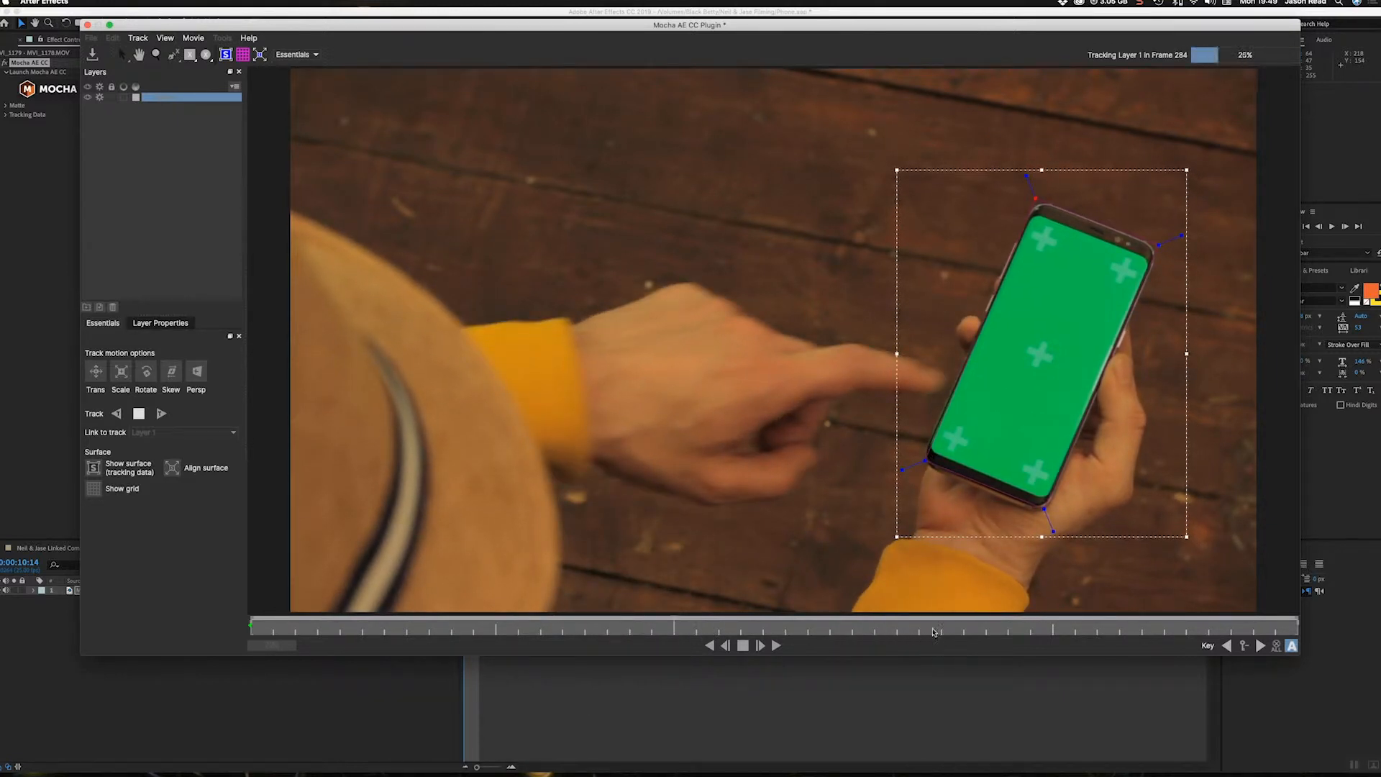
pyautogui.click(760, 645)
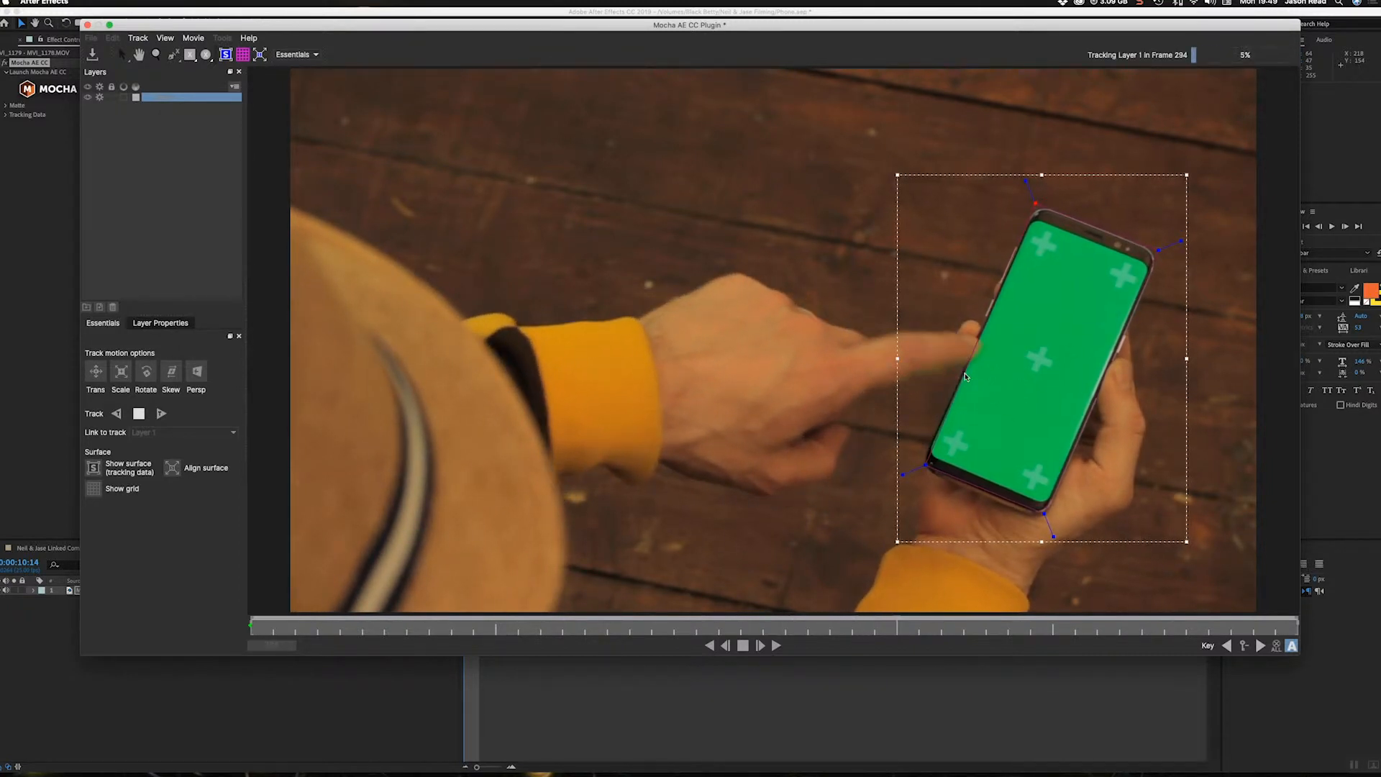
pyautogui.click(759, 644)
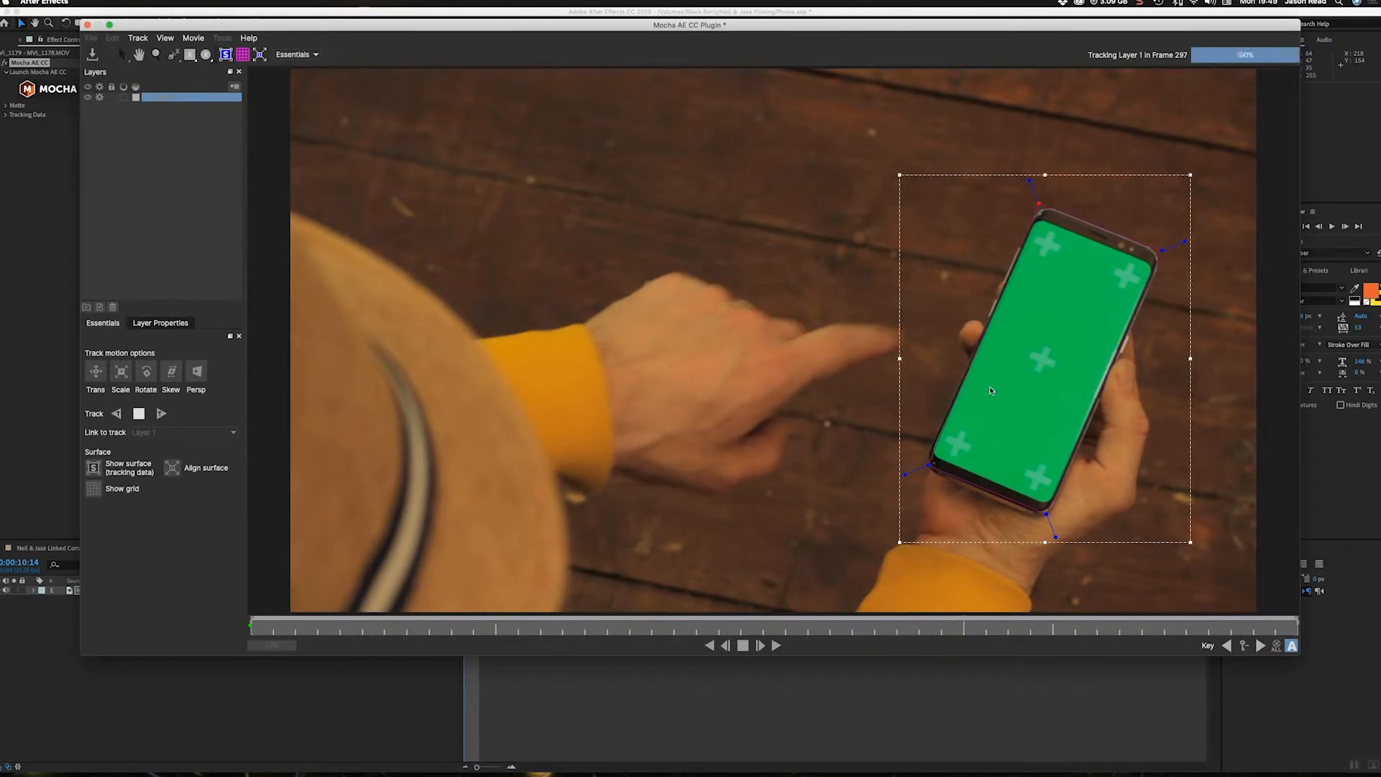
pyautogui.click(758, 645)
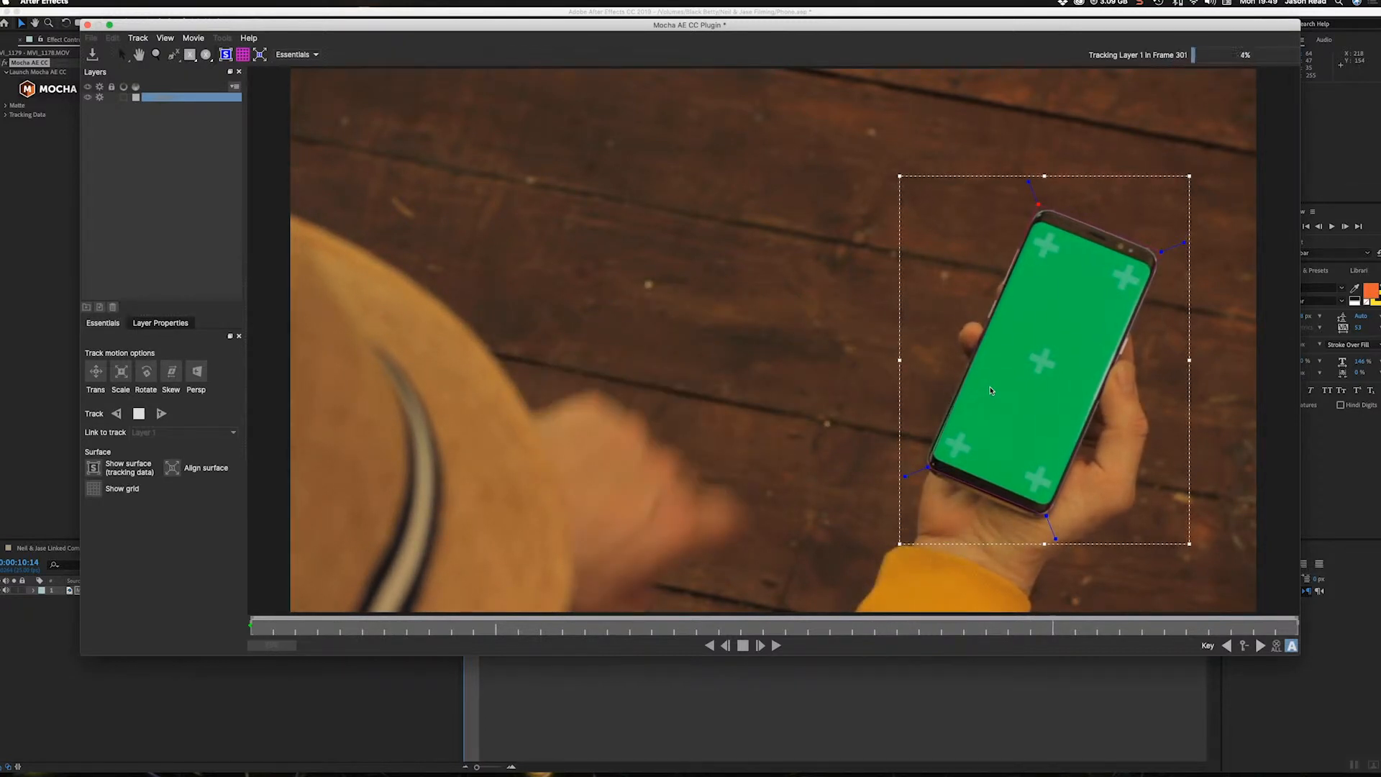
pyautogui.click(758, 644)
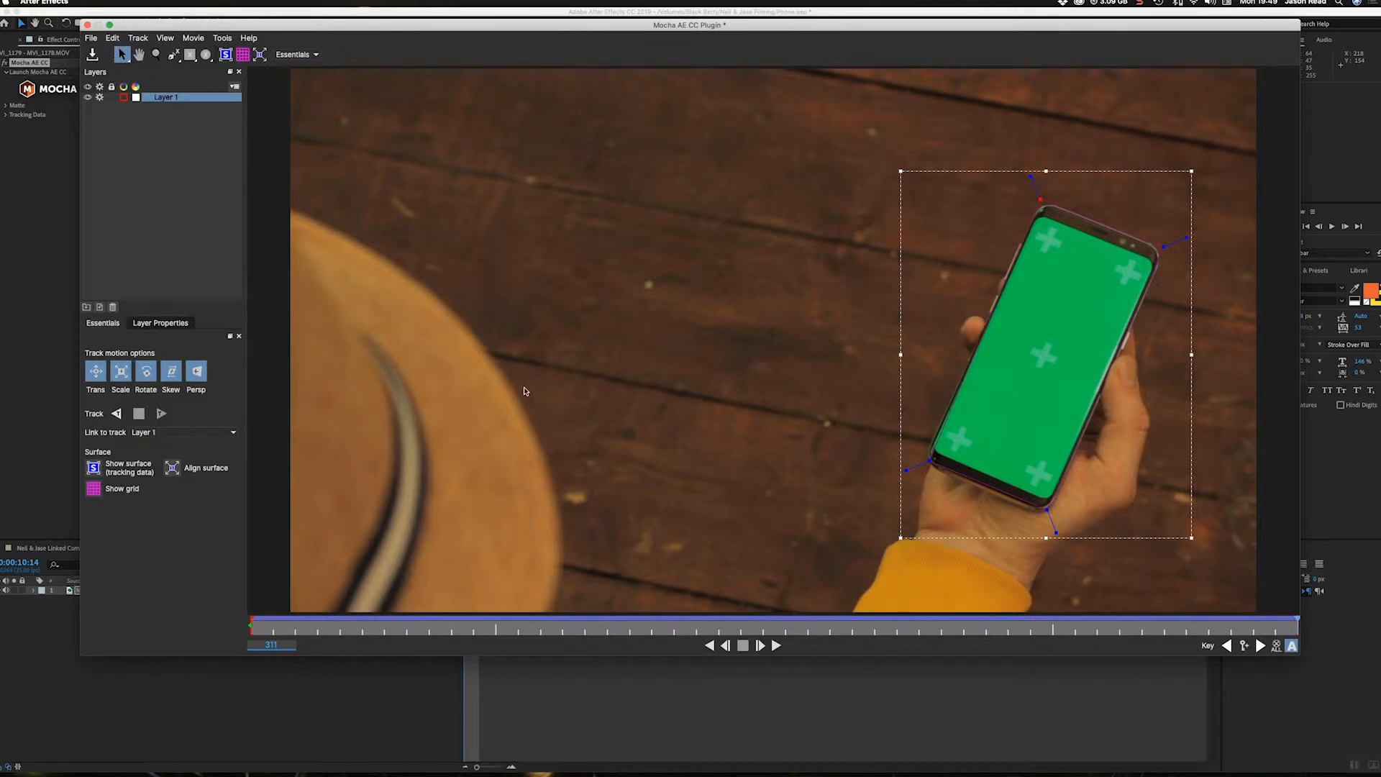
pyautogui.moveTo(1083, 225)
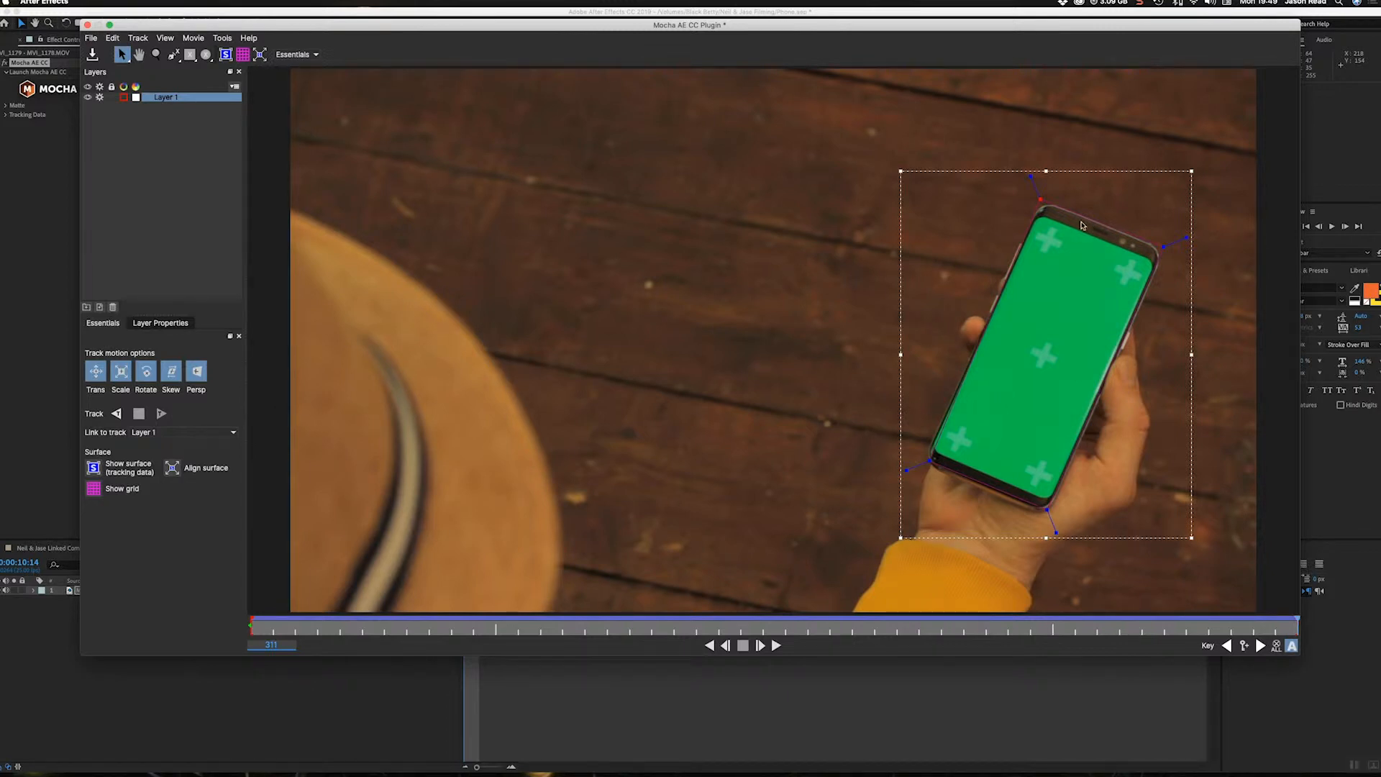
pyautogui.moveTo(927, 416)
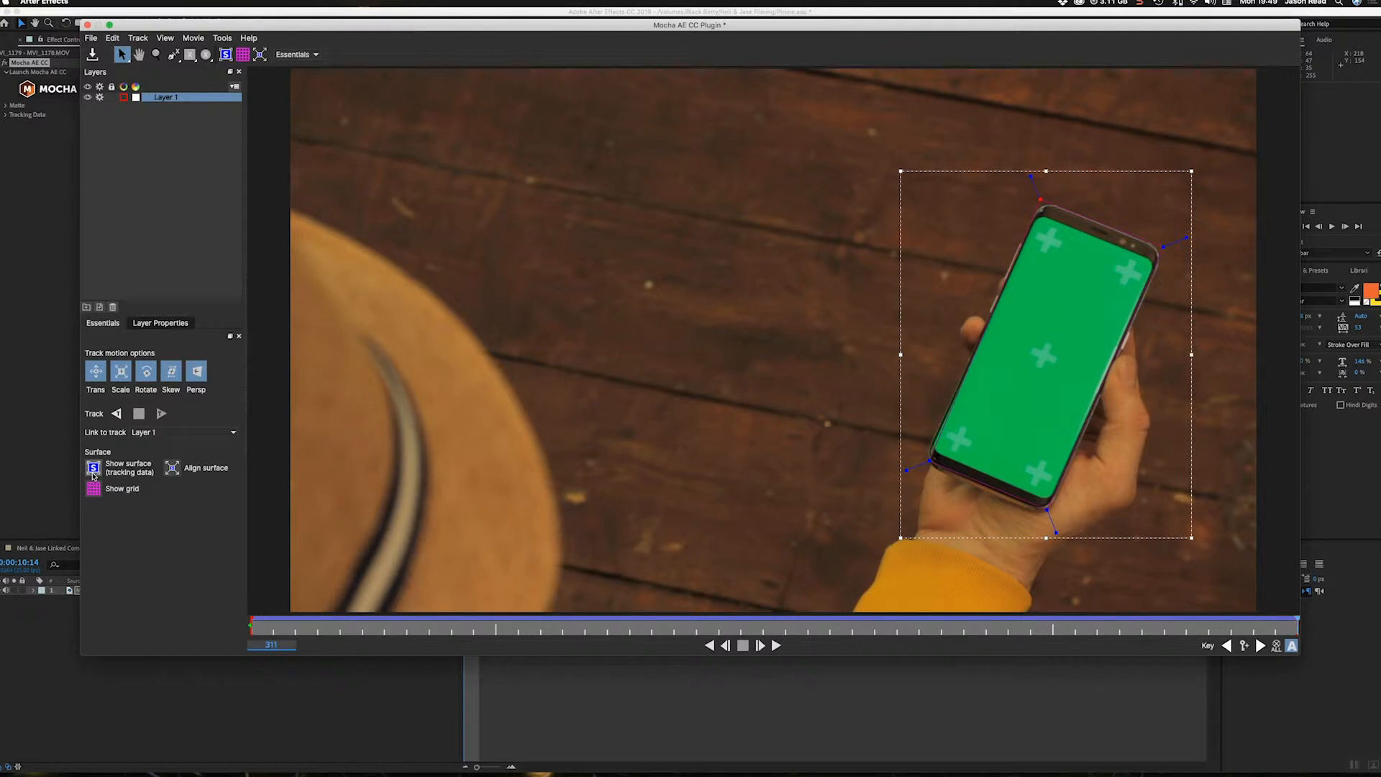
# - Show the tracked surface rectangle for Layer 1 on the phone
pyautogui.click(93, 467)
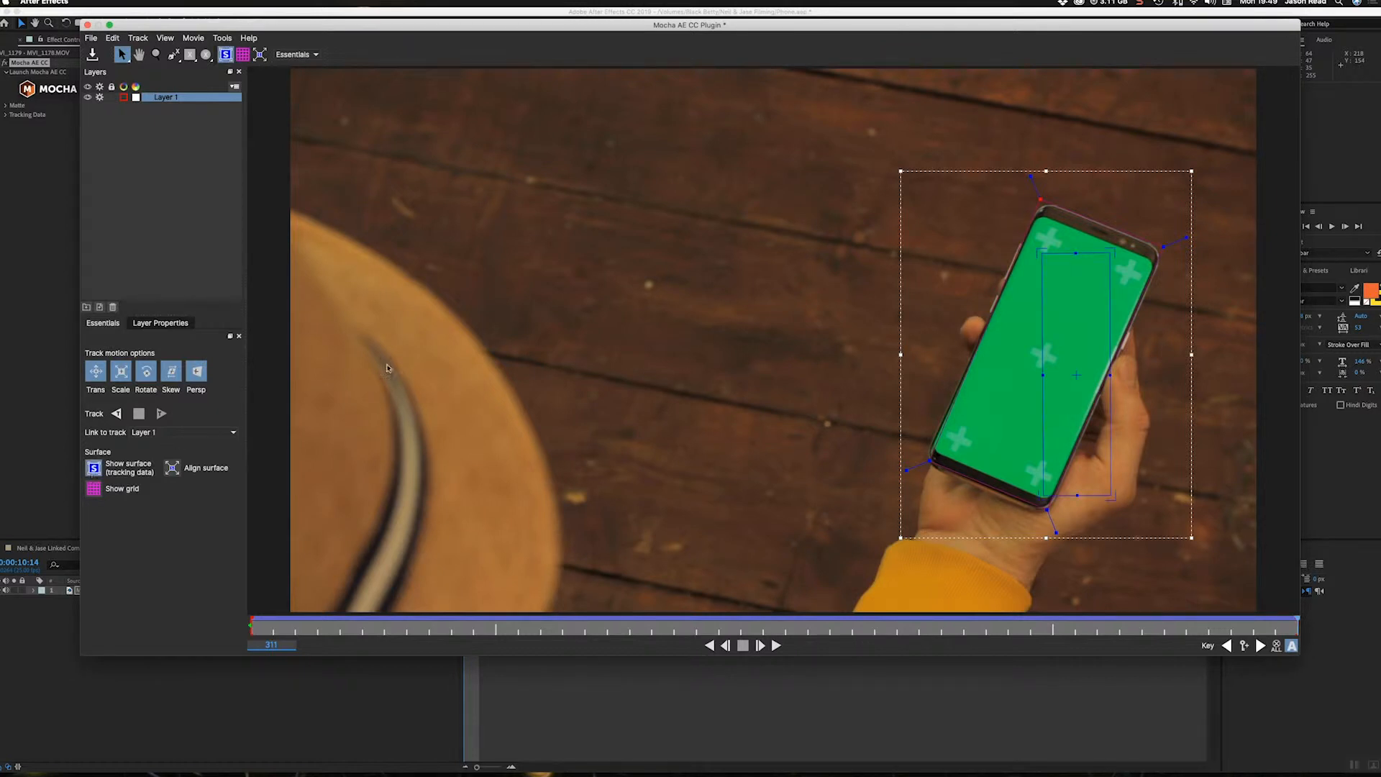
pyautogui.moveTo(1043, 256)
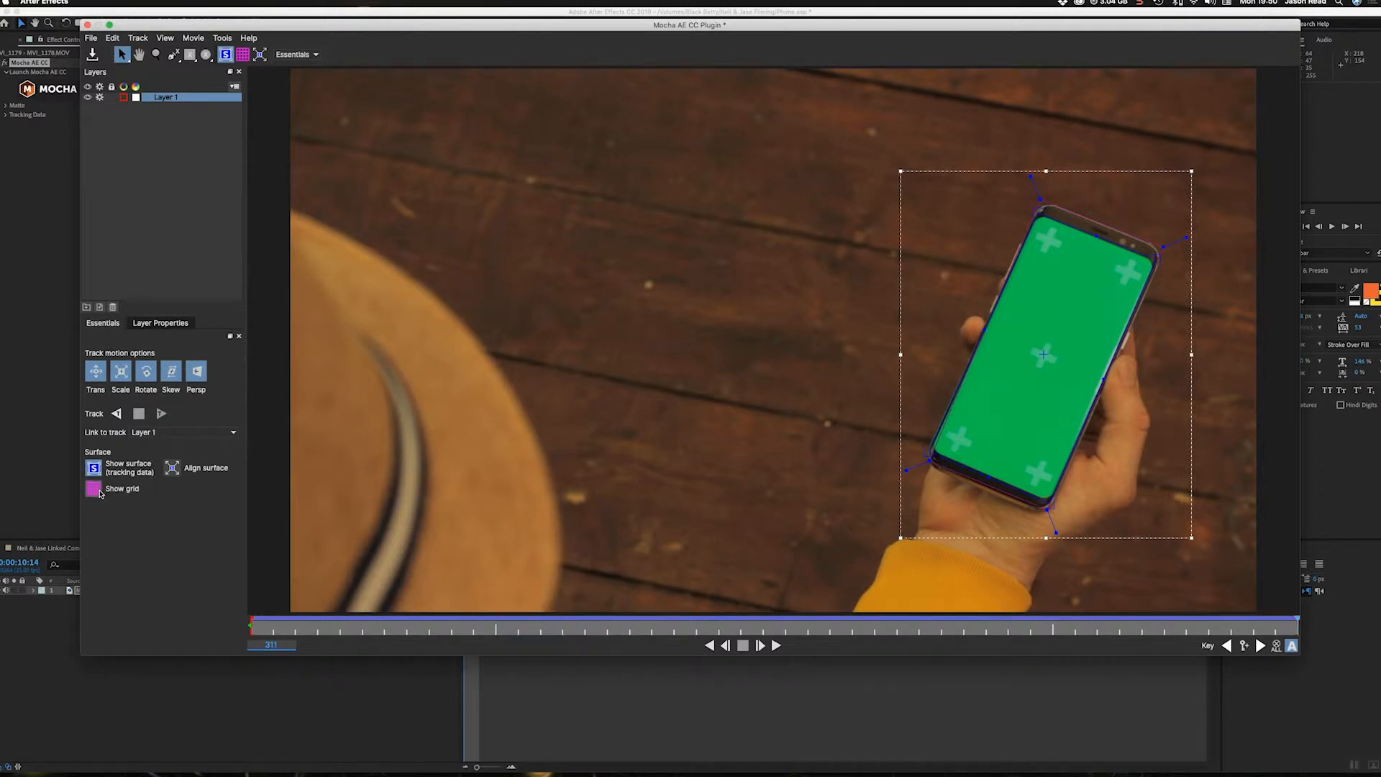
# - Enable the surface grid and play back the clip to verify the track
pyautogui.click(94, 487)
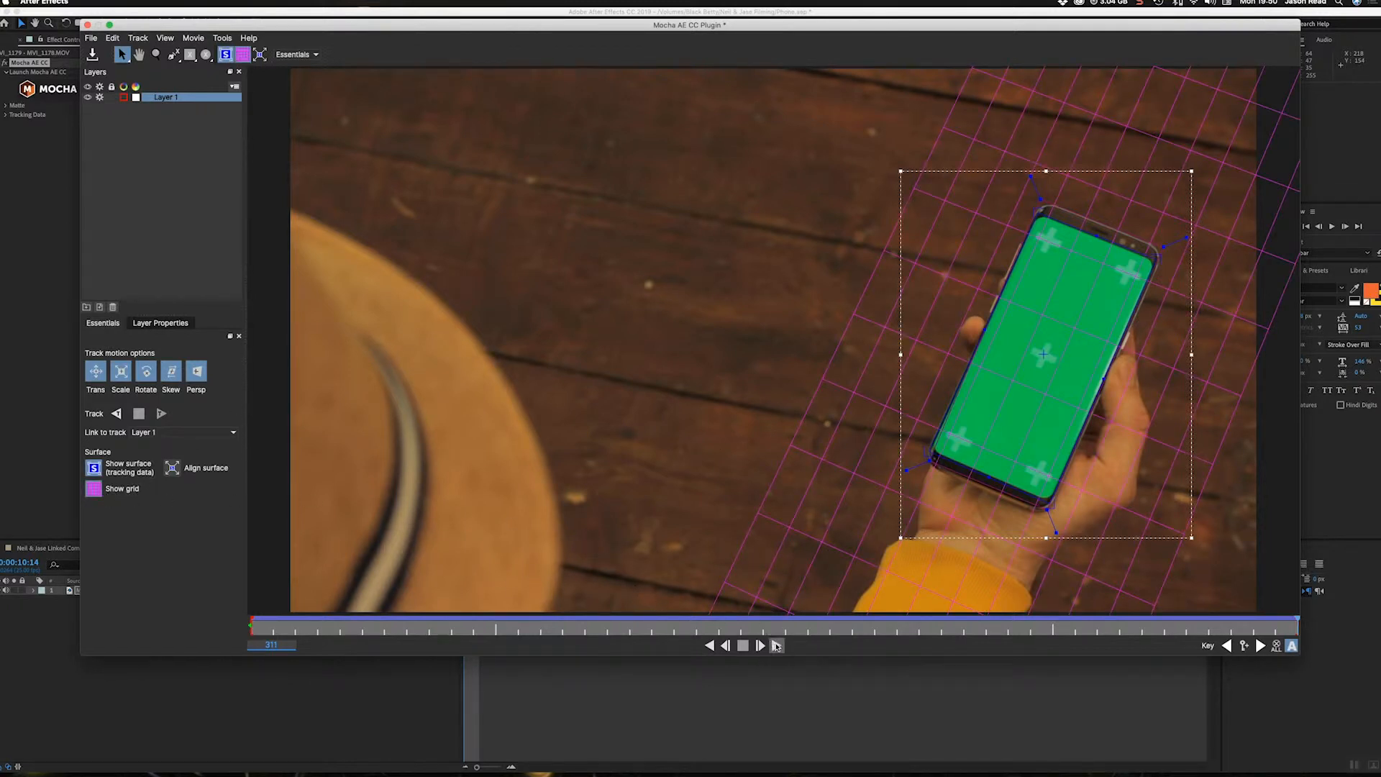
pyautogui.click(742, 645)
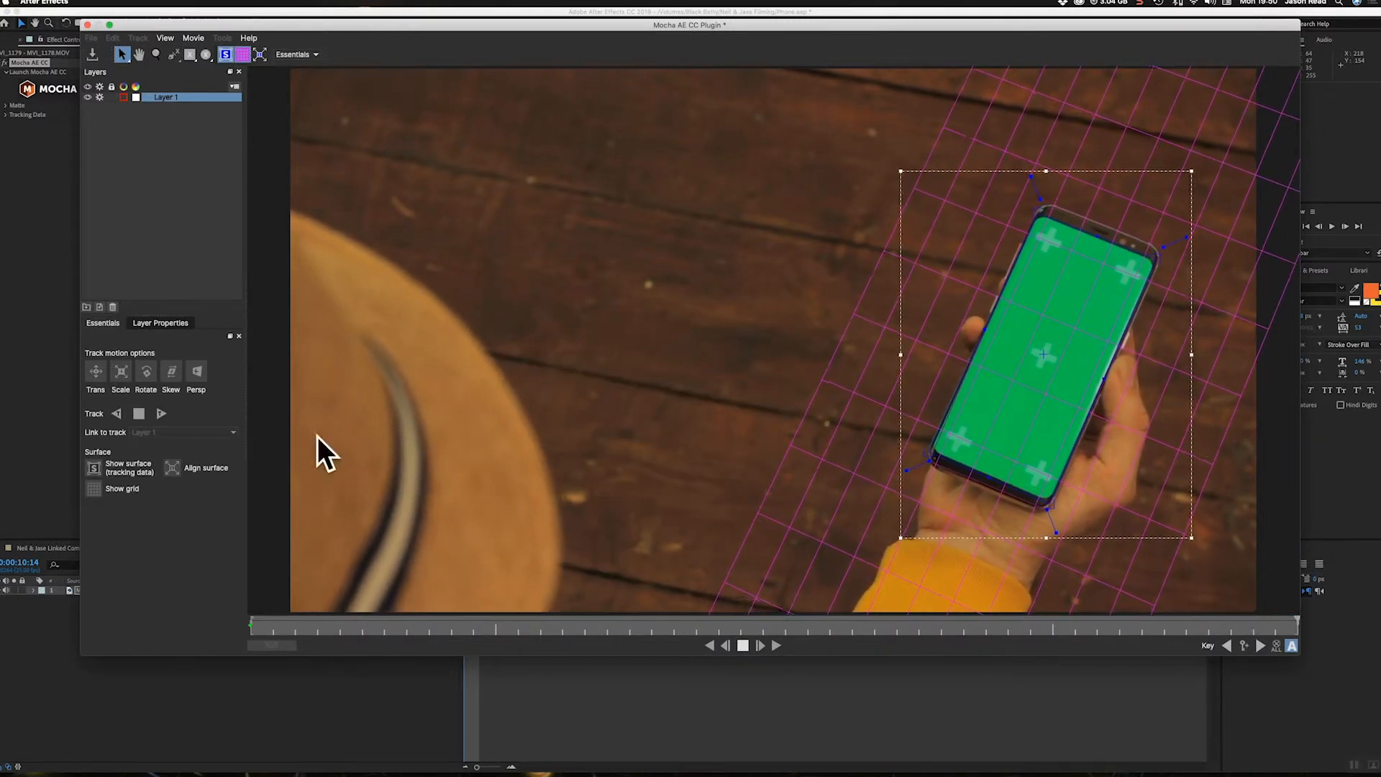
pyautogui.click(742, 645)
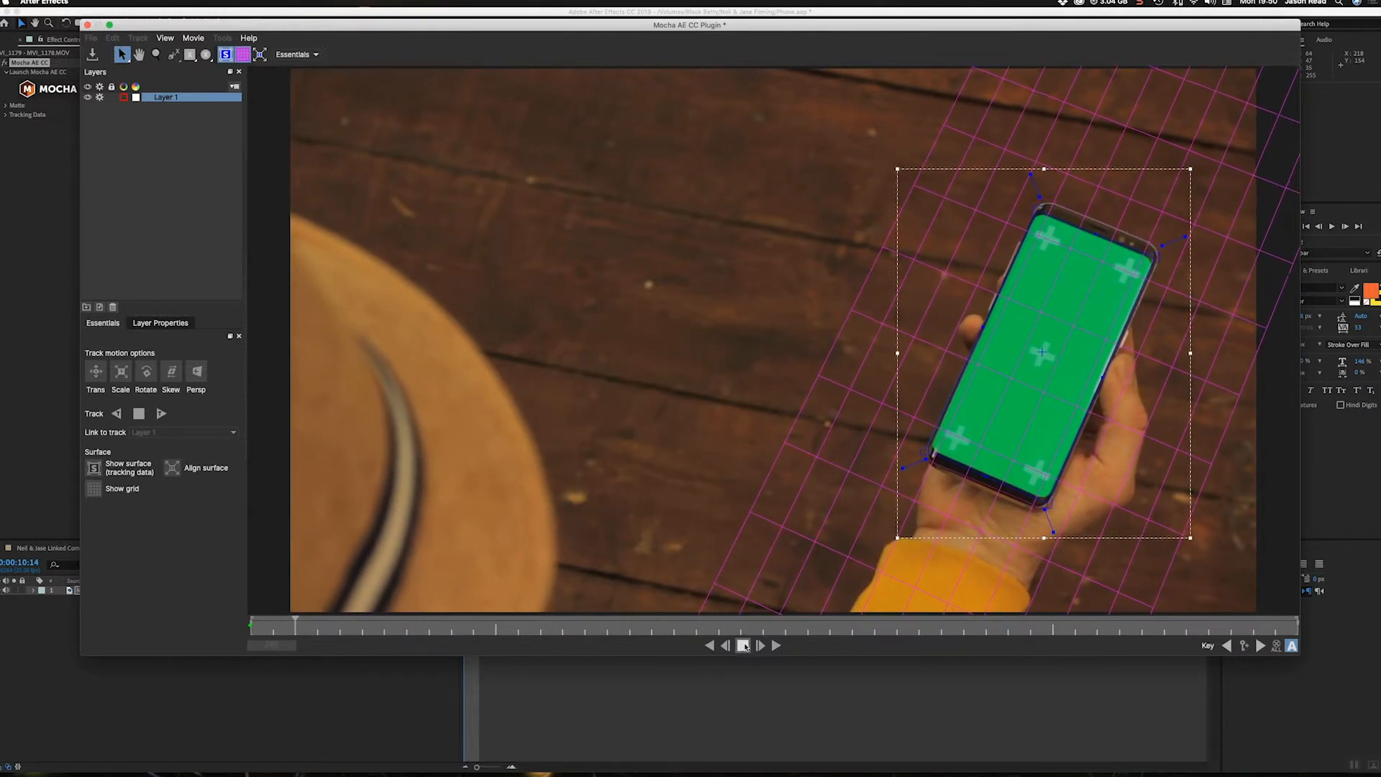
pyautogui.click(742, 644)
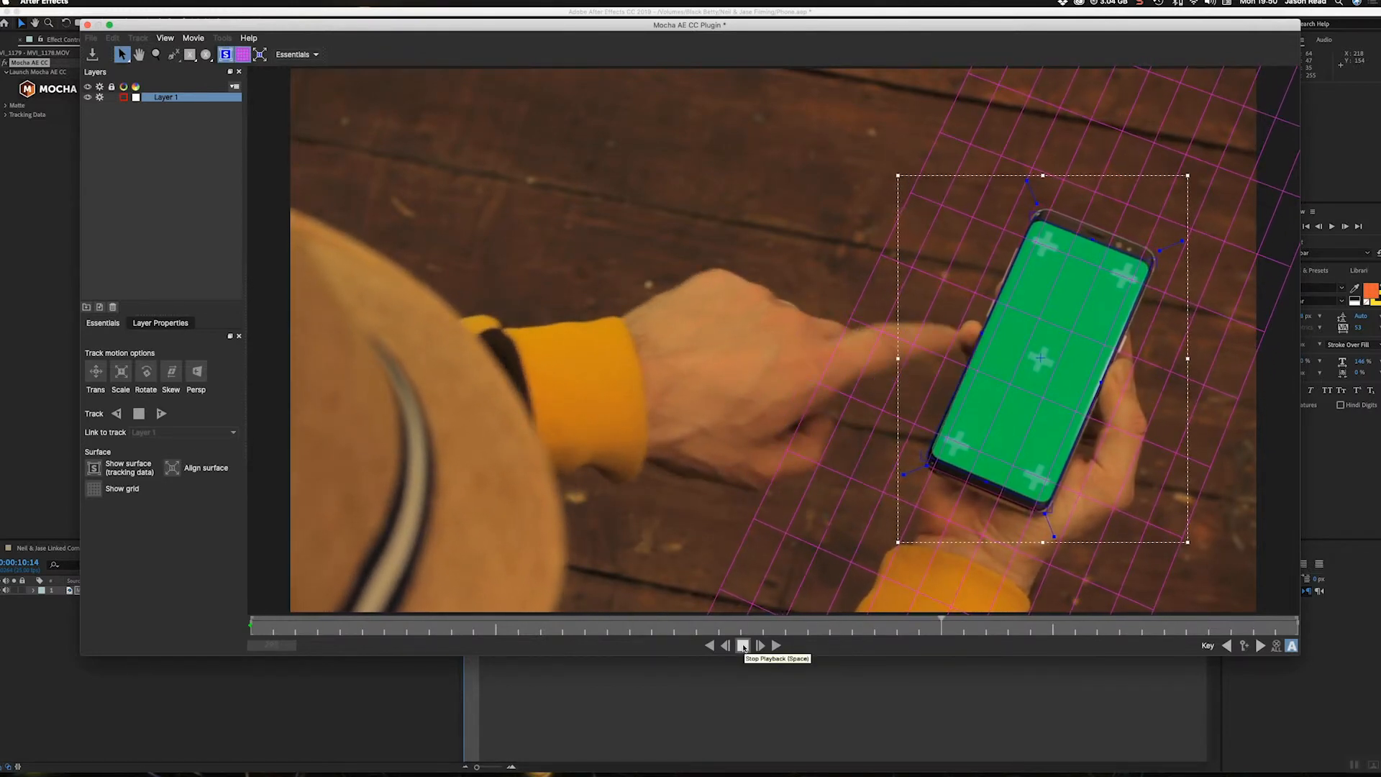
pyautogui.click(760, 644)
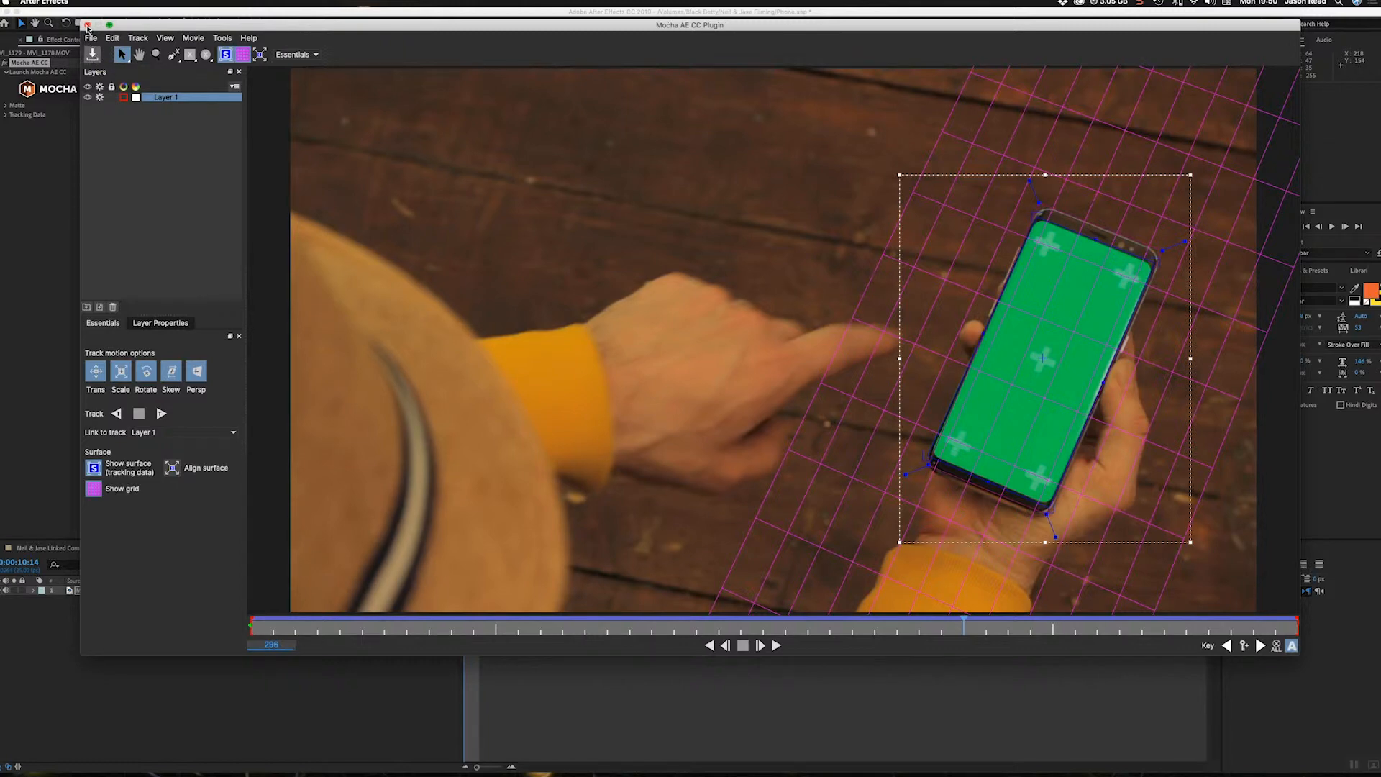
# - Close Mocha, expand the effect's Tracking Data and Matte sections, and show the Project panel
pyautogui.click(87, 24)
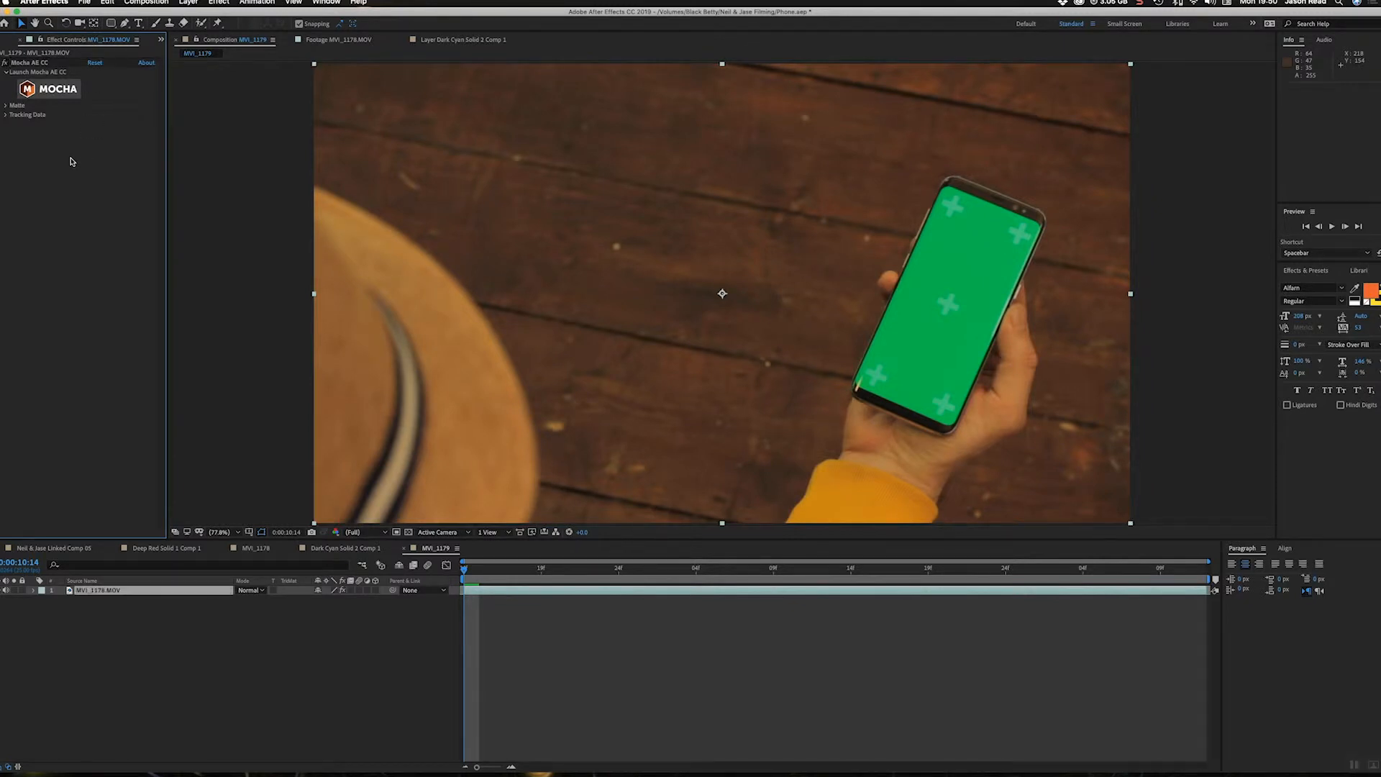
pyautogui.click(7, 115)
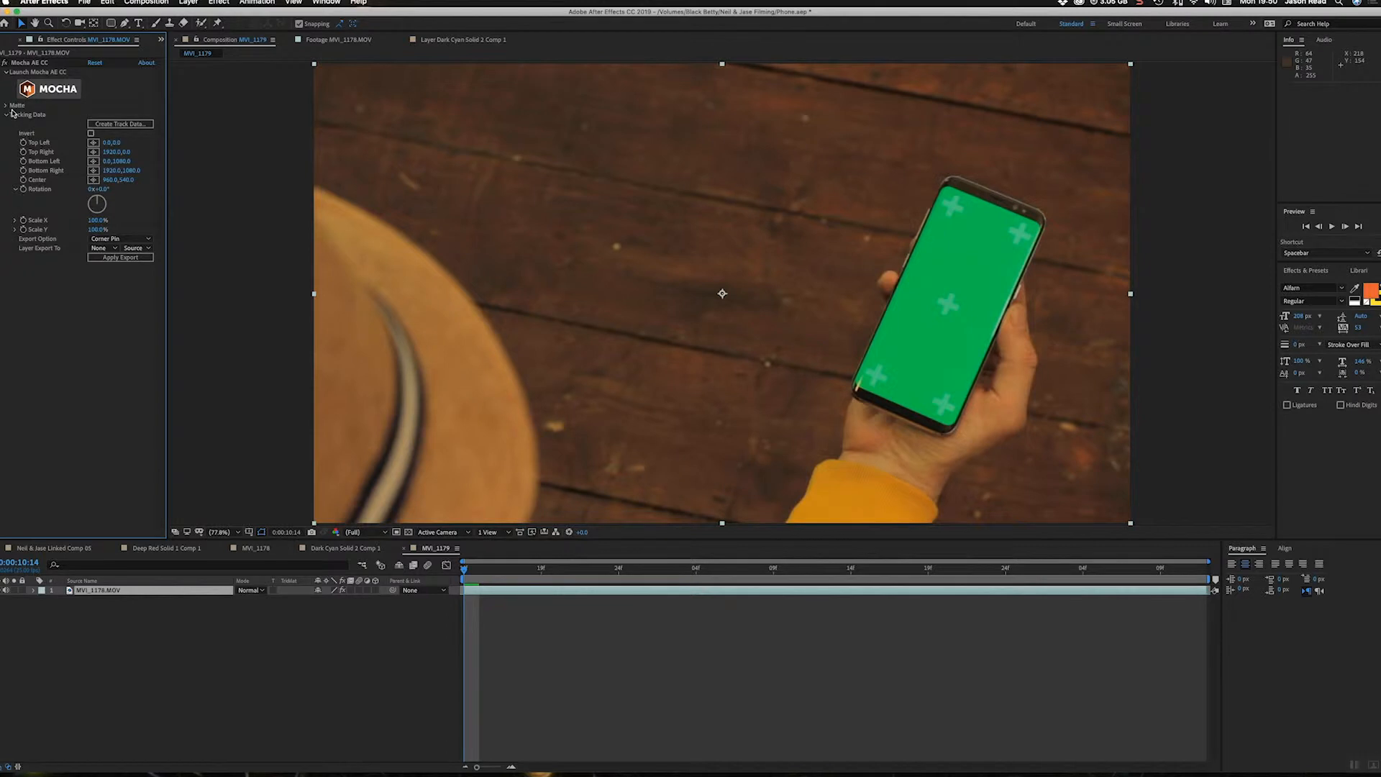
pyautogui.click(7, 105)
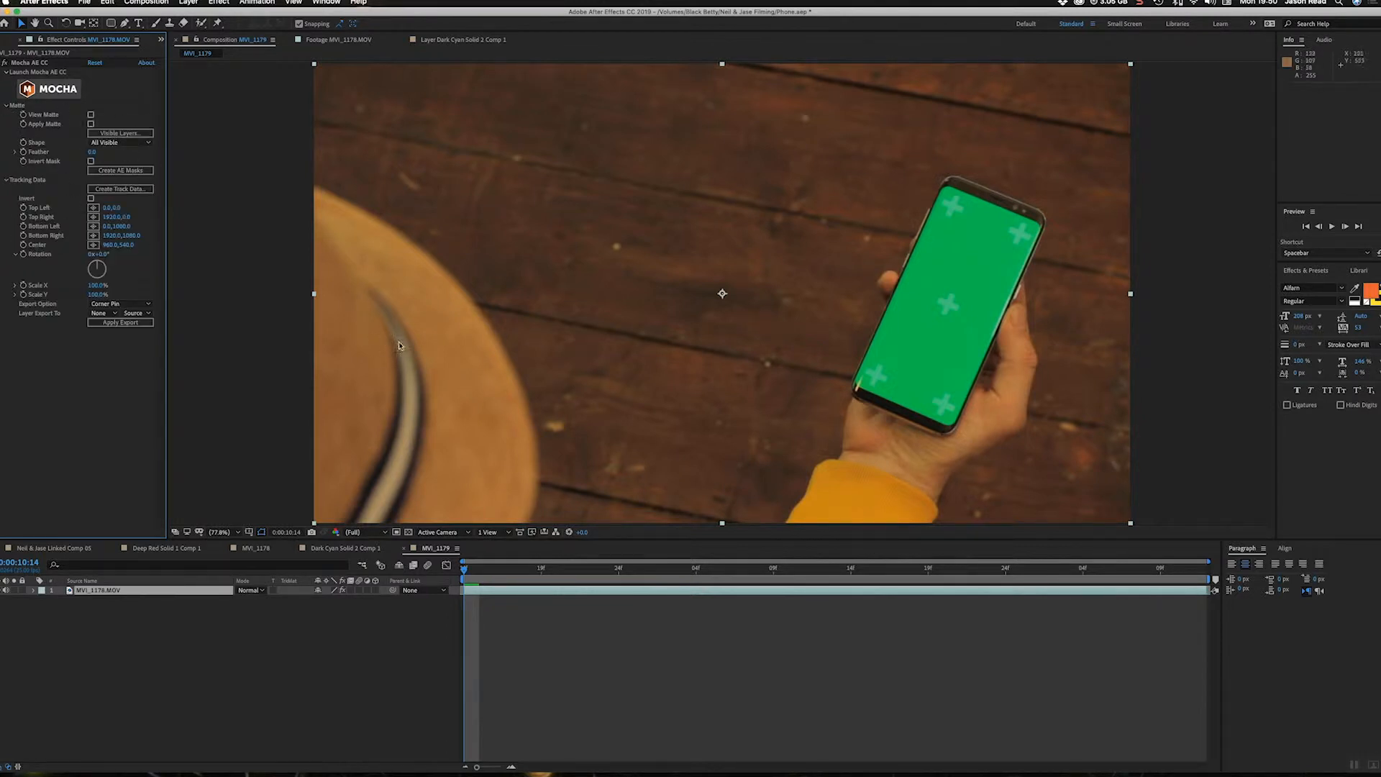
pyautogui.moveTo(969, 247)
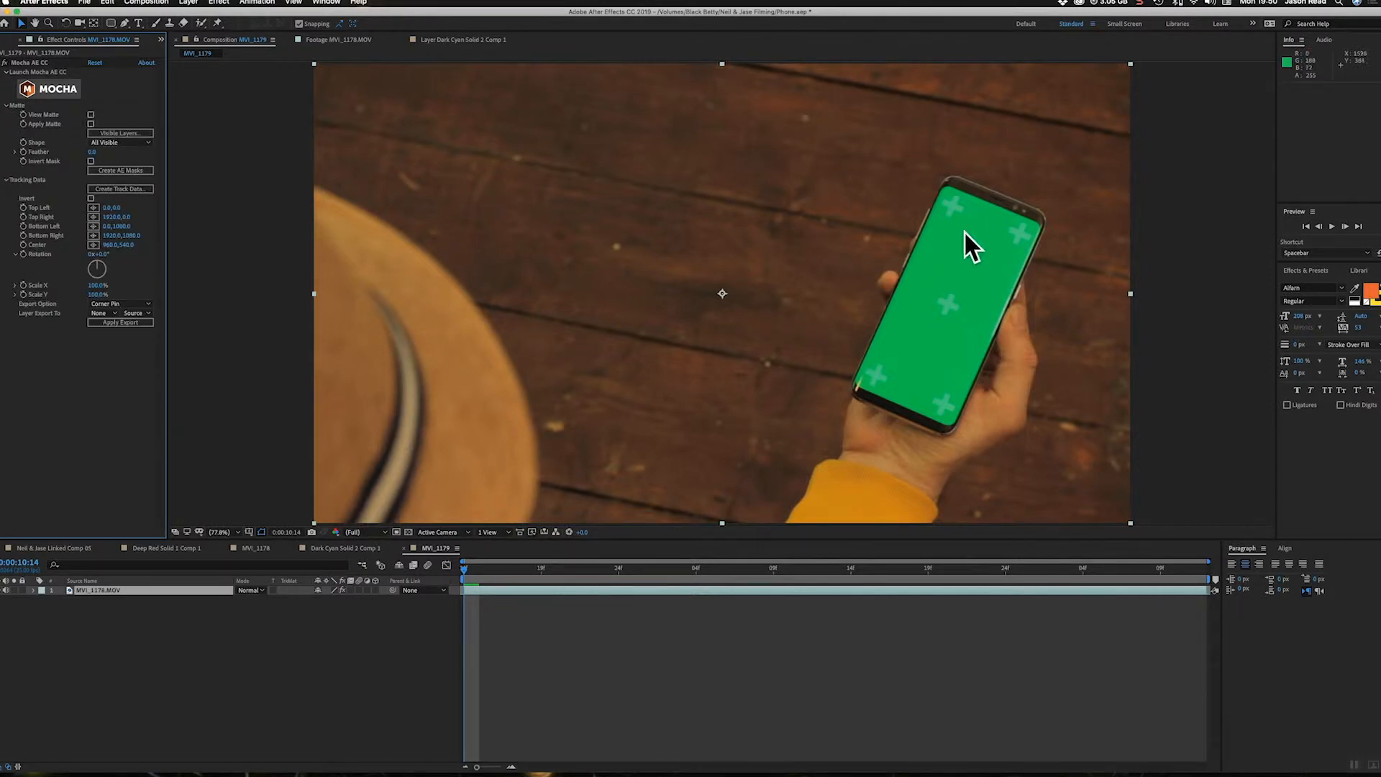
pyautogui.click(13, 40)
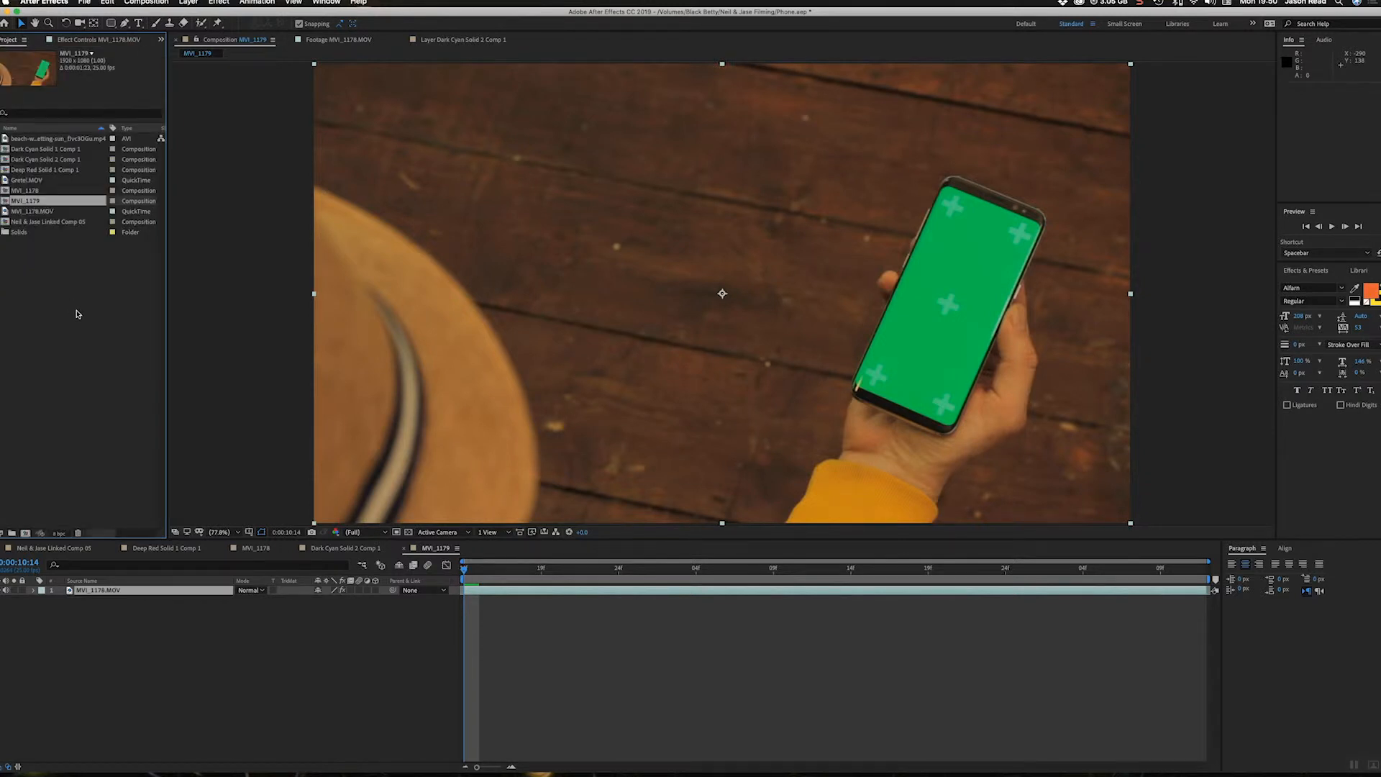
# - Select the Gretel.MOV dog clip for adding above the phone footage
pyautogui.click(26, 180)
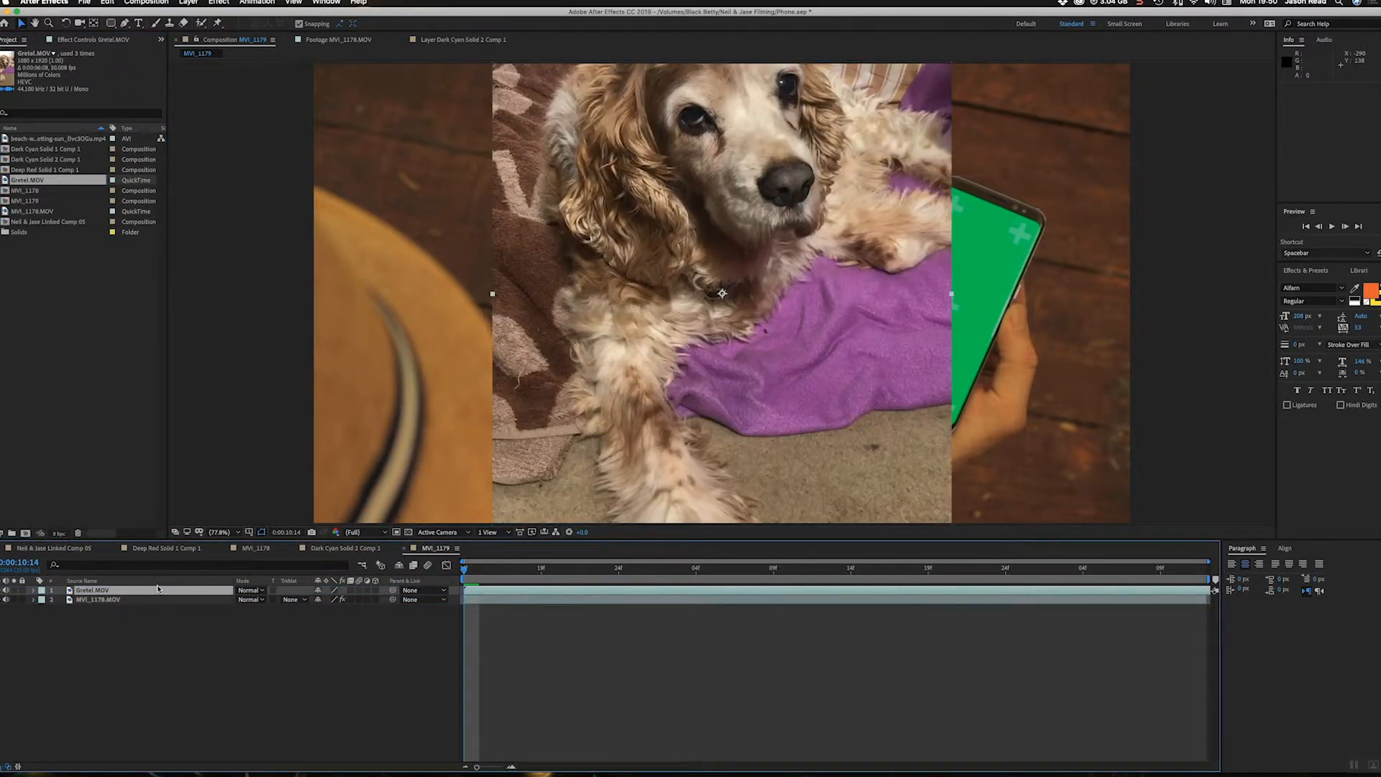
pyautogui.moveTo(588, 559)
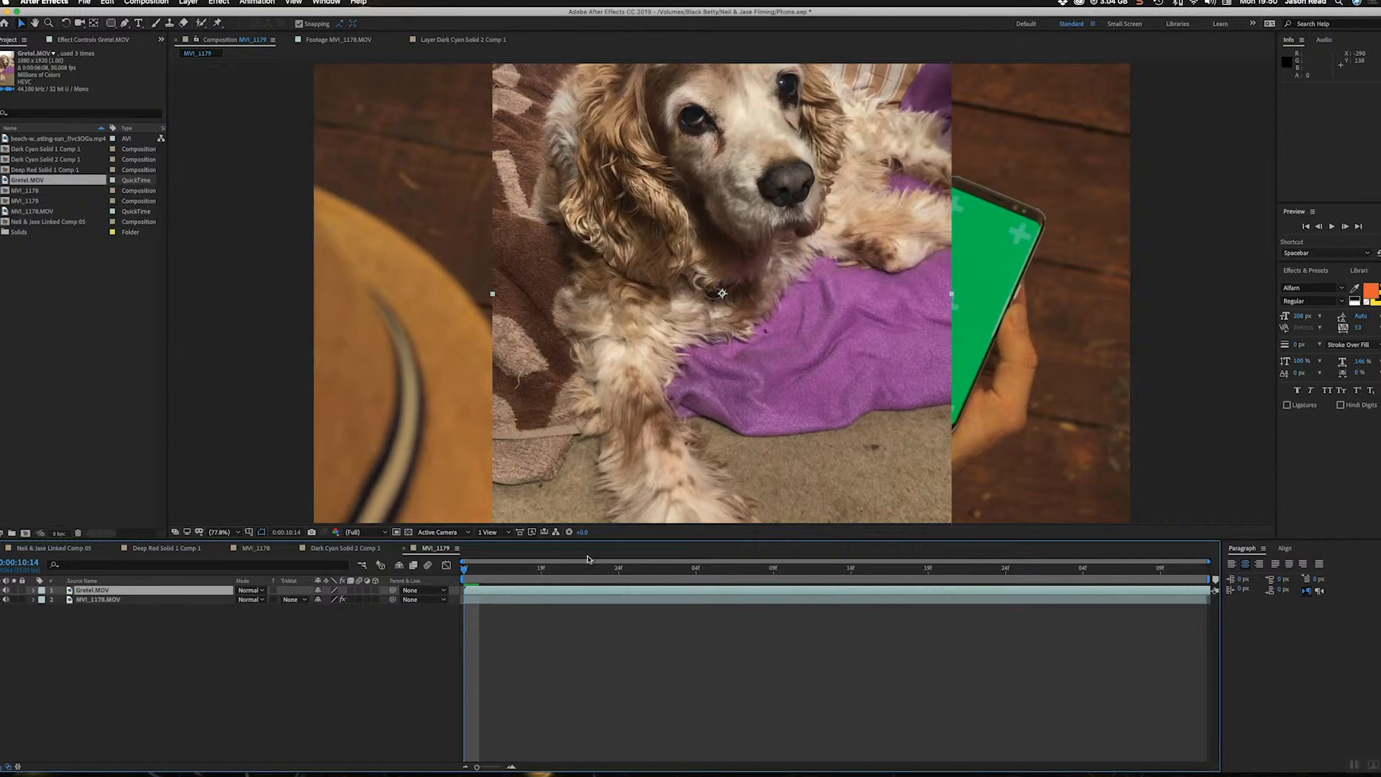
pyautogui.moveTo(663, 499)
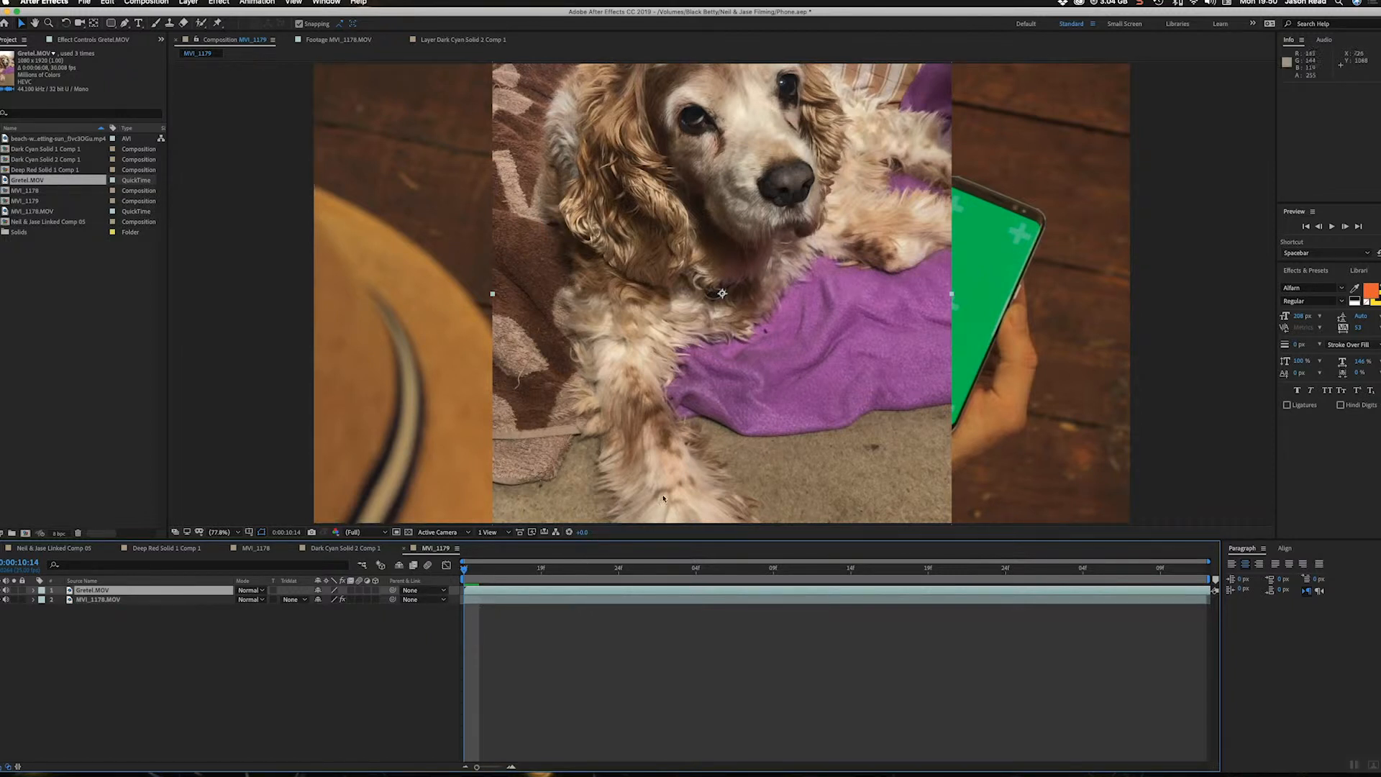
pyautogui.moveTo(507, 548)
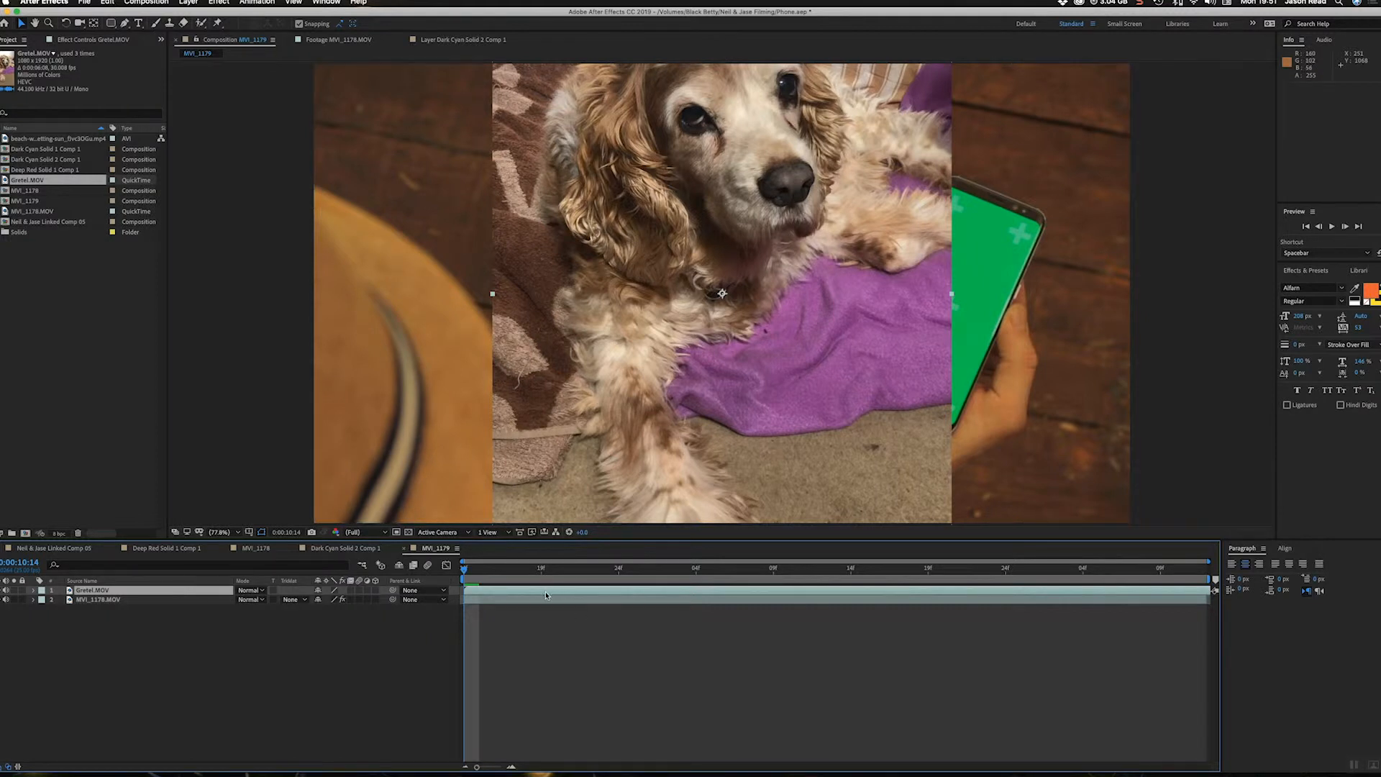
# - Pre-compose the dog clip layer as 'Gretel', moving all attributes
pyautogui.rightClick(546, 595)
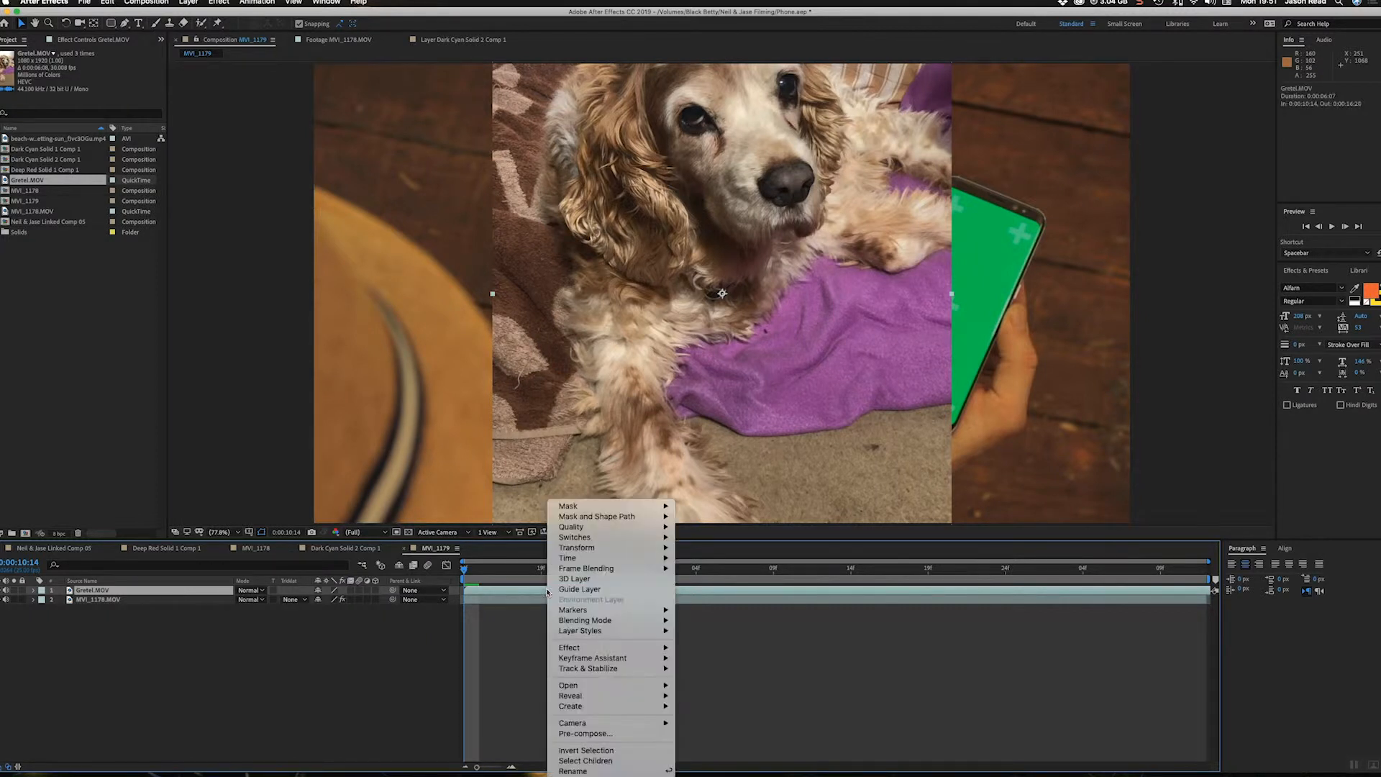
pyautogui.moveTo(601, 719)
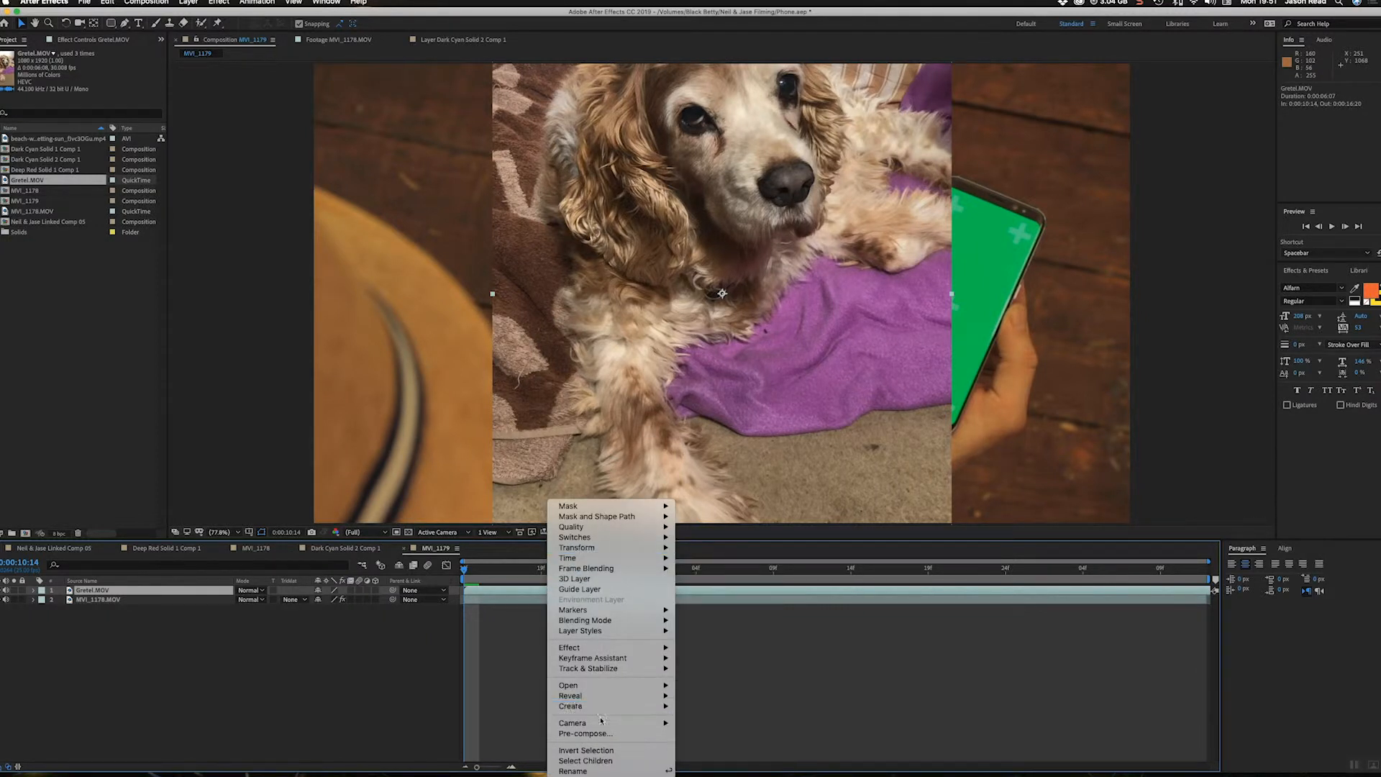
pyautogui.click(585, 733)
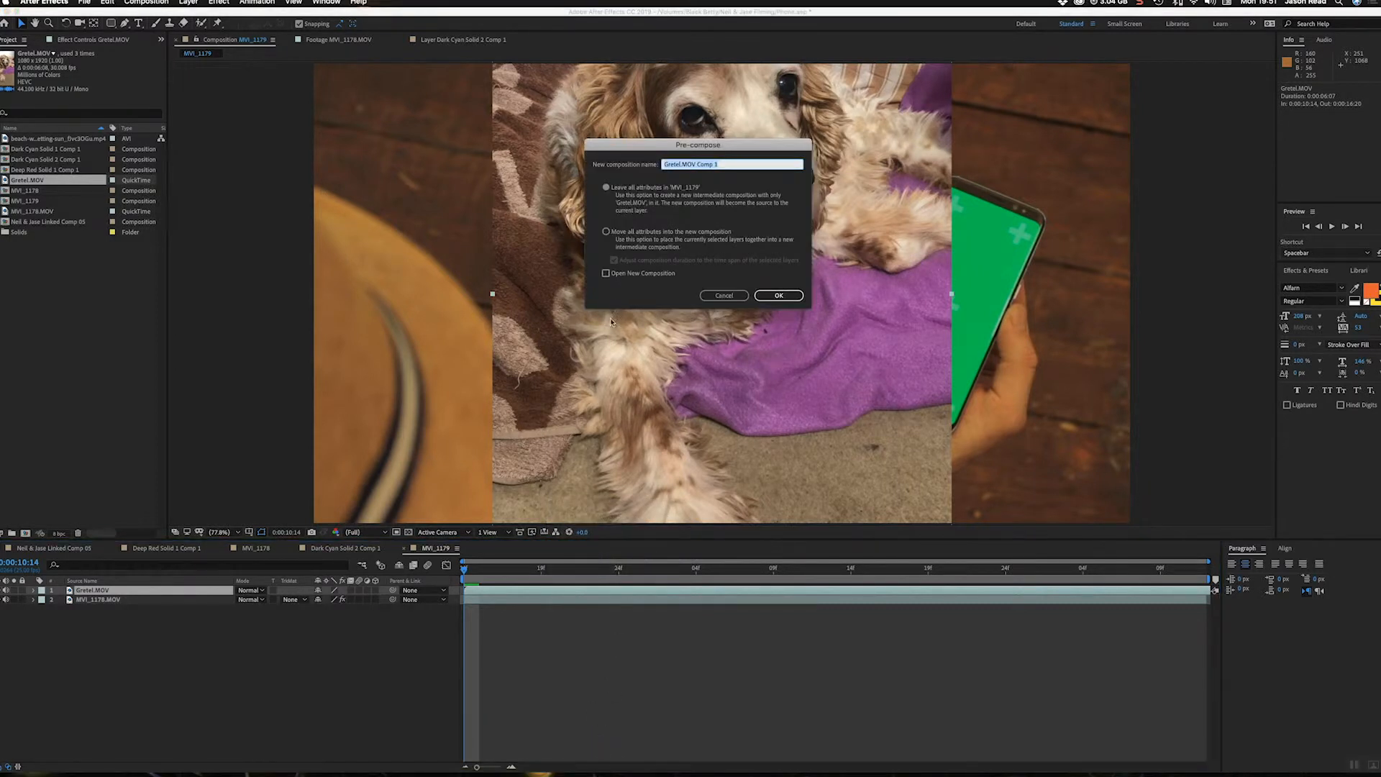
pyautogui.click(606, 231)
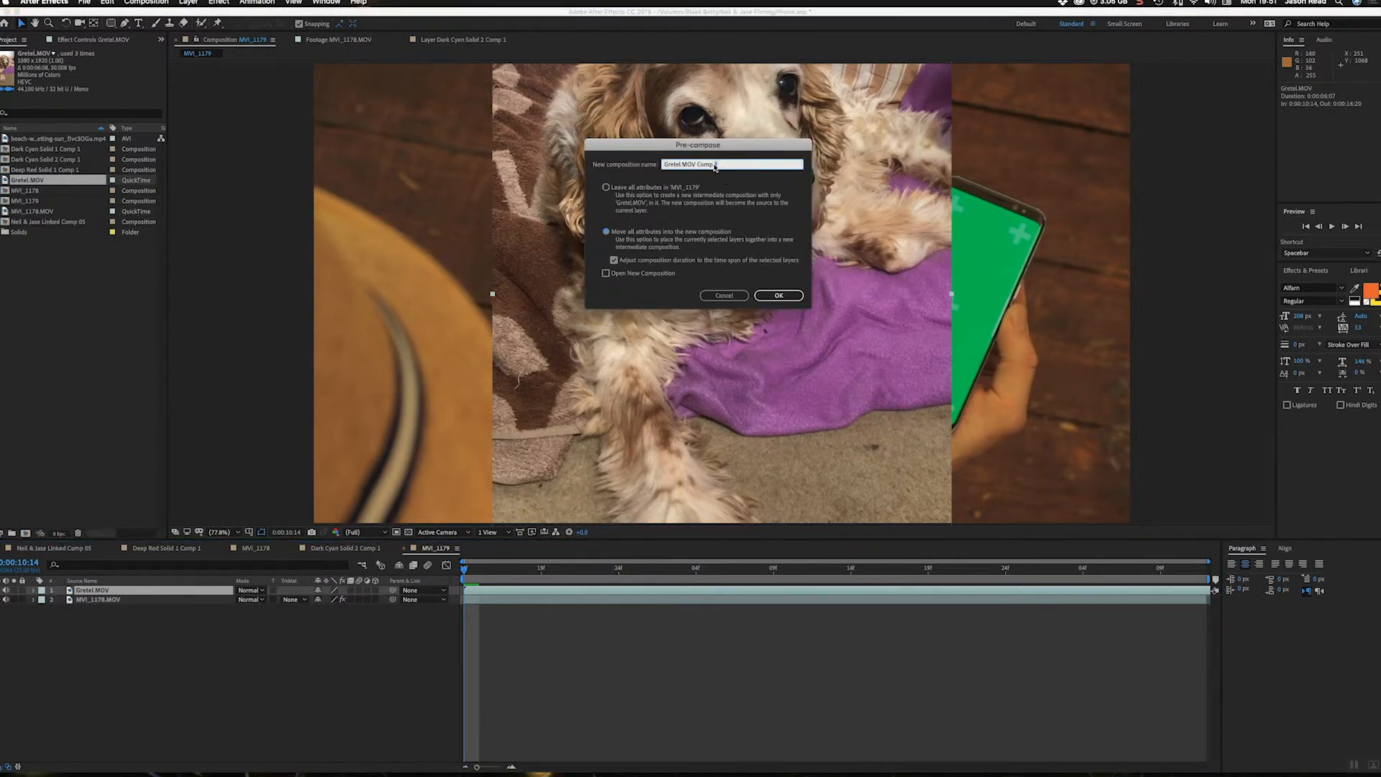
pyautogui.tripleClick(731, 164)
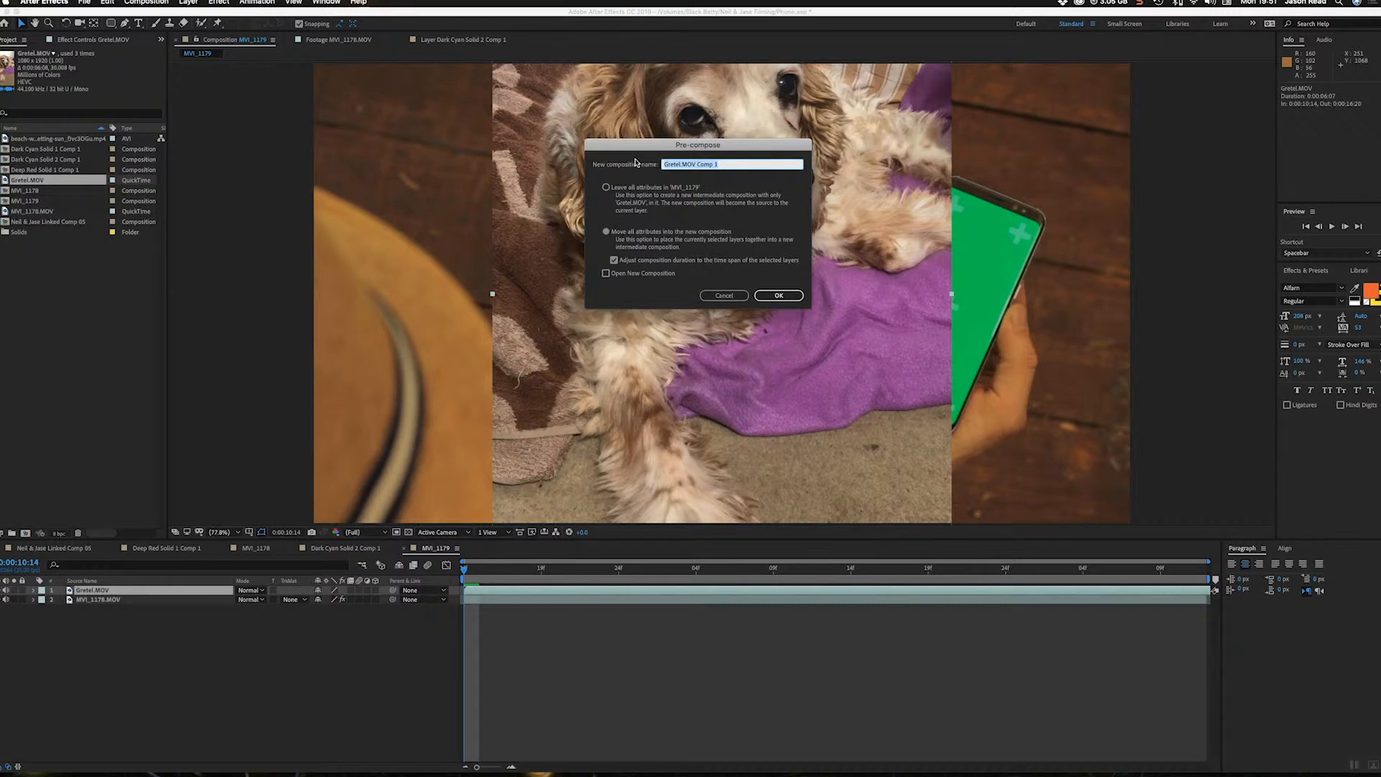
pyautogui.write('Gretel')
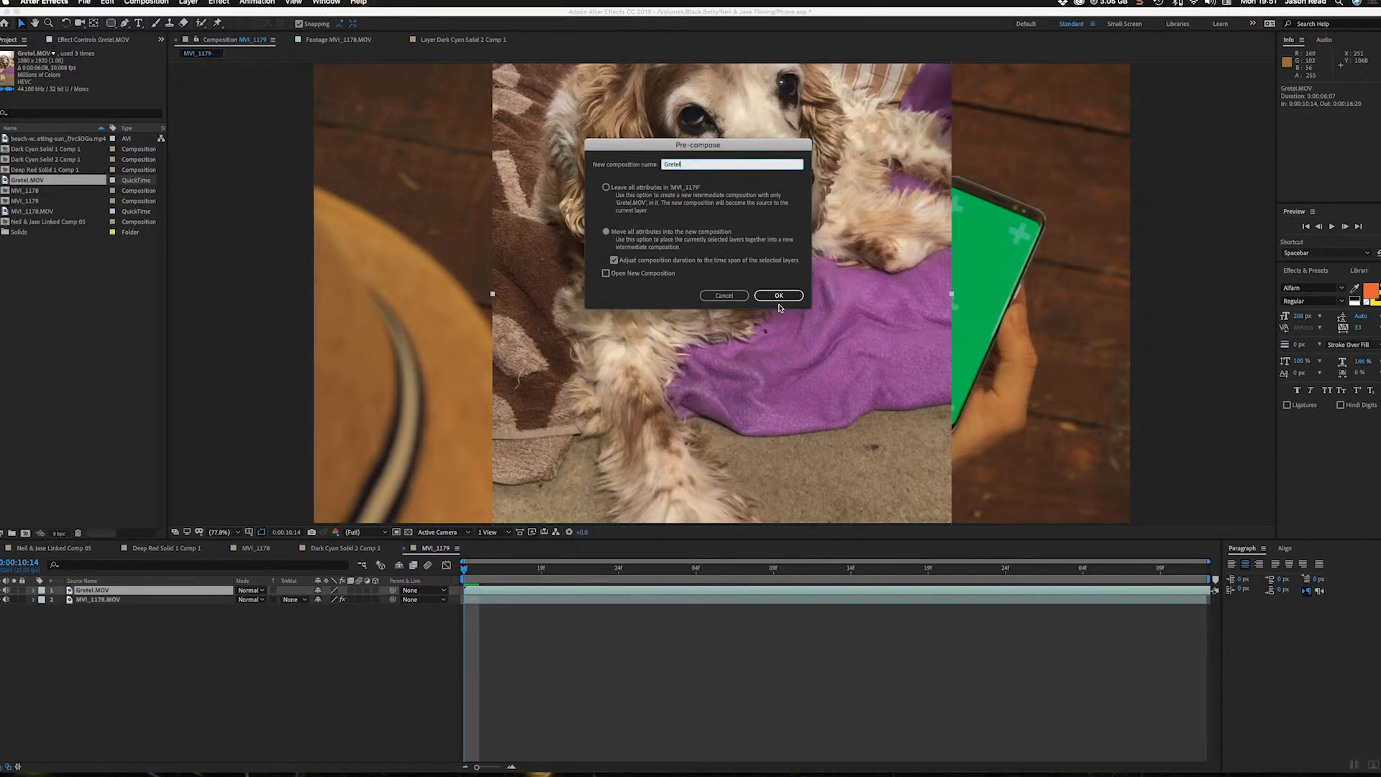
pyautogui.click(777, 294)
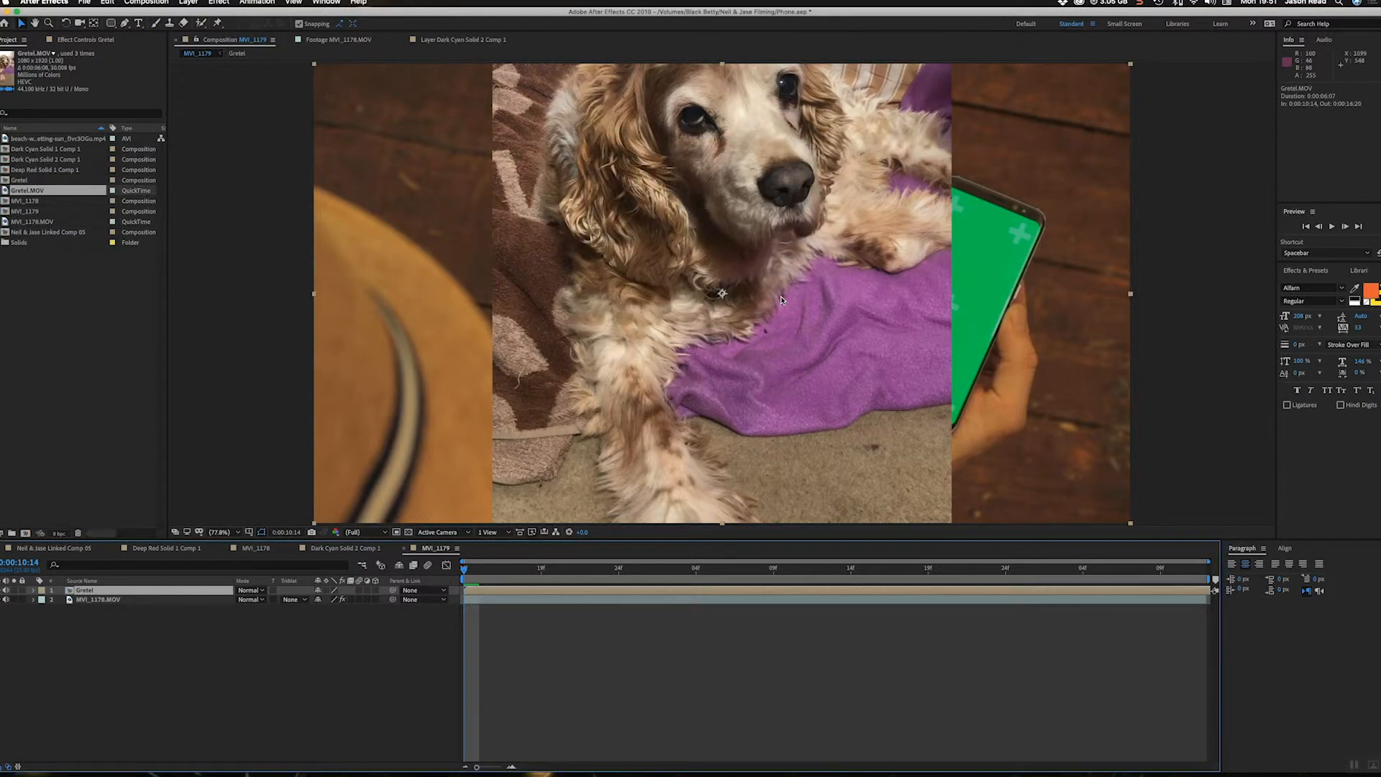
pyautogui.moveTo(655, 292)
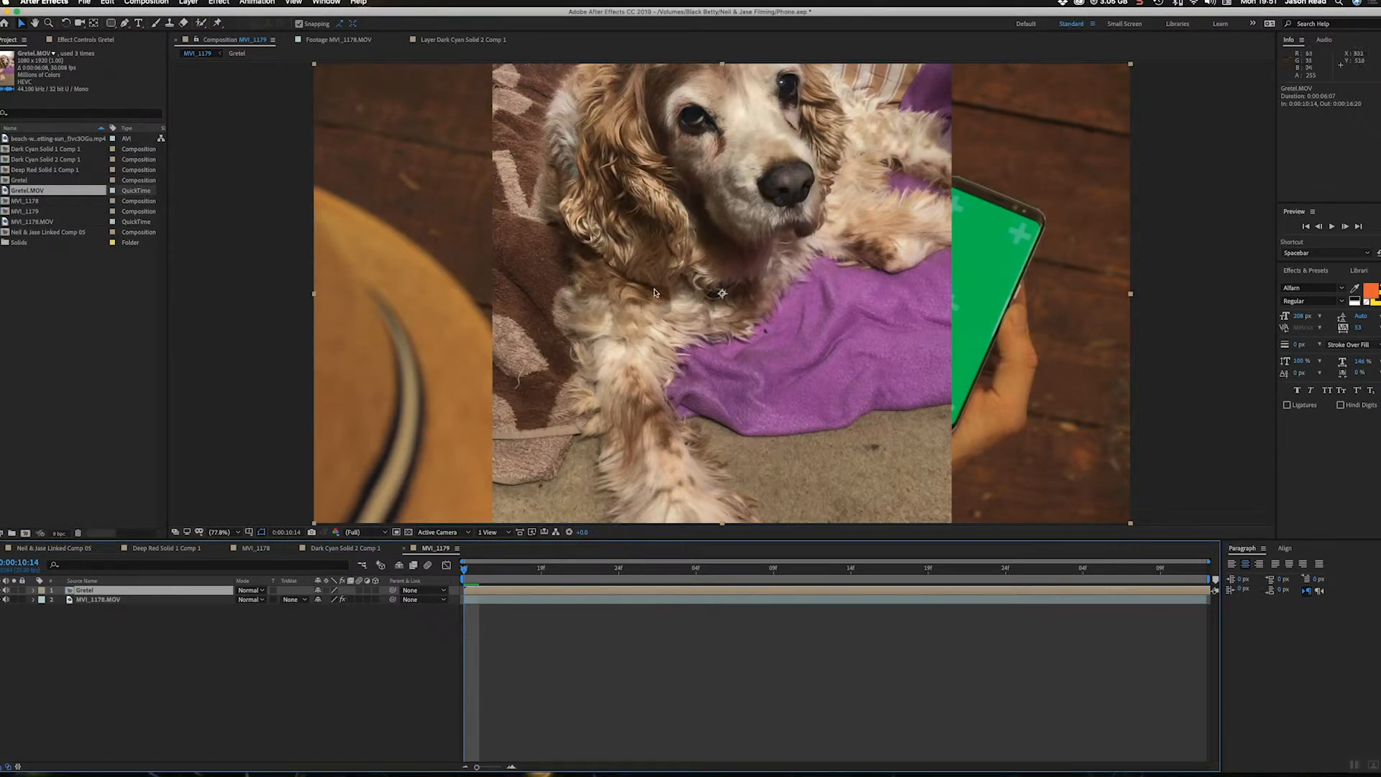
# - Create track data on MVI_1178.MOV's Mocha effect using Layer 1's track
pyautogui.click(98, 599)
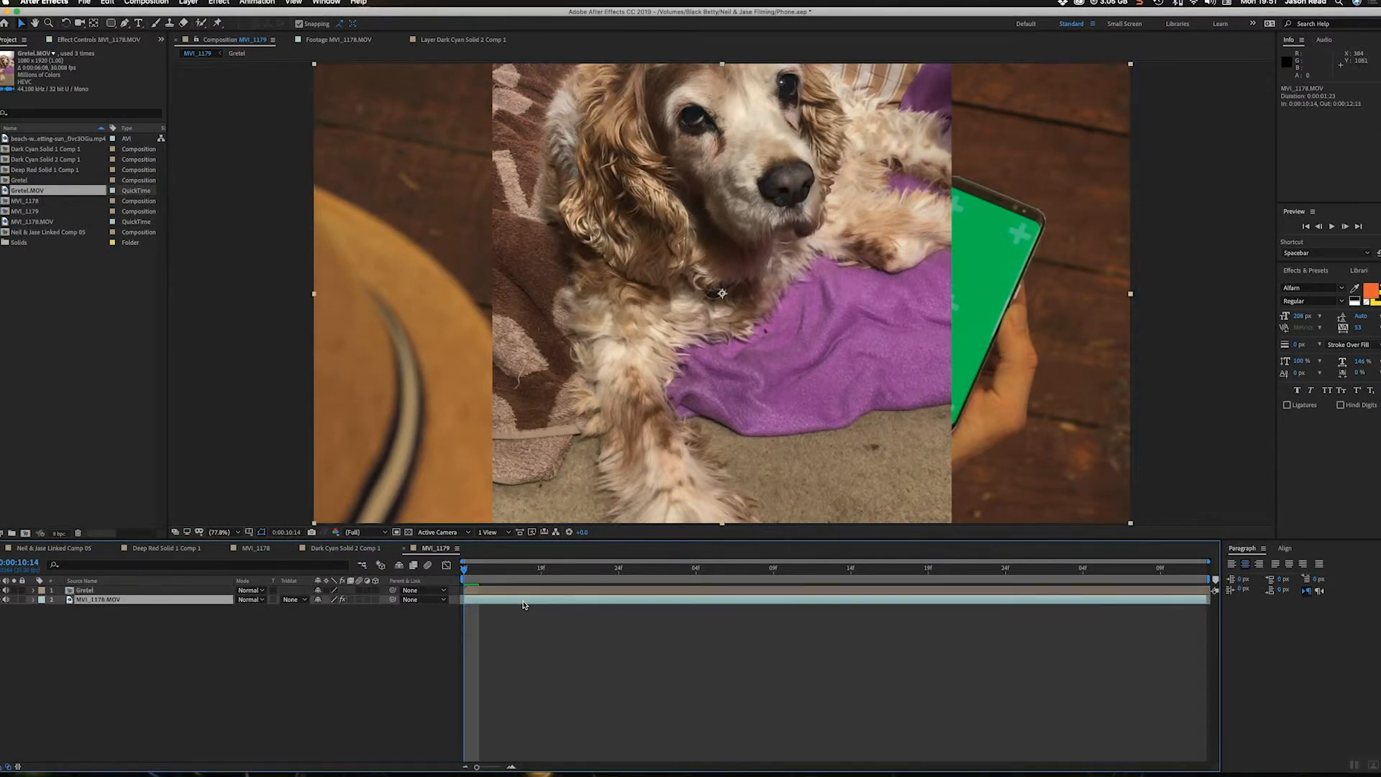
pyautogui.click(97, 40)
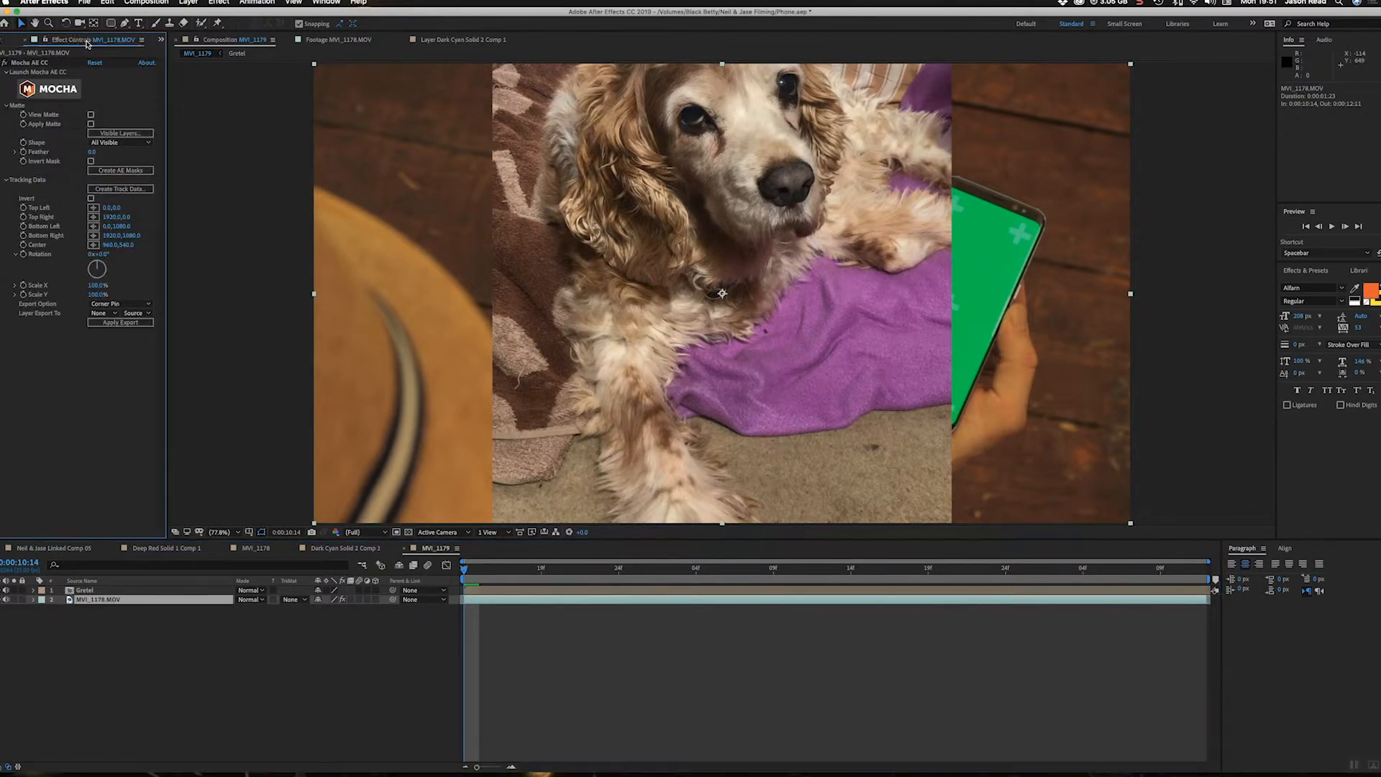
pyautogui.moveTo(892, 368)
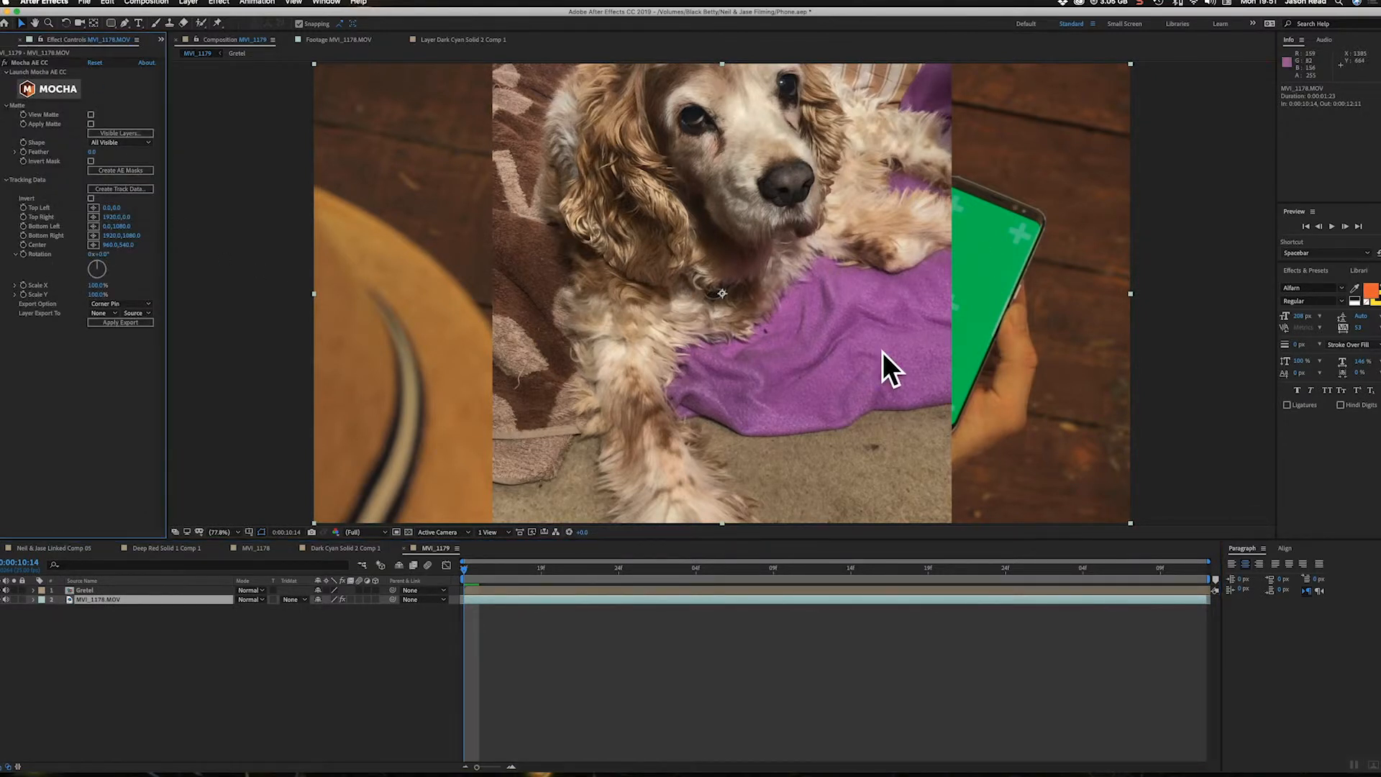
pyautogui.moveTo(1019, 290)
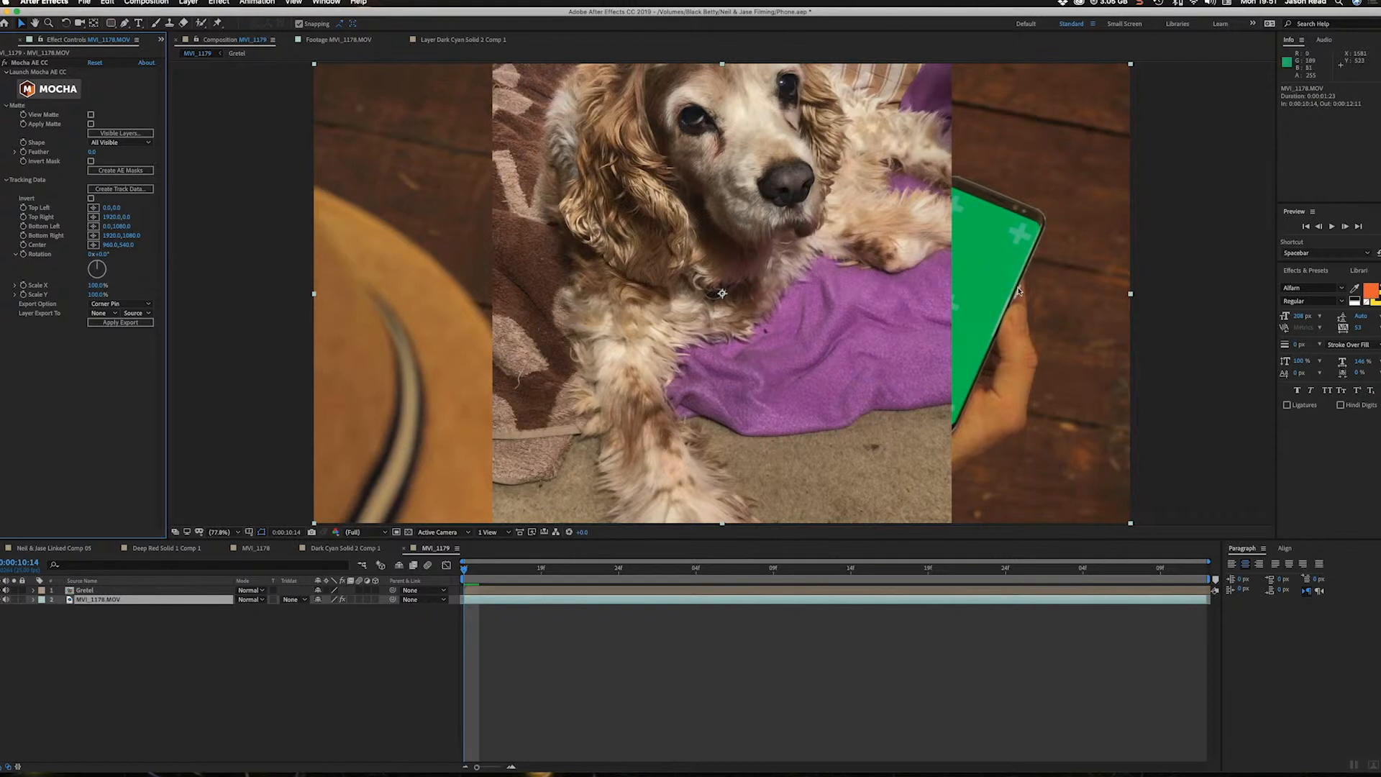
pyautogui.moveTo(429, 278)
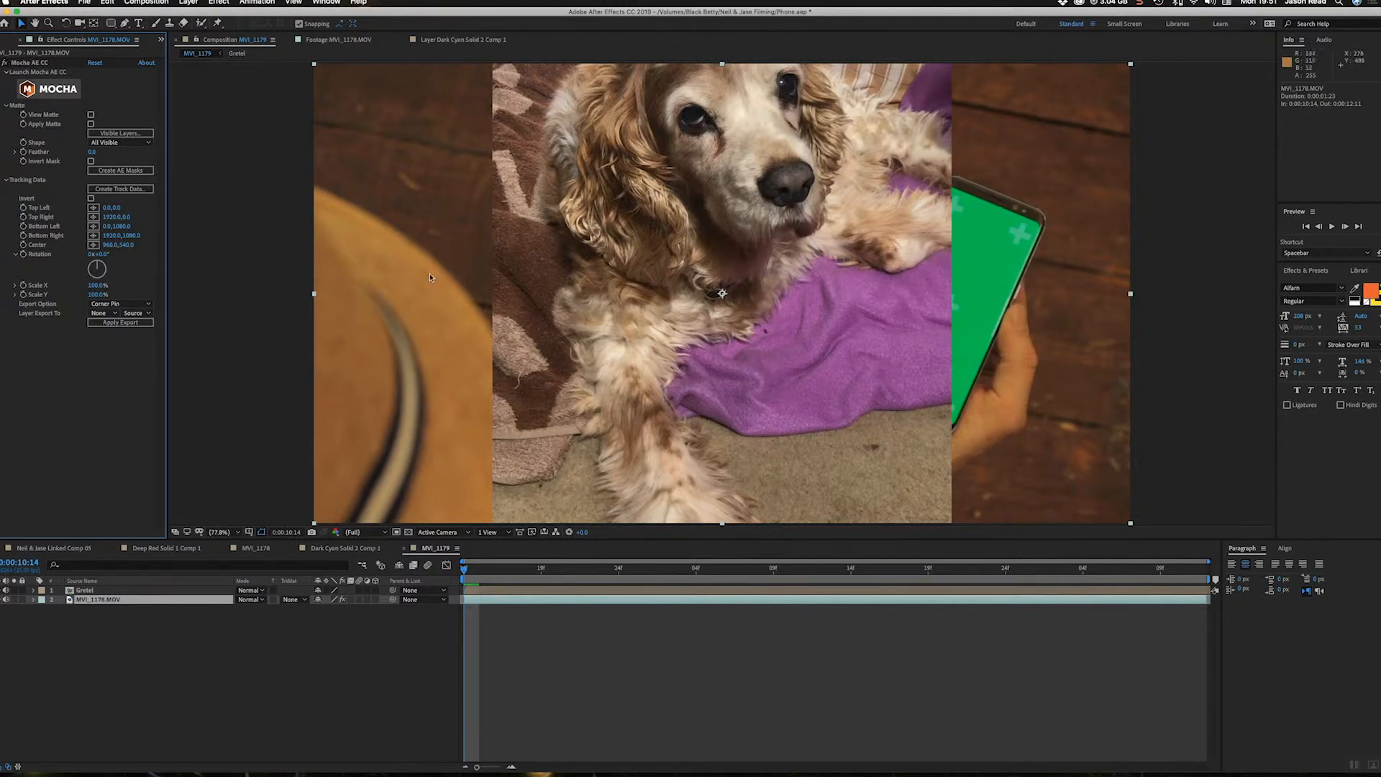
pyautogui.moveTo(590, 244)
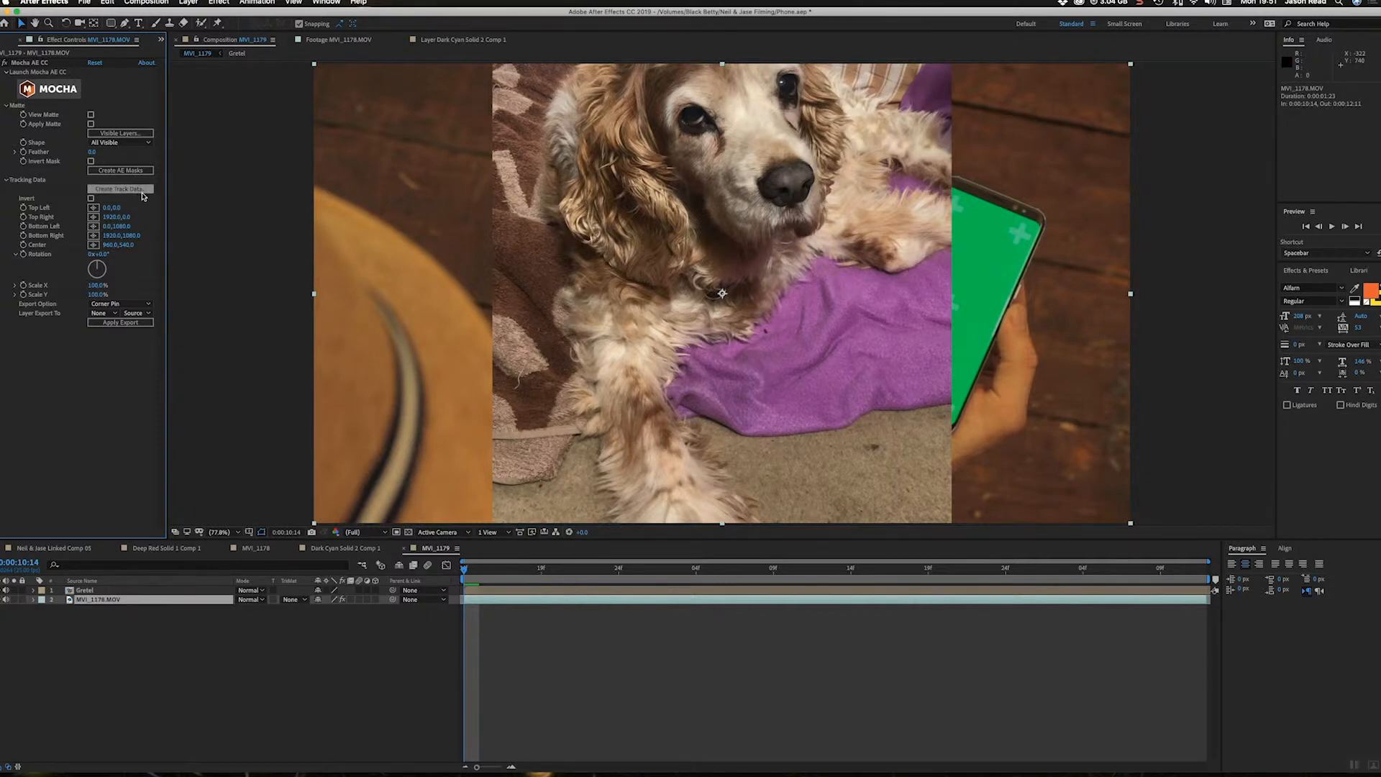
pyautogui.click(121, 188)
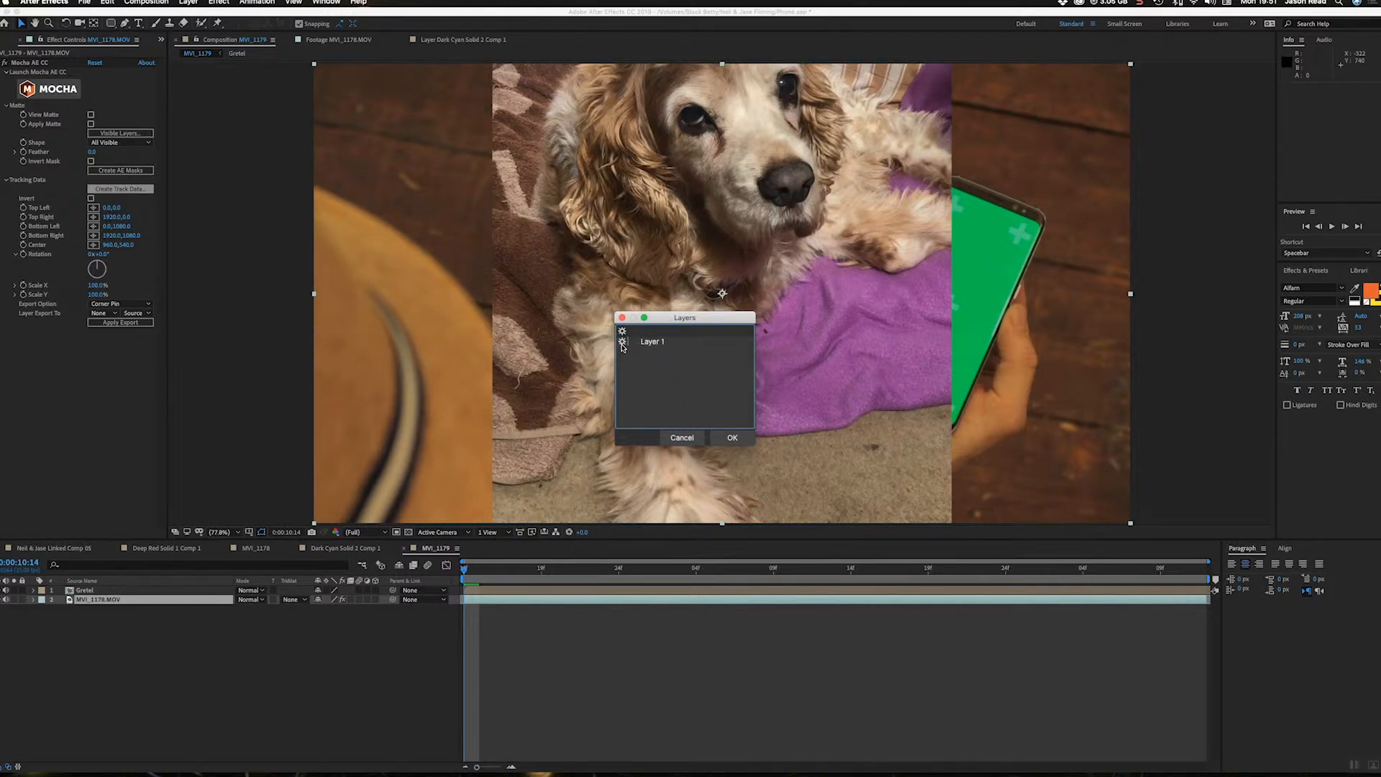
pyautogui.click(731, 438)
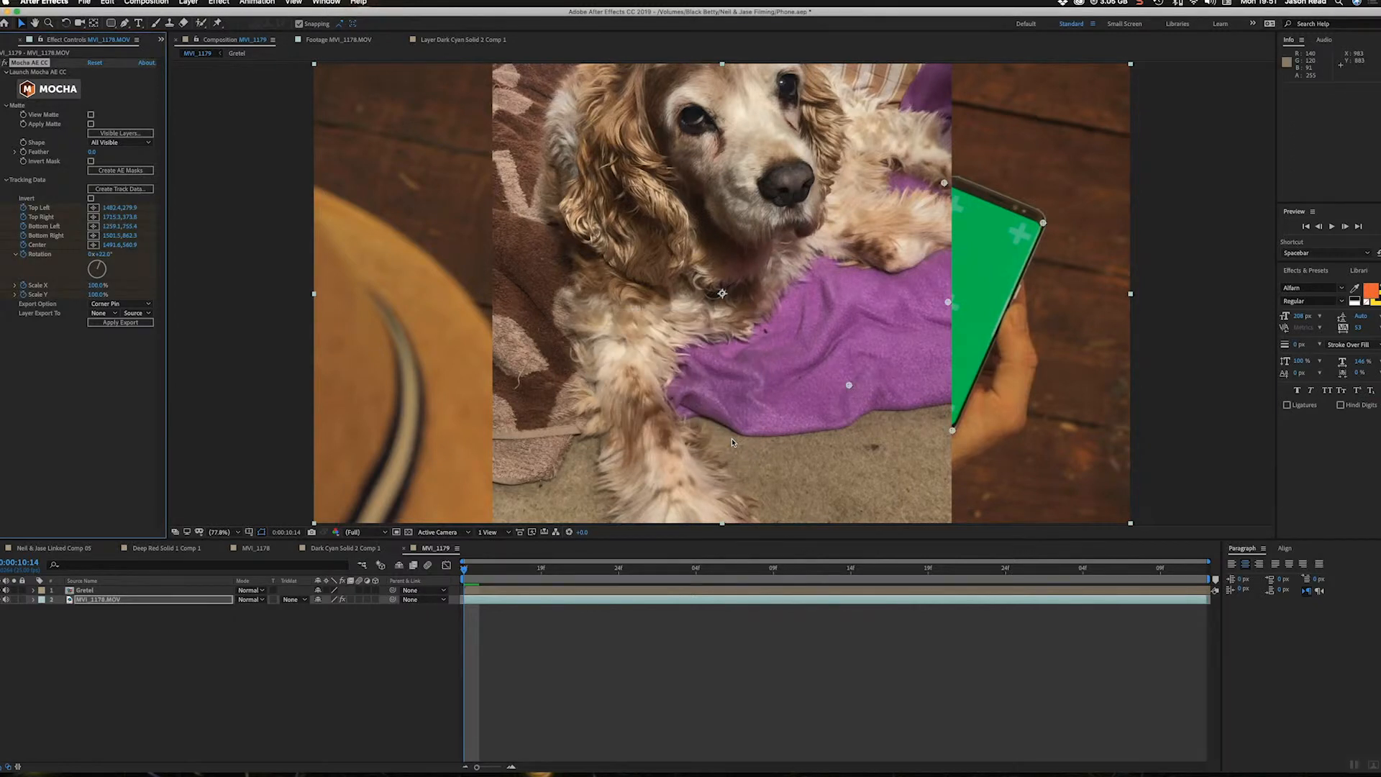
pyautogui.click(803, 568)
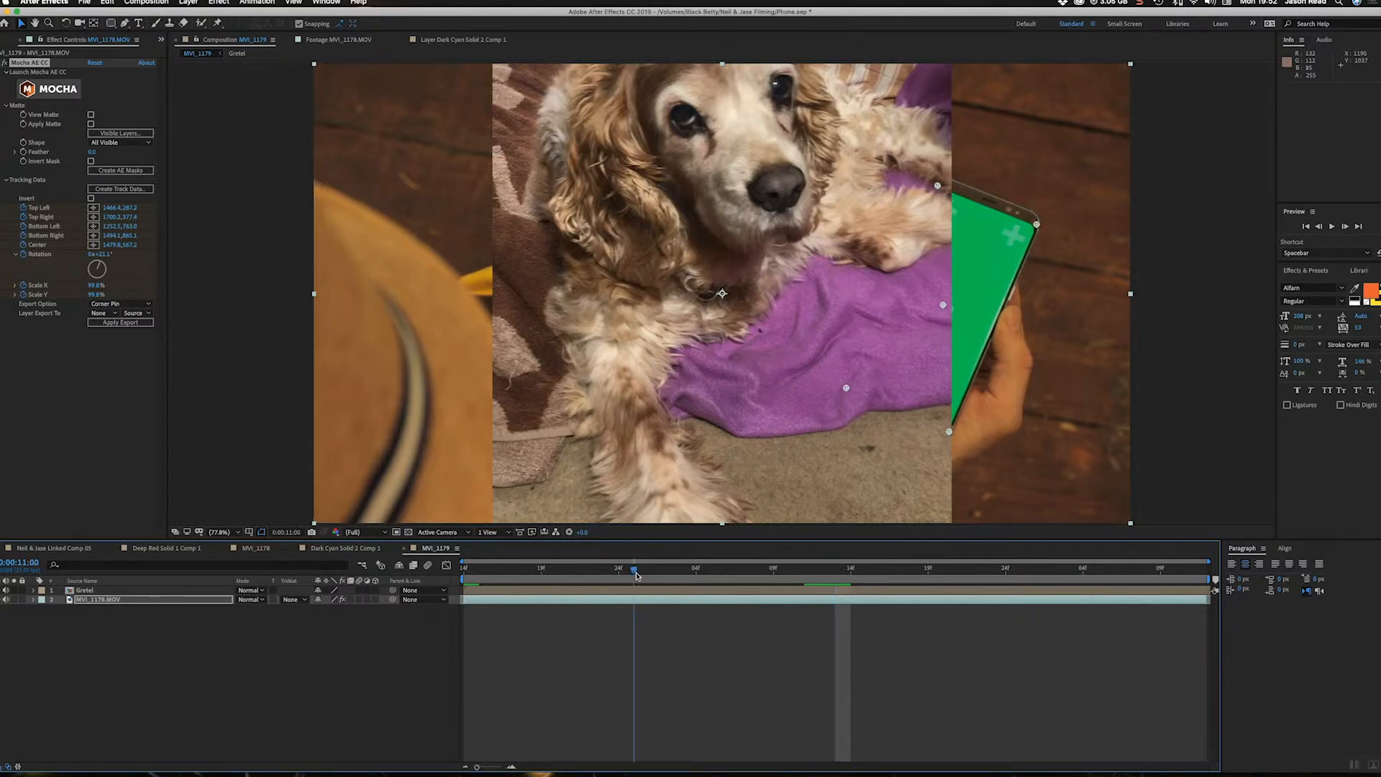
# - Check the track across frames, then export Mocha tracking data to the Gretel layer
pyautogui.click(651, 567)
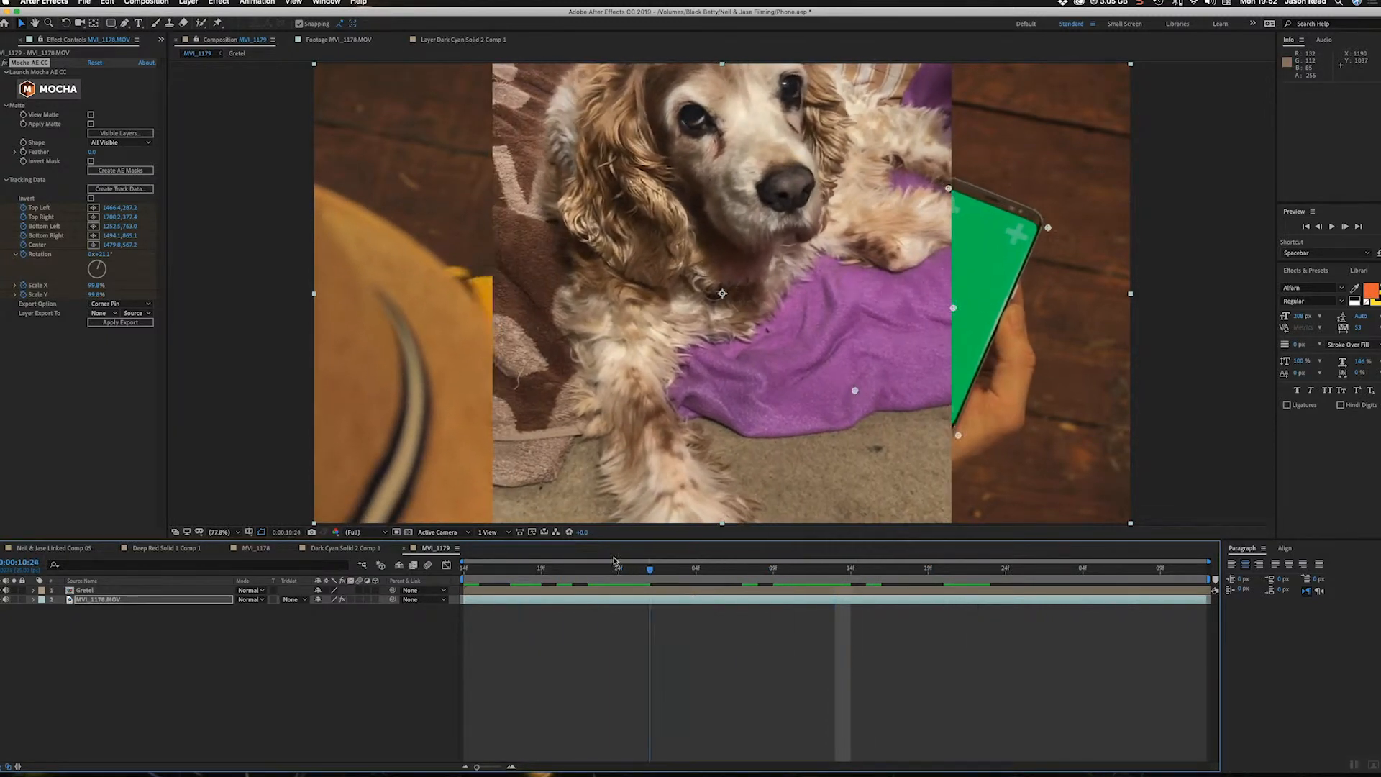
pyautogui.click(464, 567)
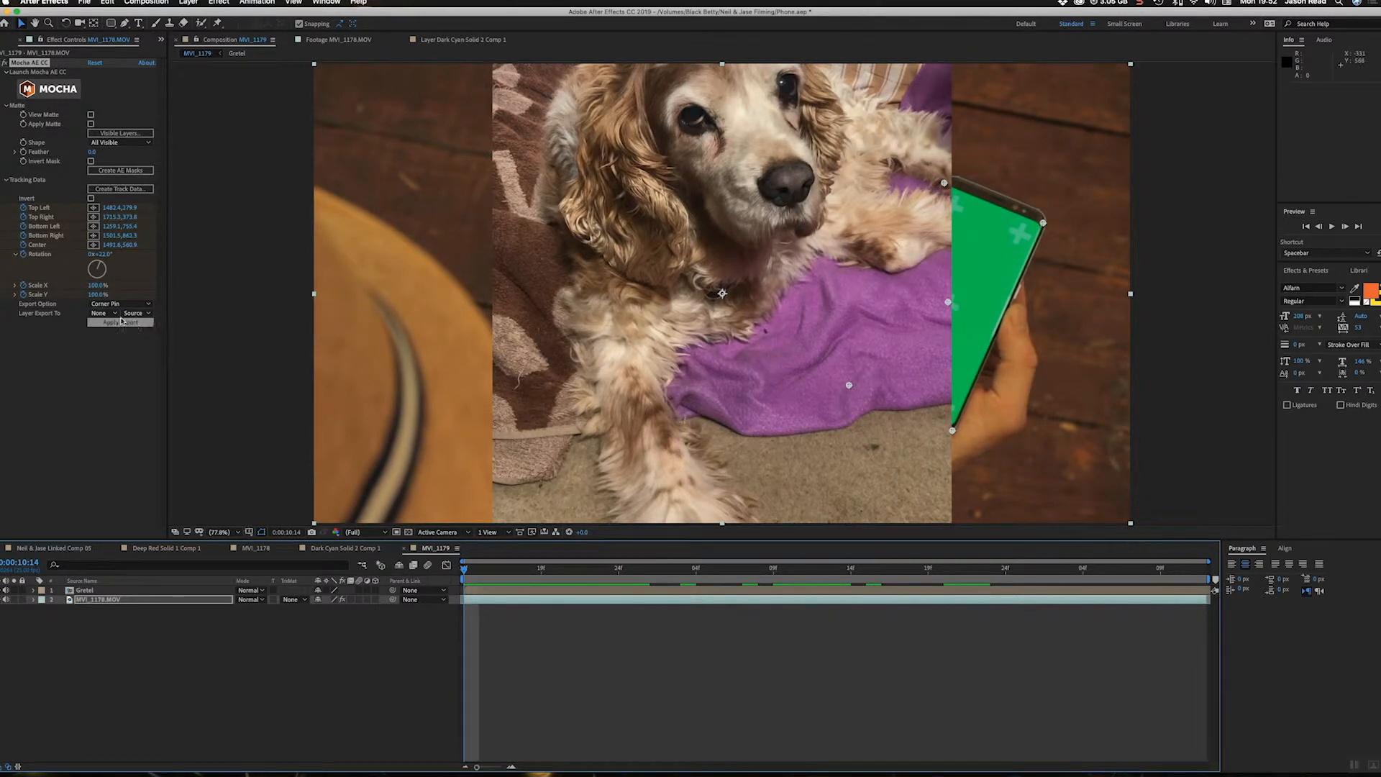
pyautogui.click(119, 313)
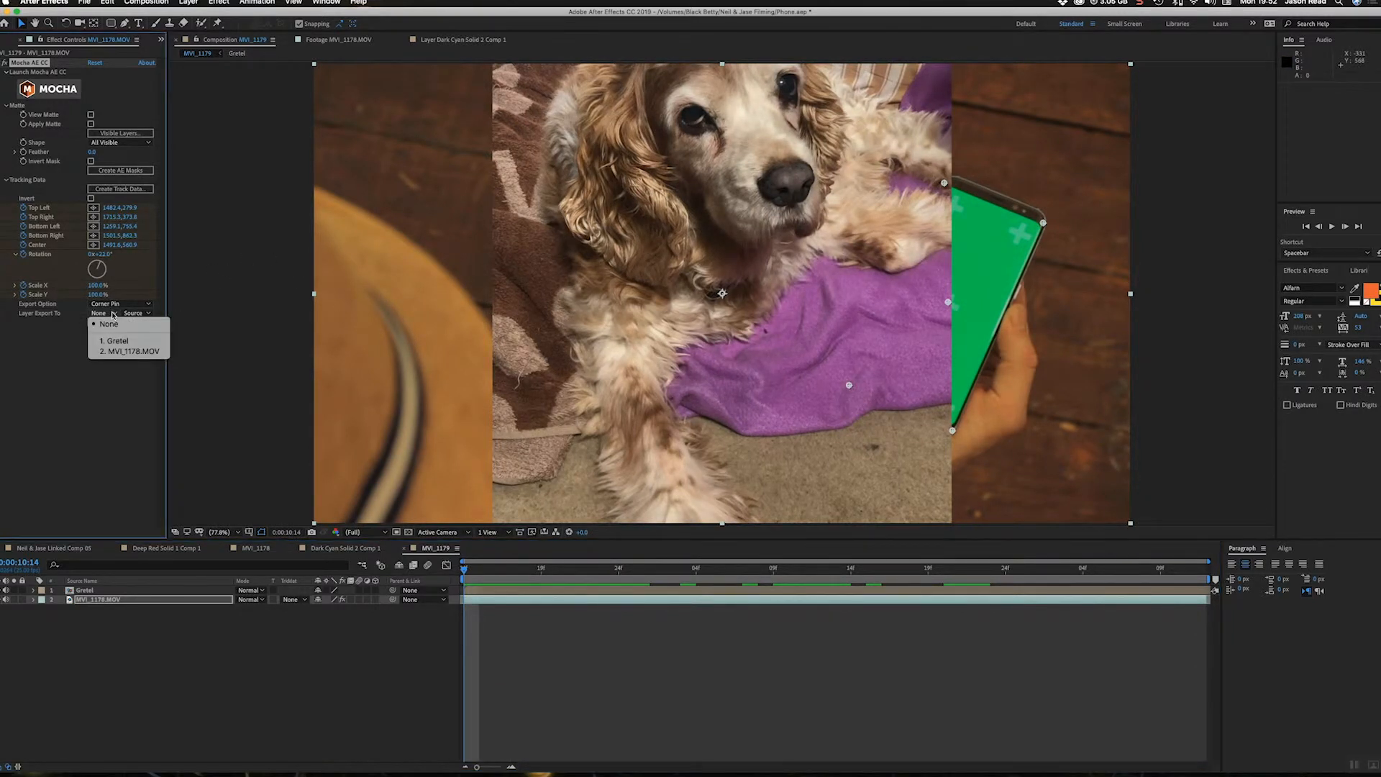
pyautogui.moveTo(115, 341)
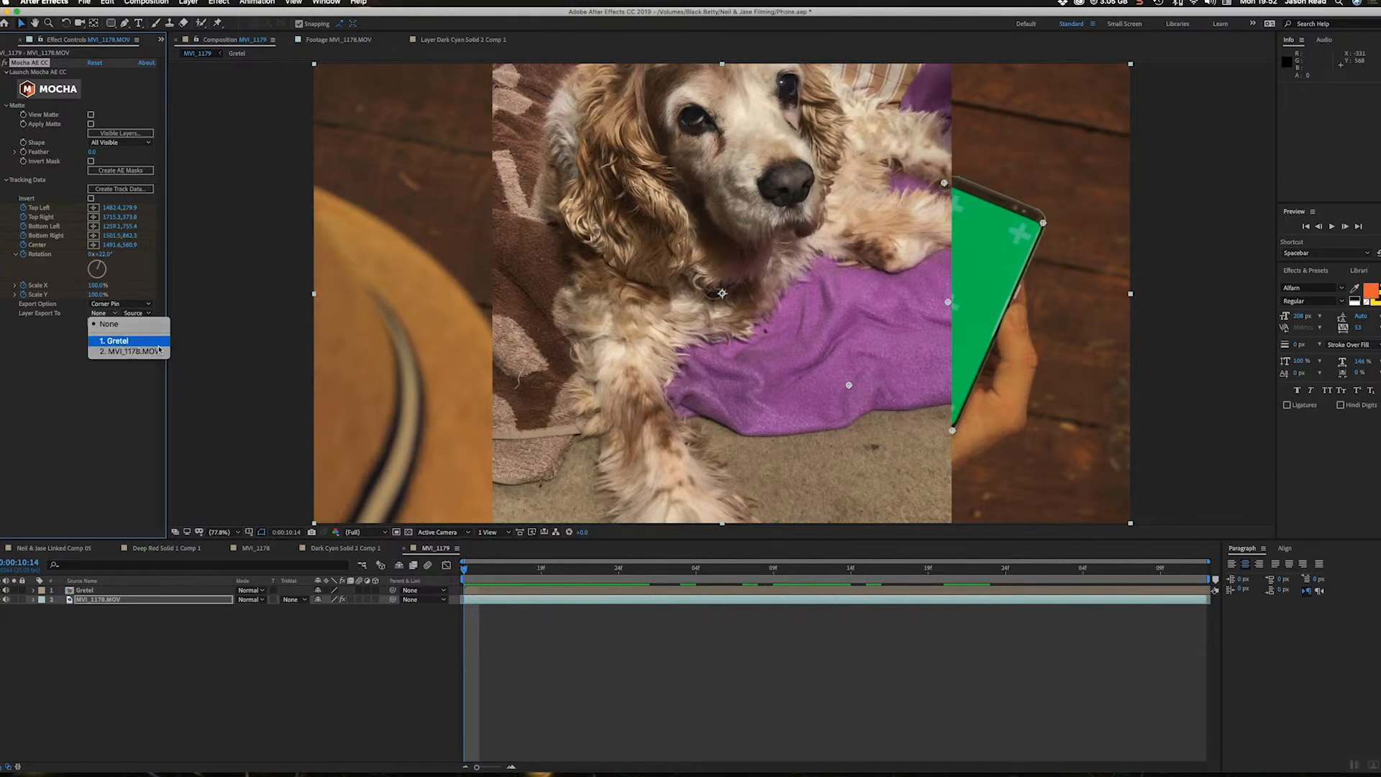
pyautogui.click(114, 341)
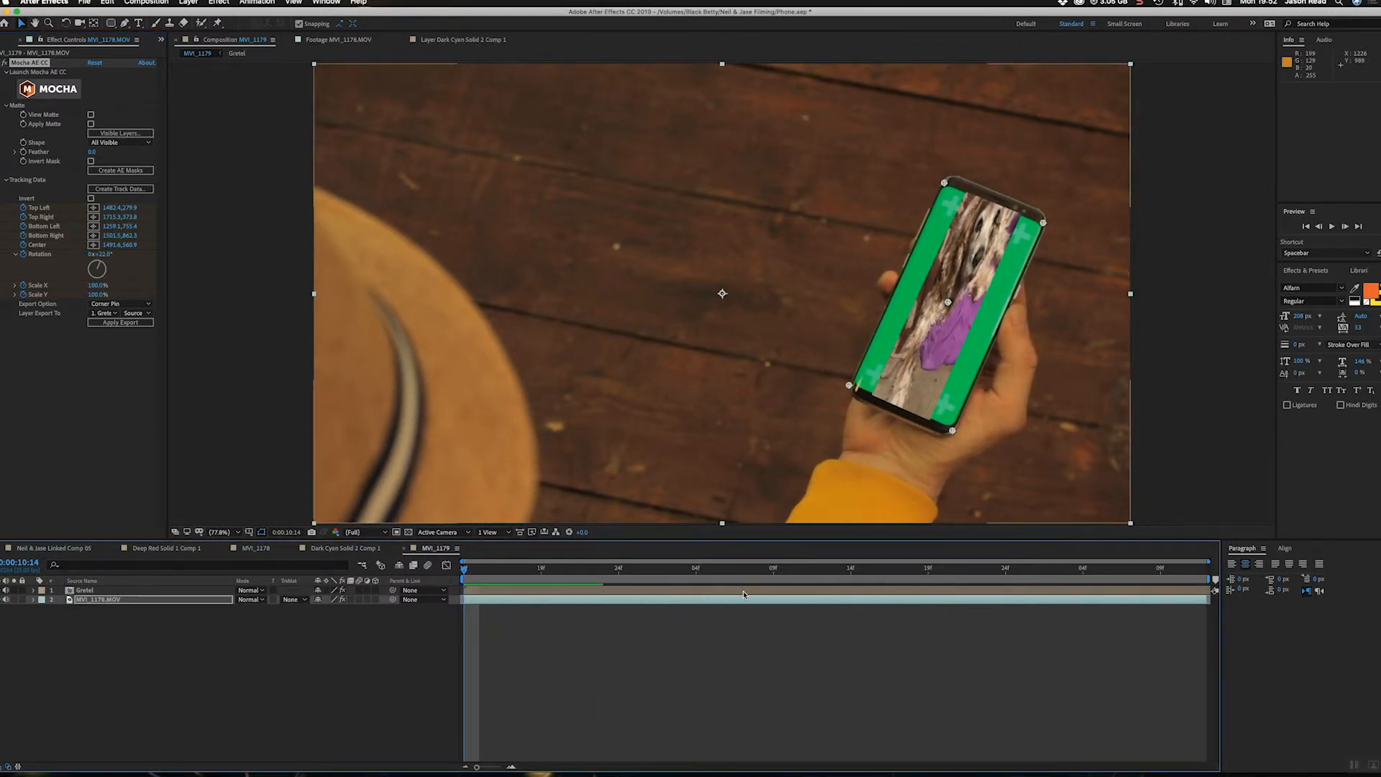
# - Fit the dog clip to the Gretel composition frame with Fit to Comp
pyautogui.click(497, 548)
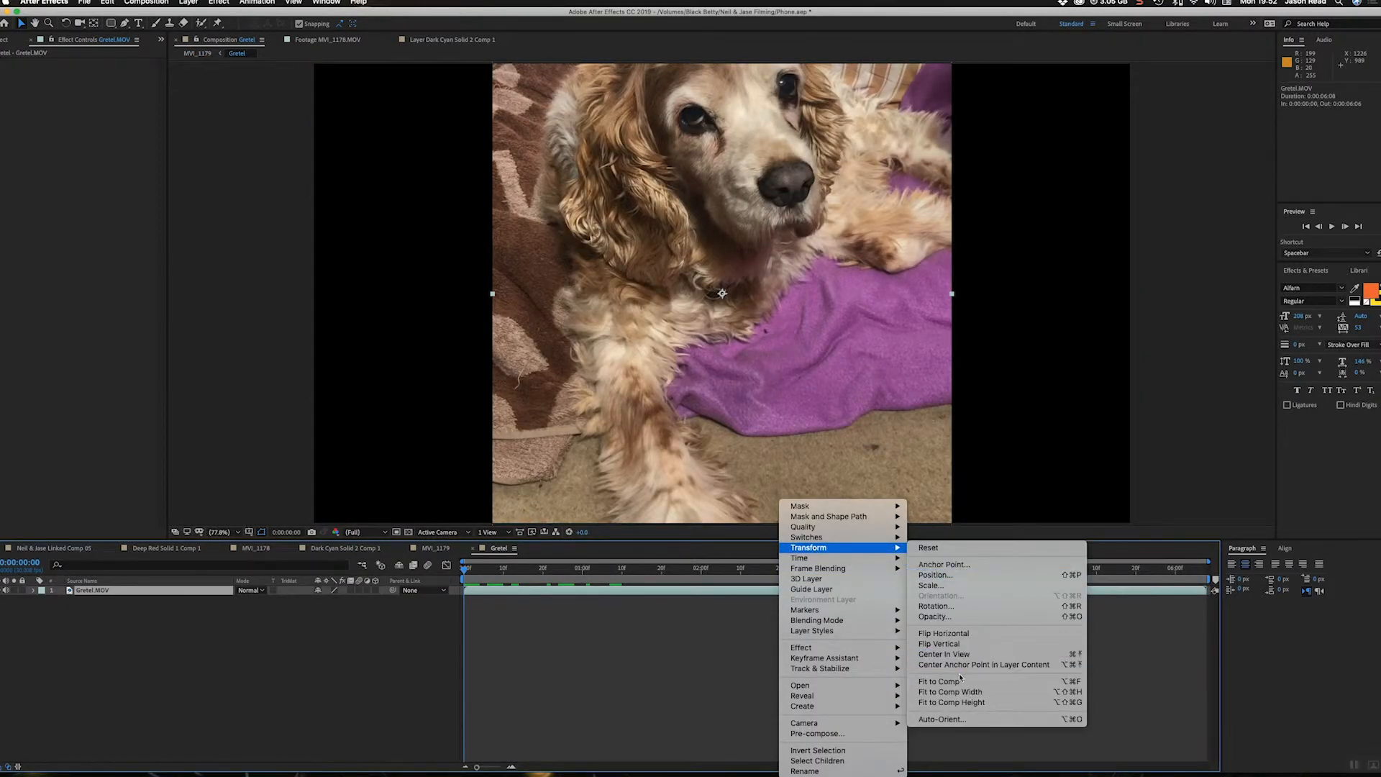
pyautogui.click(950, 691)
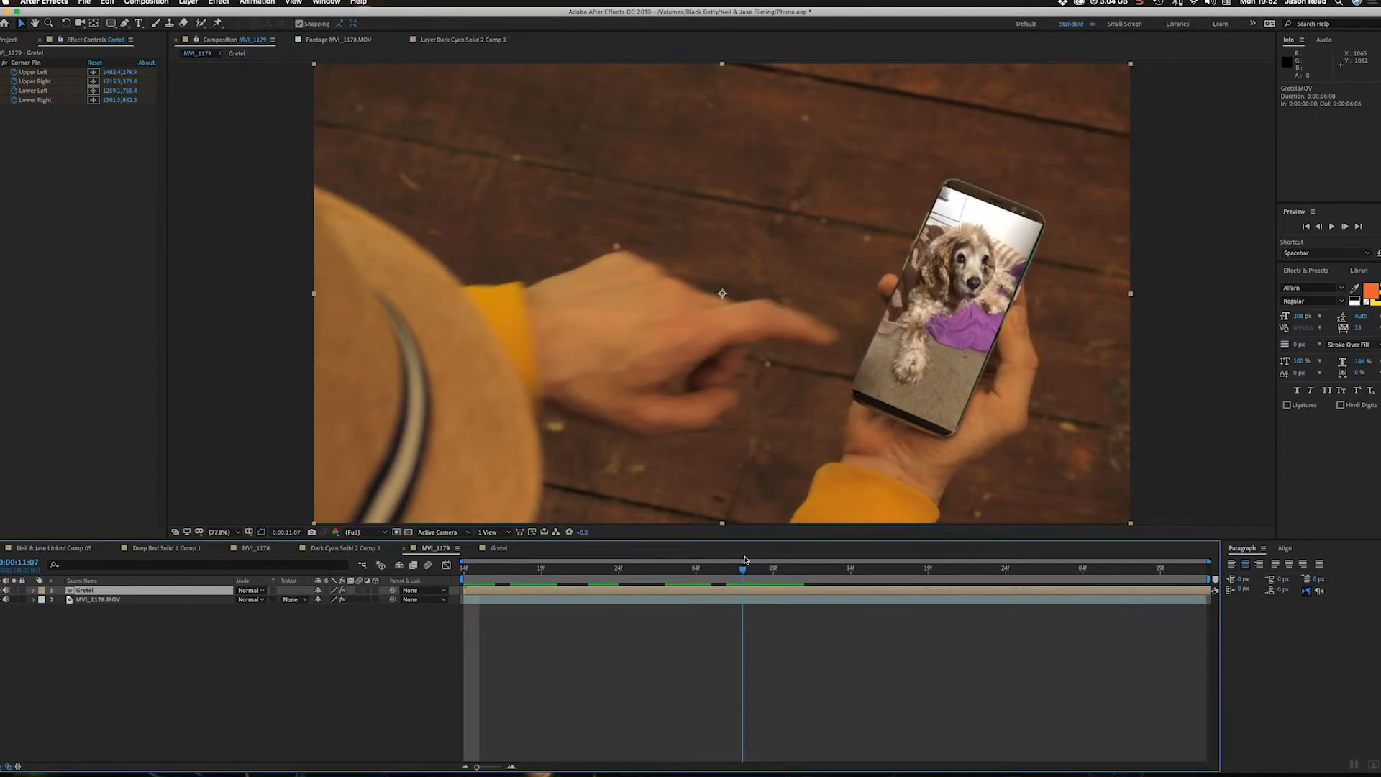
pyautogui.click(97, 599)
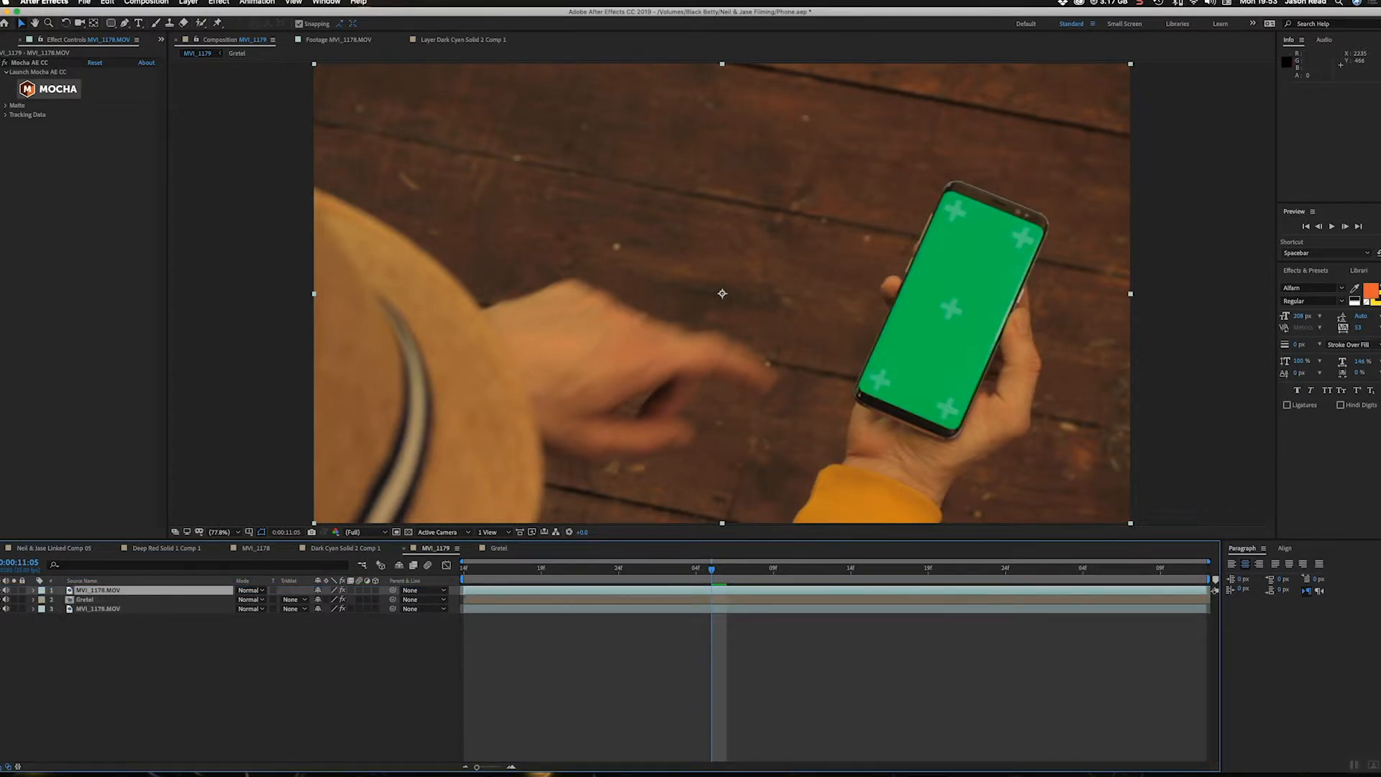
# - Apply Keylight (1.2) to the duplicate phone layer and sample the green screen colour
pyautogui.write('key')
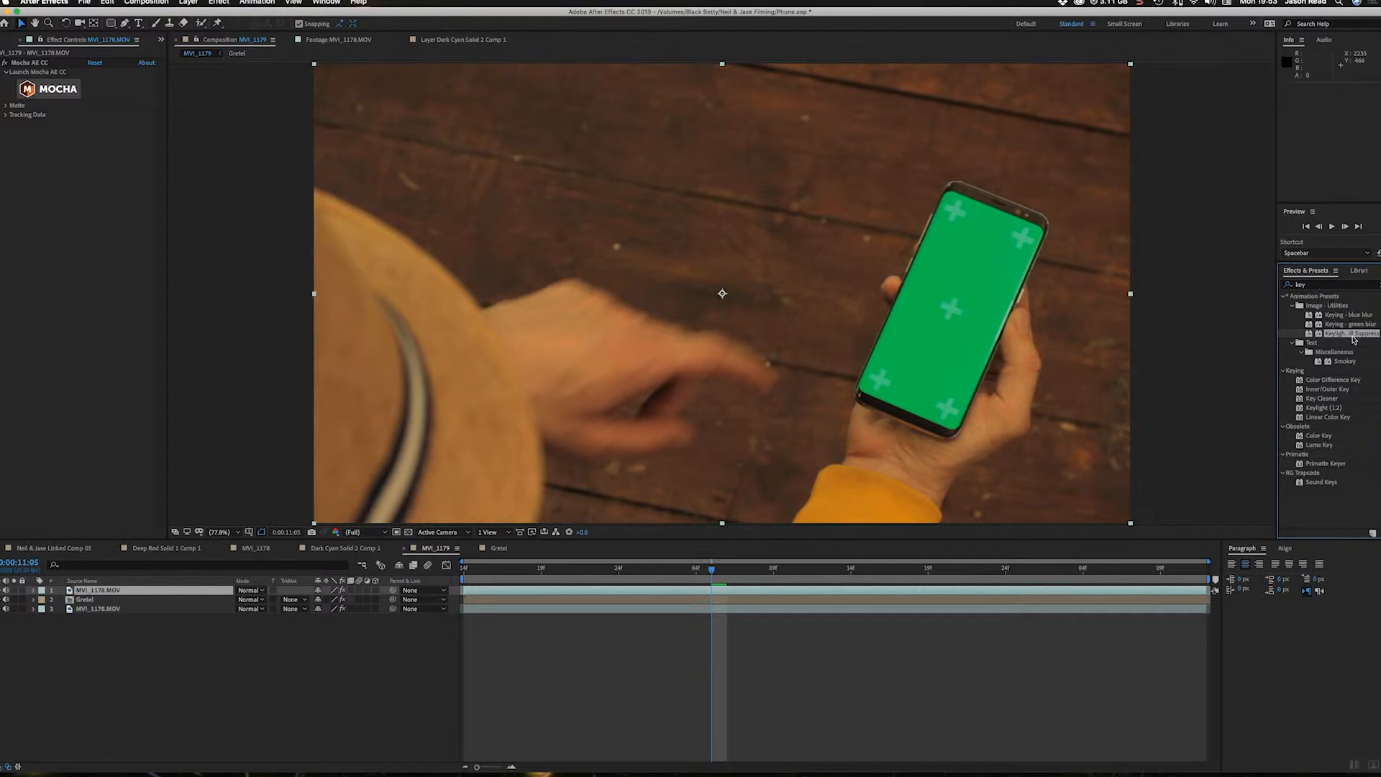
pyautogui.moveTo(751, 525)
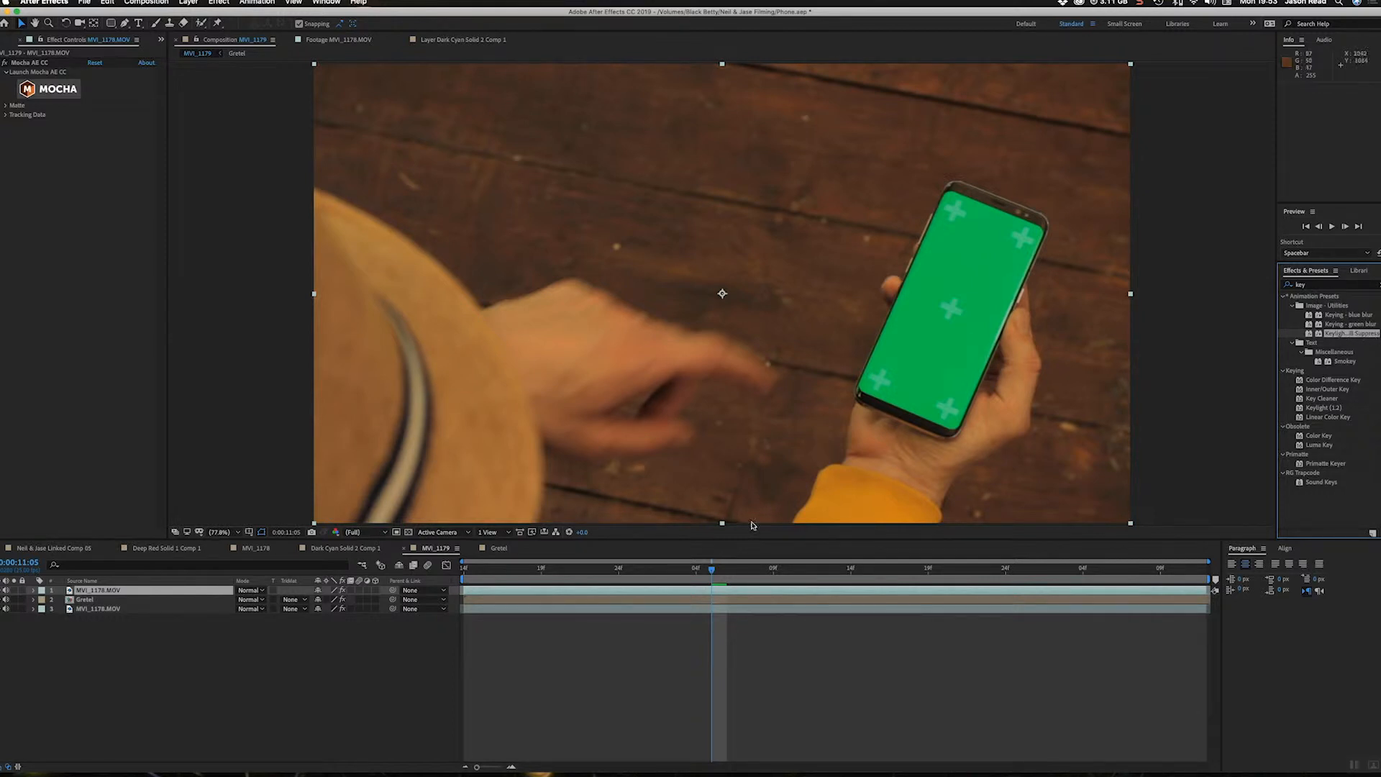
pyautogui.click(835, 568)
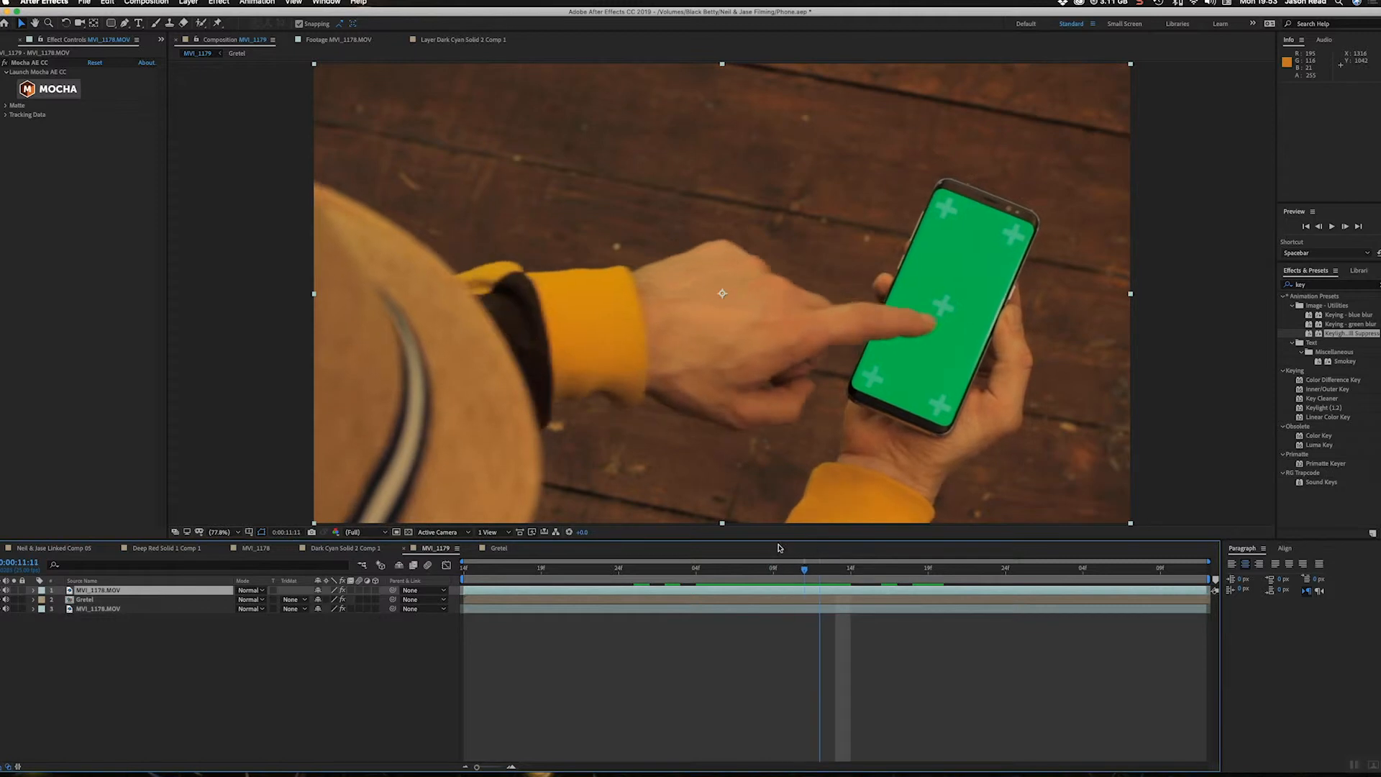
pyautogui.click(742, 569)
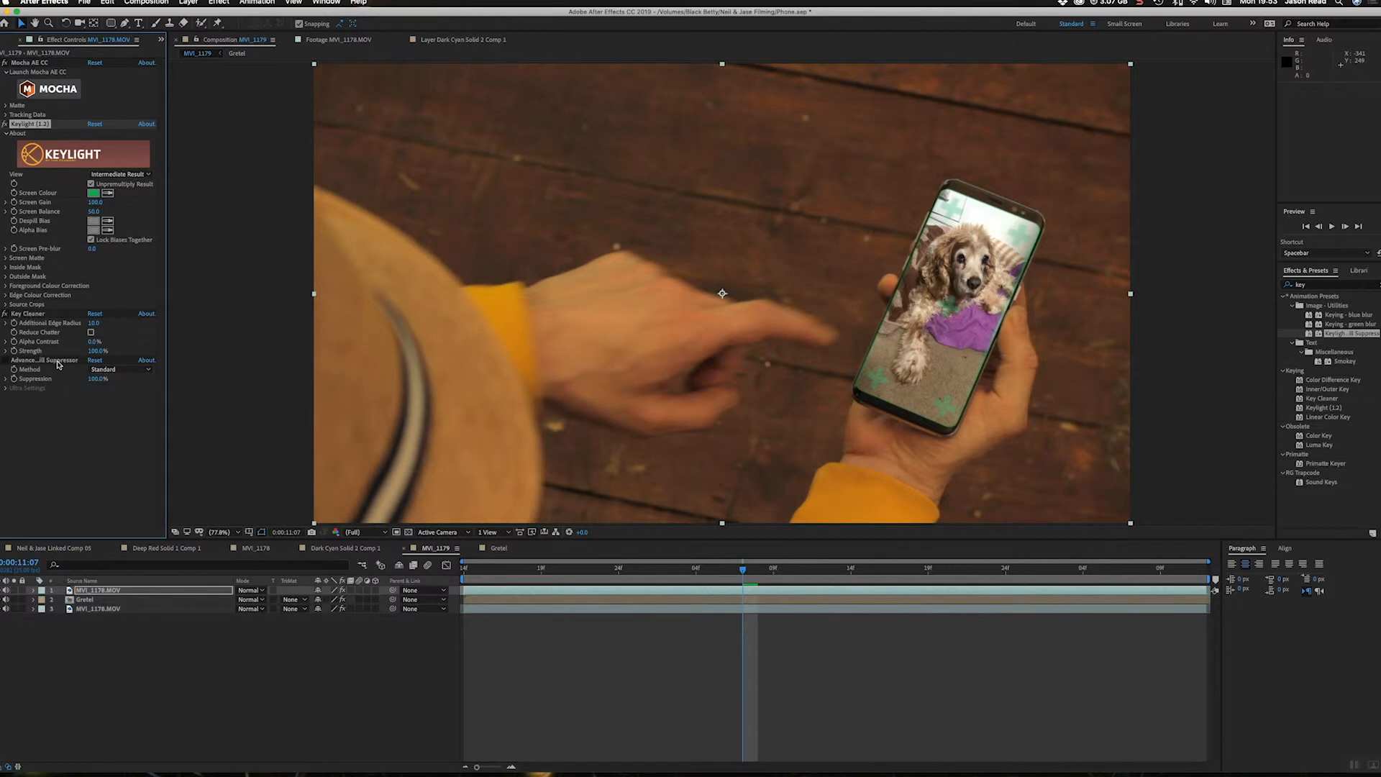
# - Switch Keylight's View to Screen Matte and raise Clip Black to 50
pyautogui.click(120, 173)
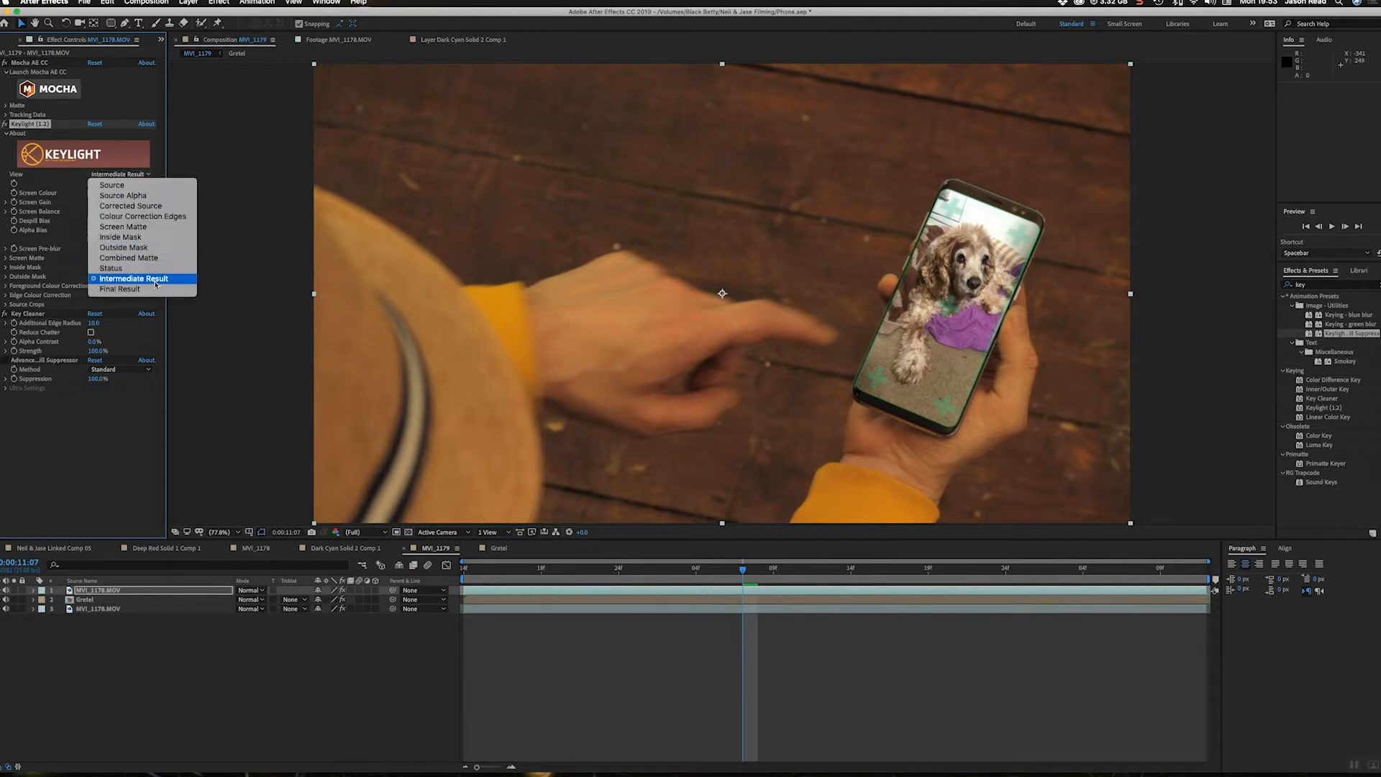
pyautogui.moveTo(174, 283)
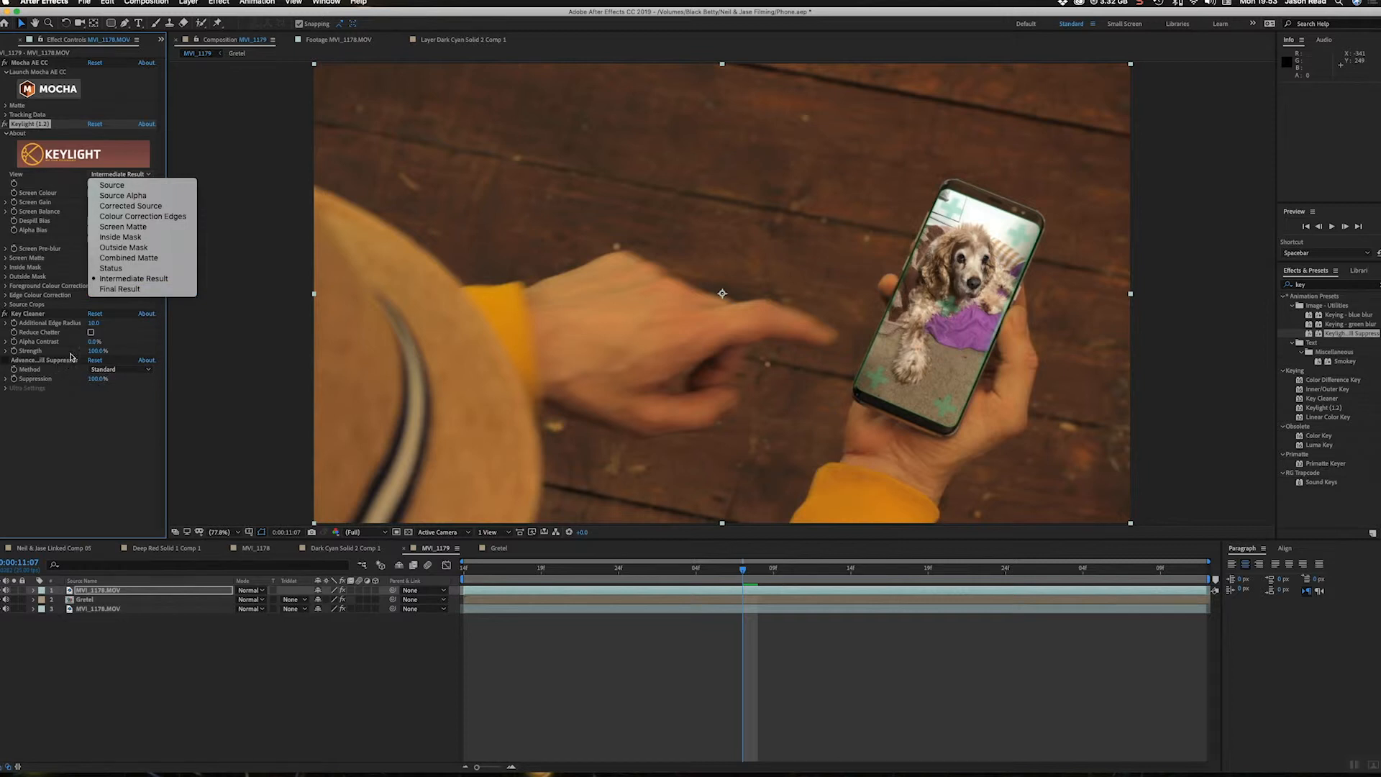
pyautogui.moveTo(134, 278)
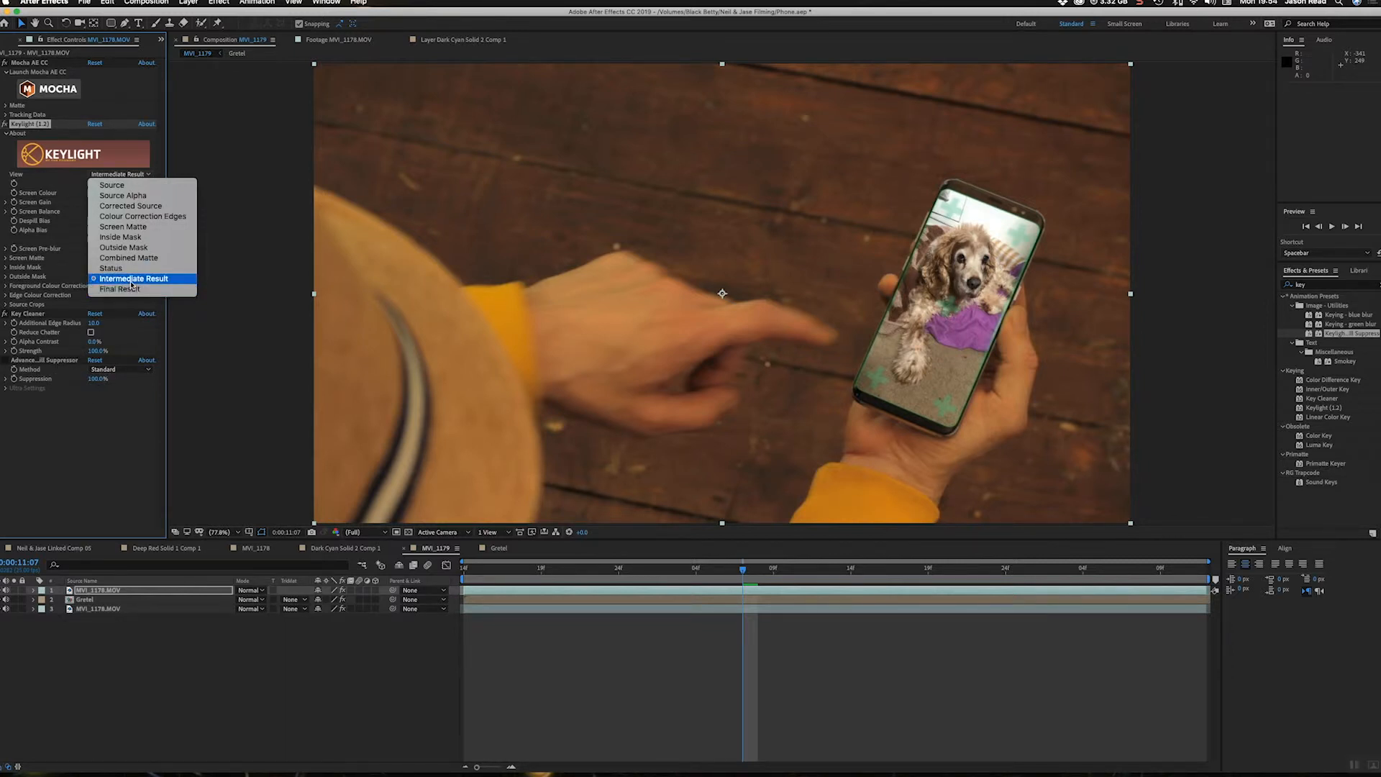
pyautogui.moveTo(110, 379)
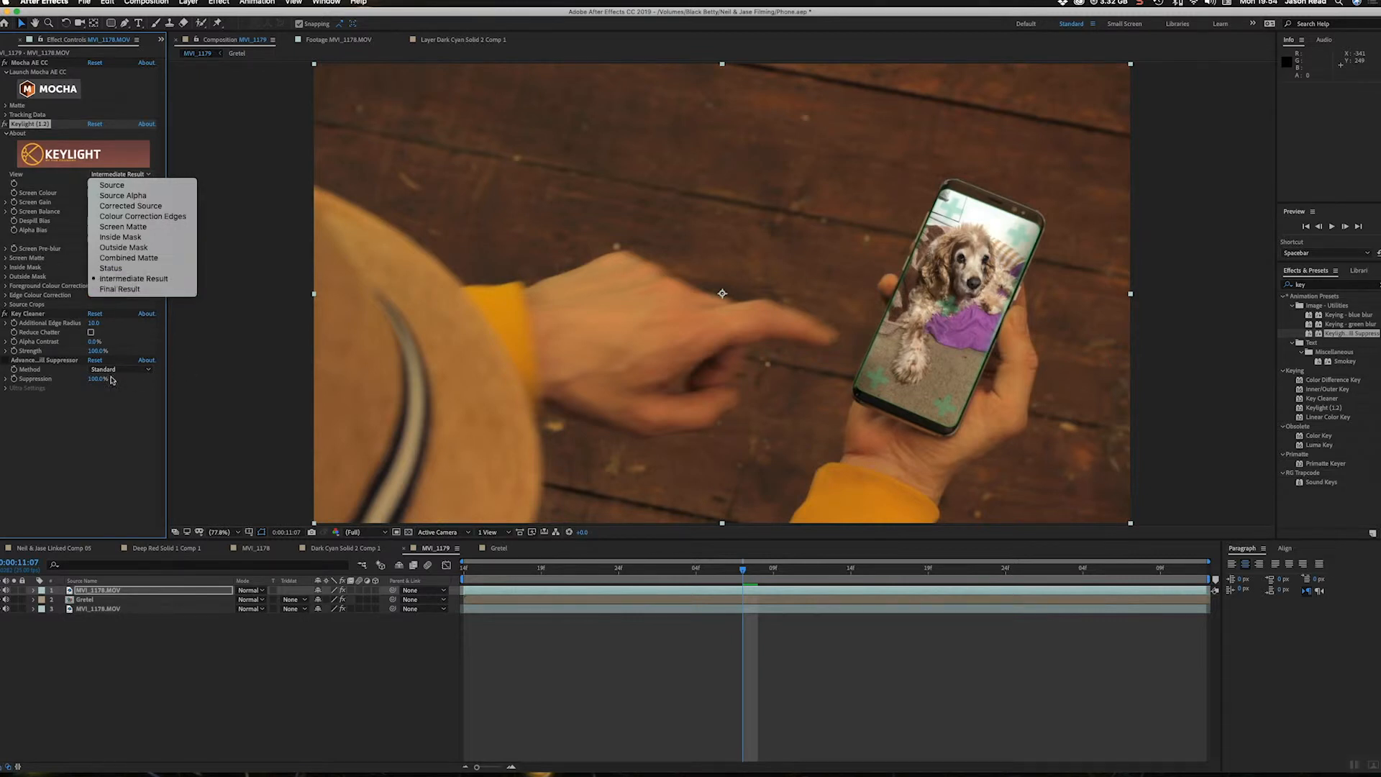
pyautogui.moveTo(134, 278)
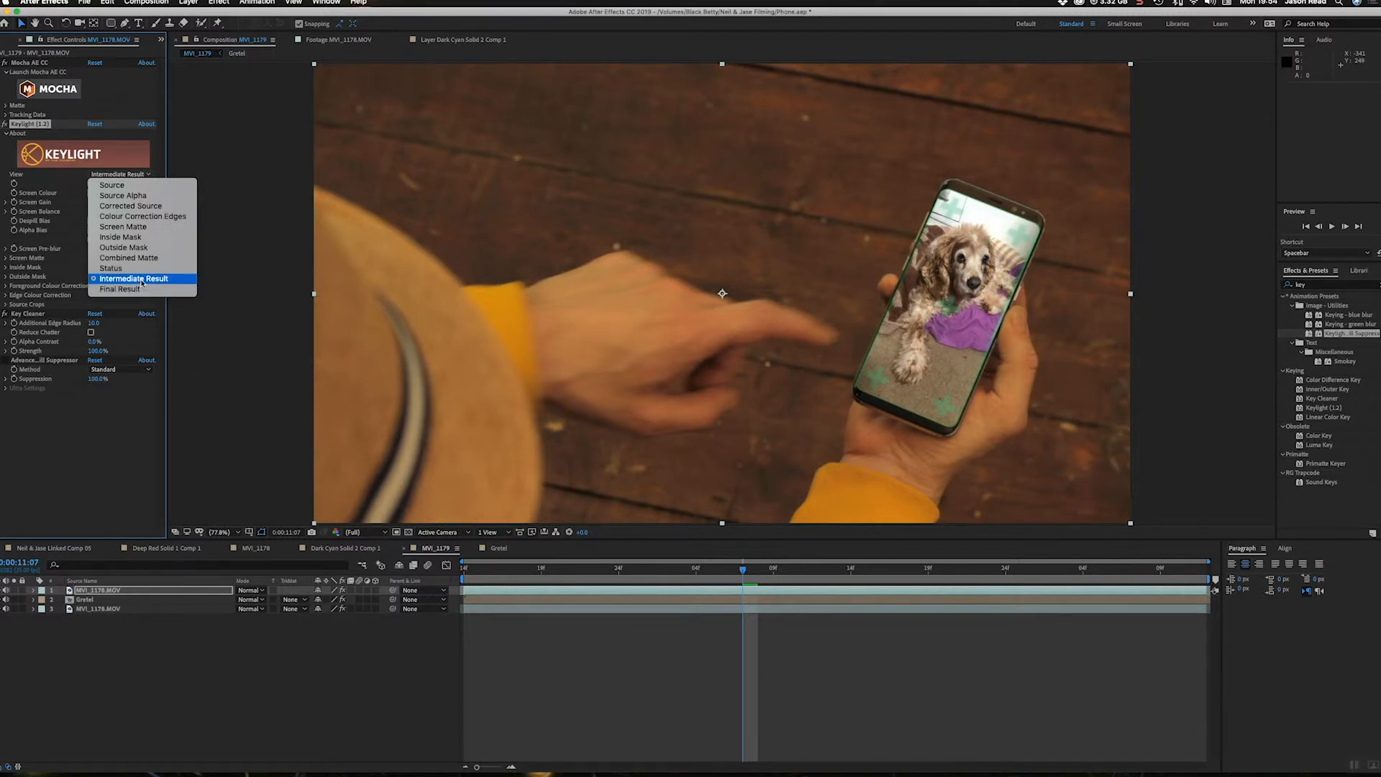
pyautogui.moveTo(141, 237)
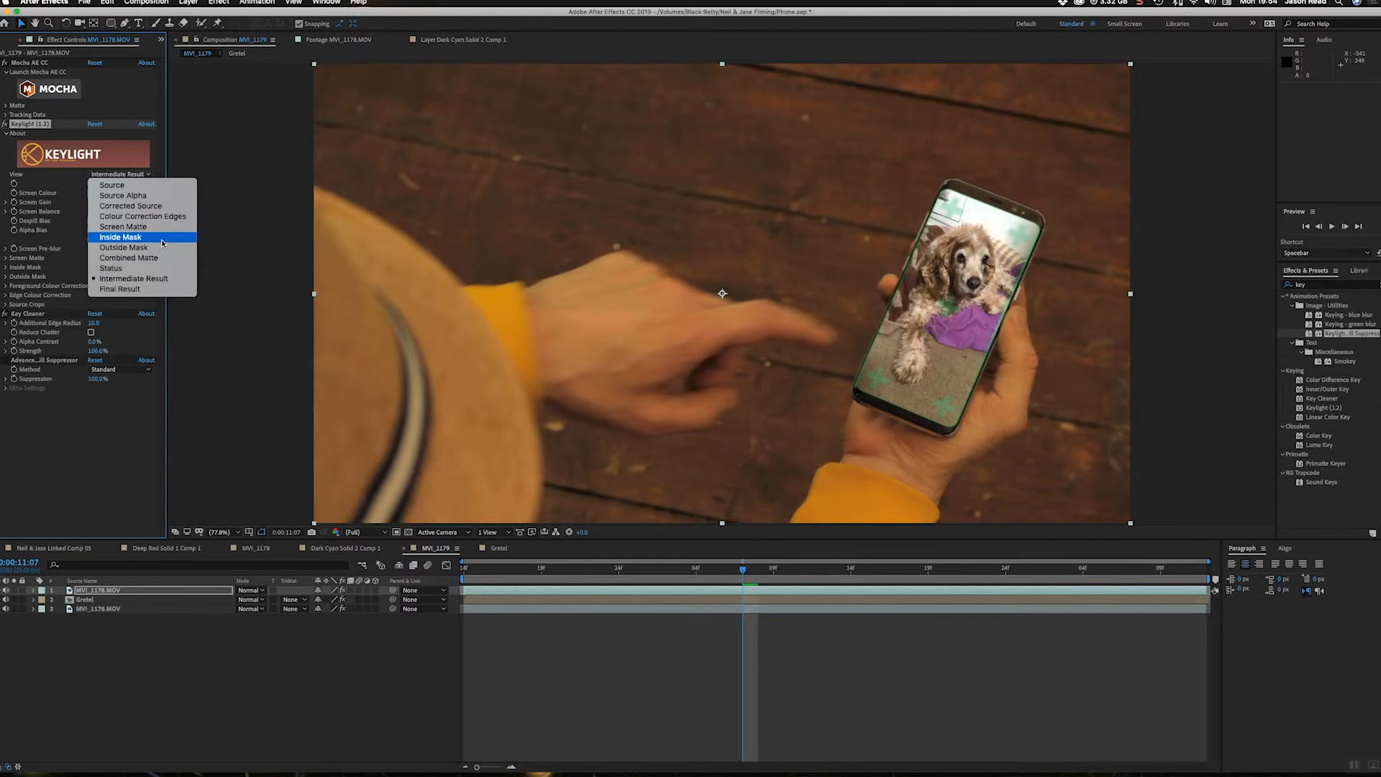
pyautogui.click(122, 226)
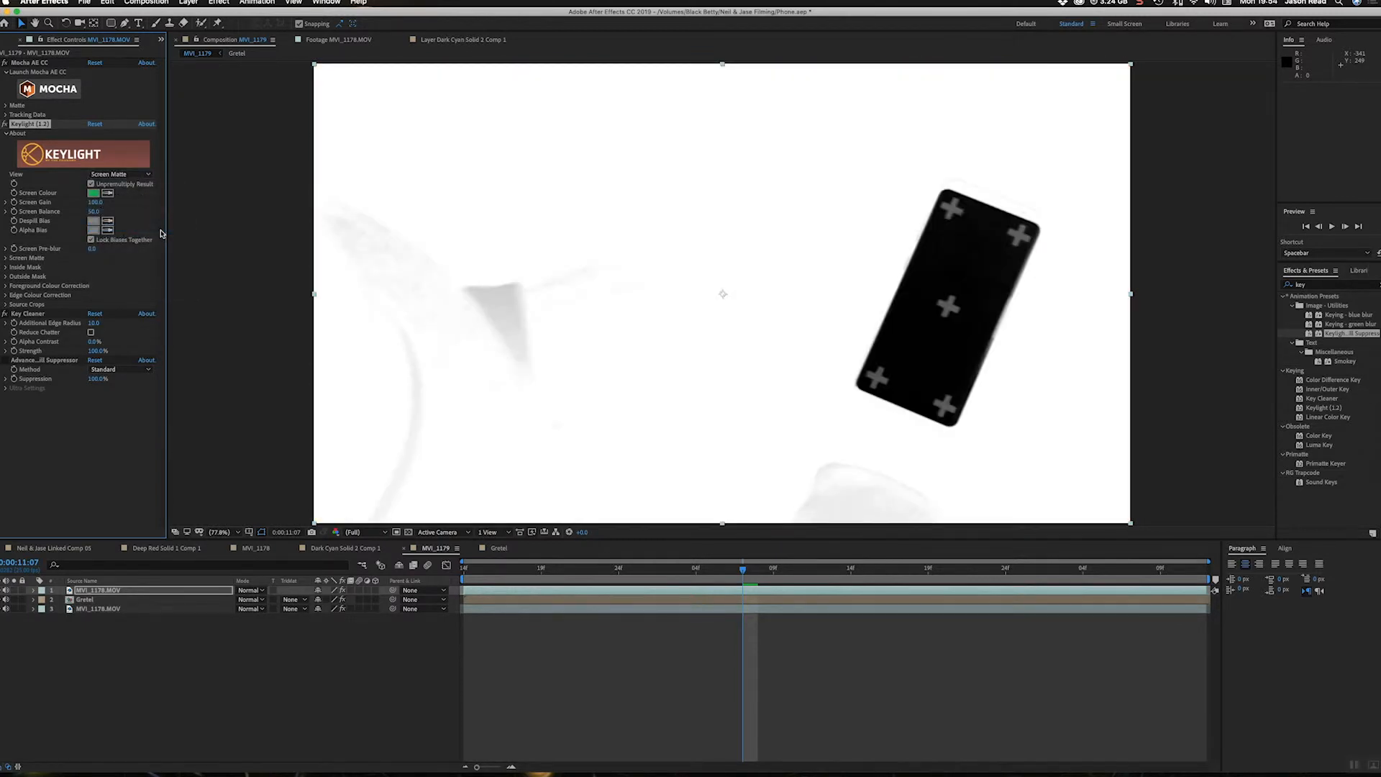
pyautogui.moveTo(459, 482)
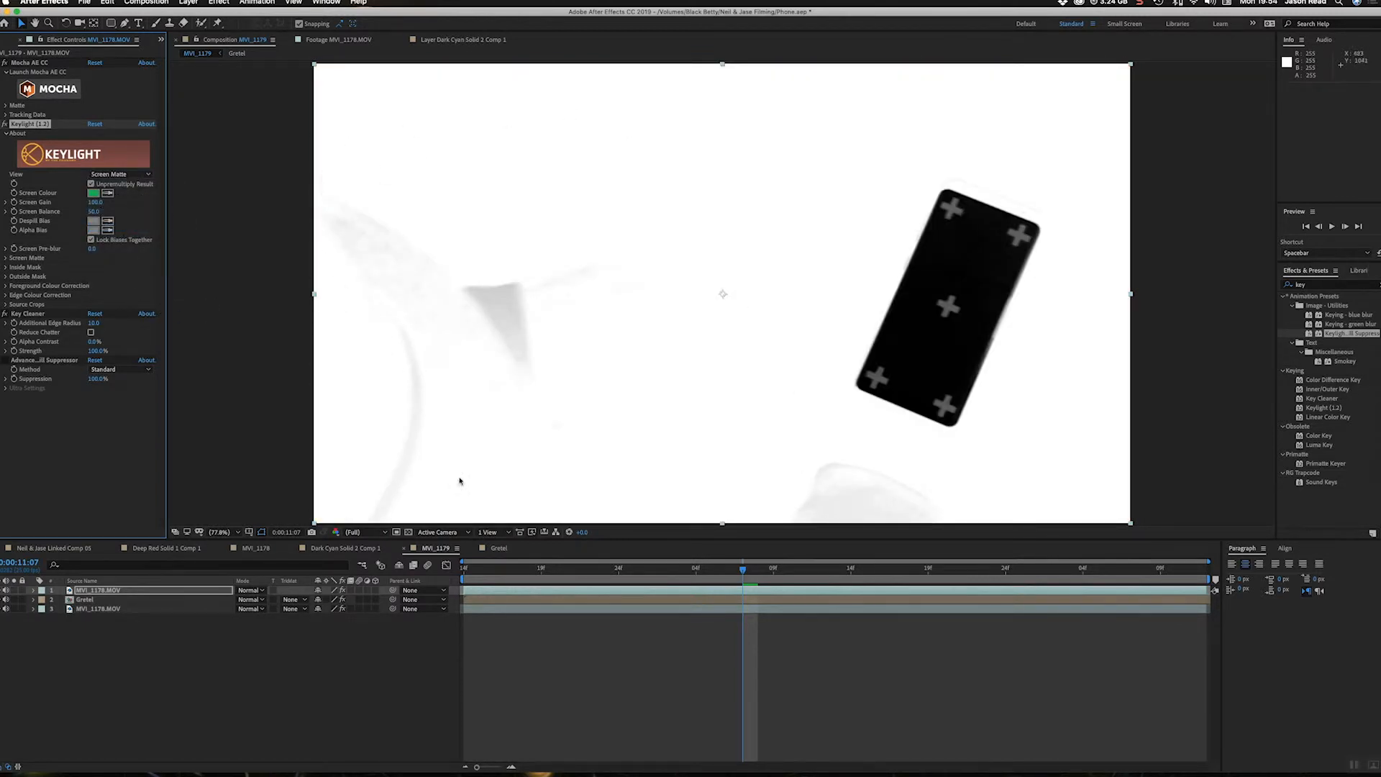
pyautogui.moveTo(398, 406)
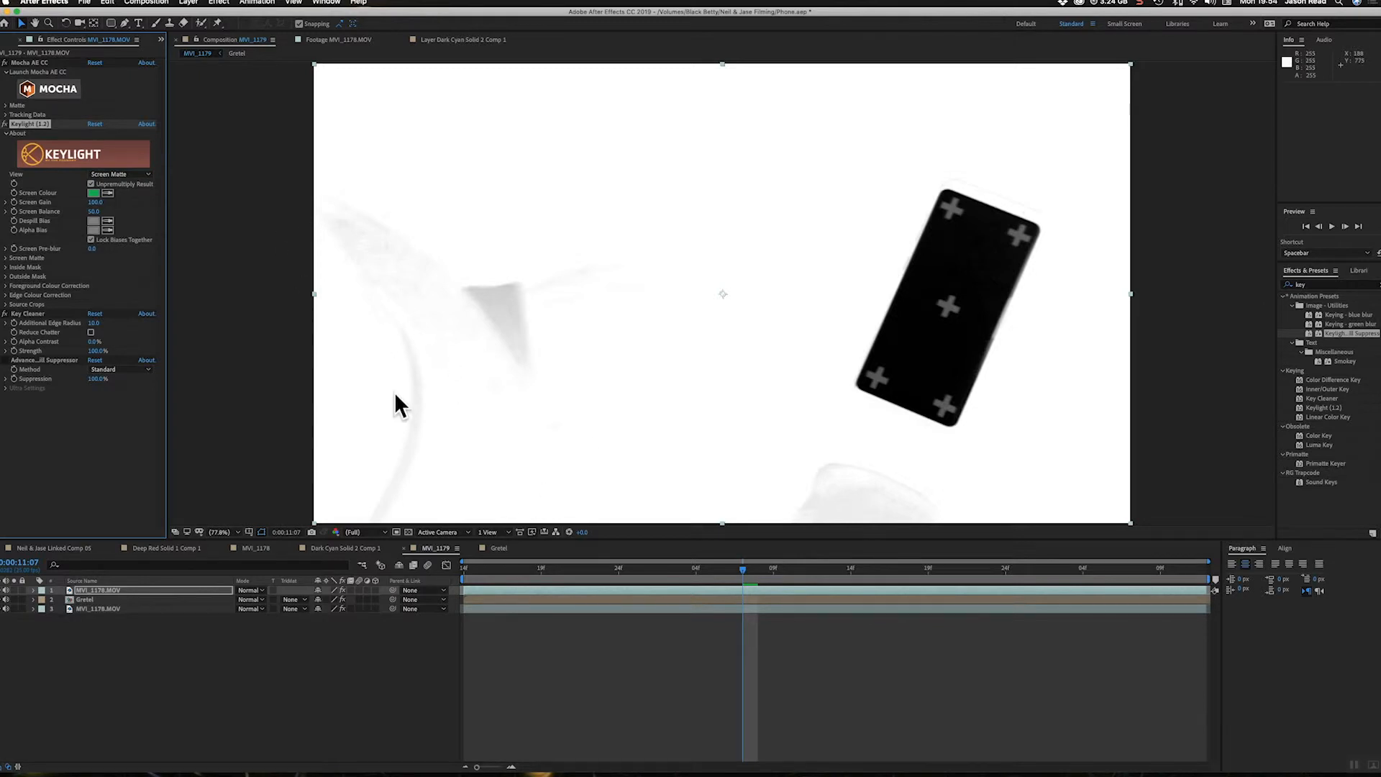
pyautogui.moveTo(7, 264)
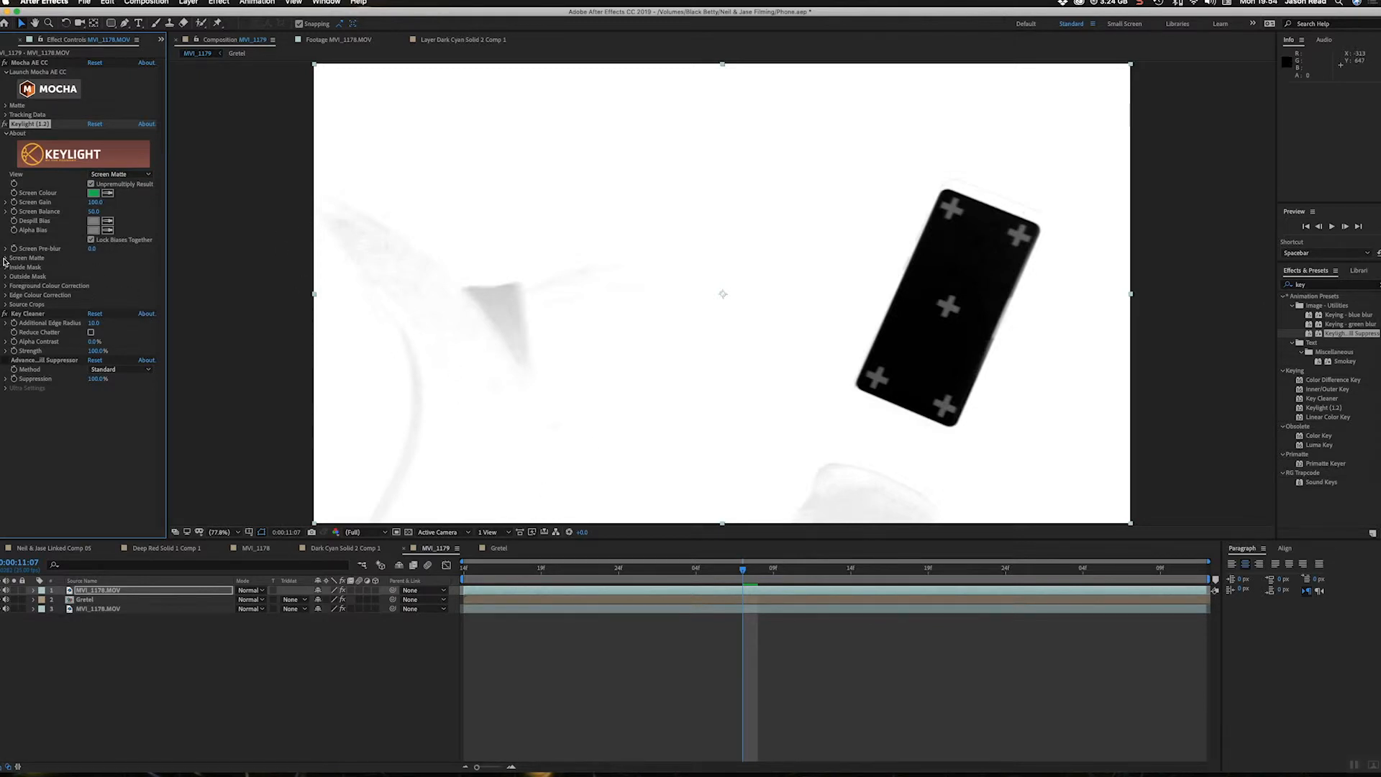
pyautogui.click(5, 257)
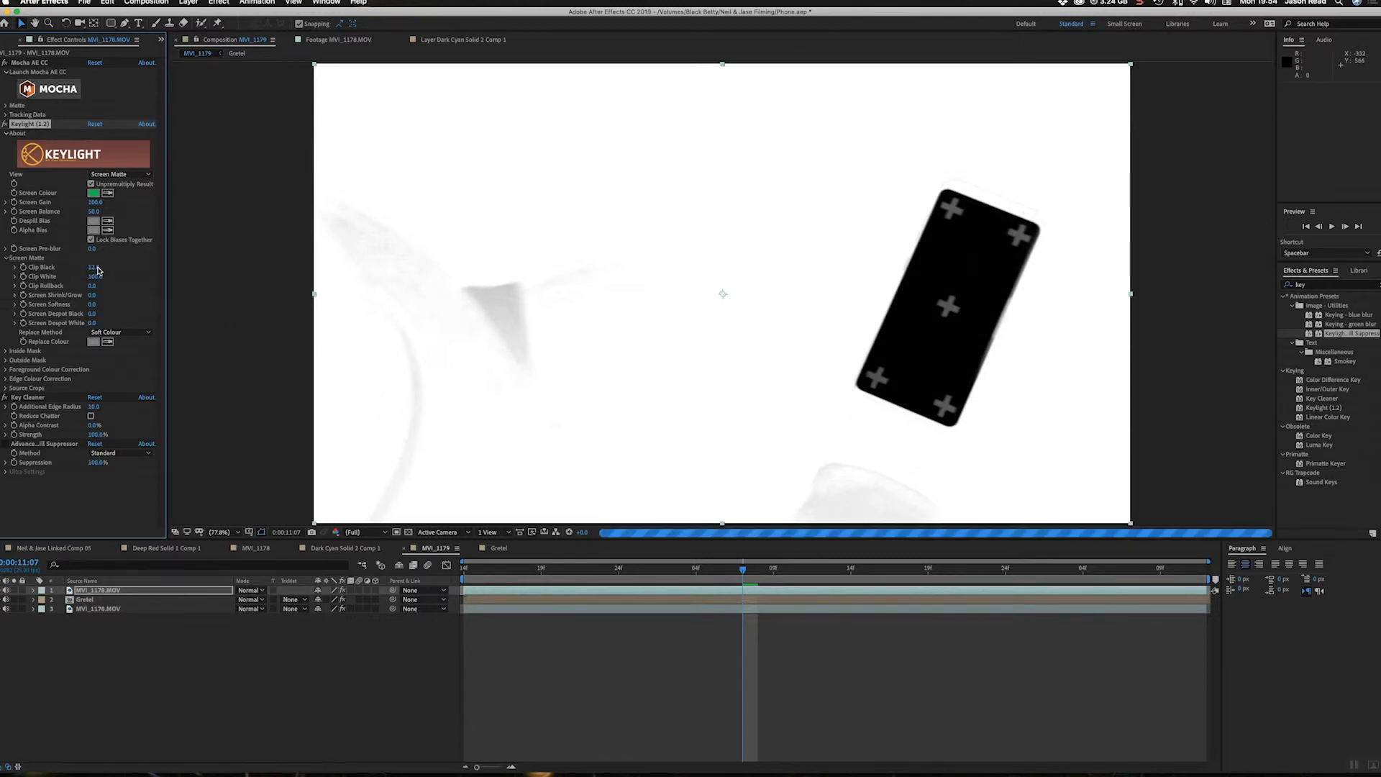
pyautogui.moveTo(97, 267); pyautogui.dragTo(119, 267)
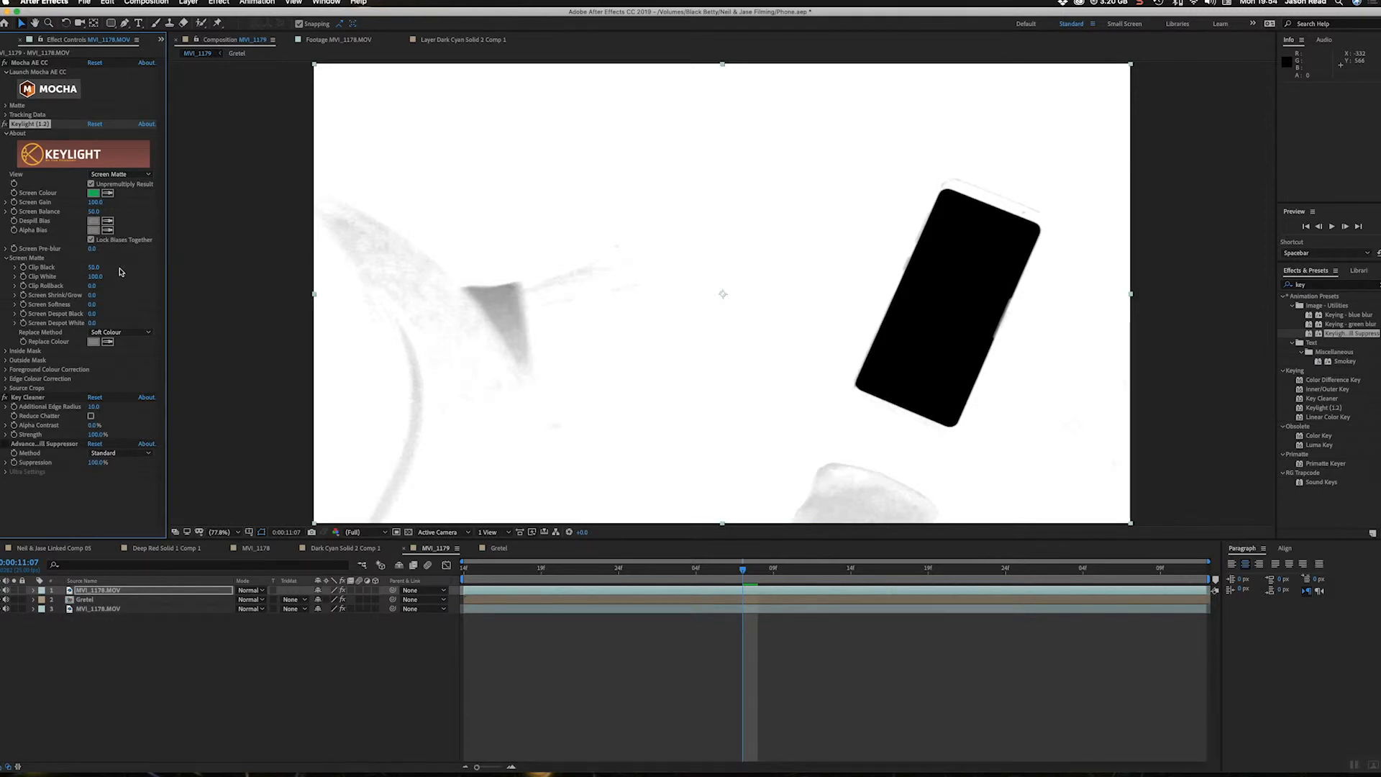
pyautogui.moveTo(971, 391)
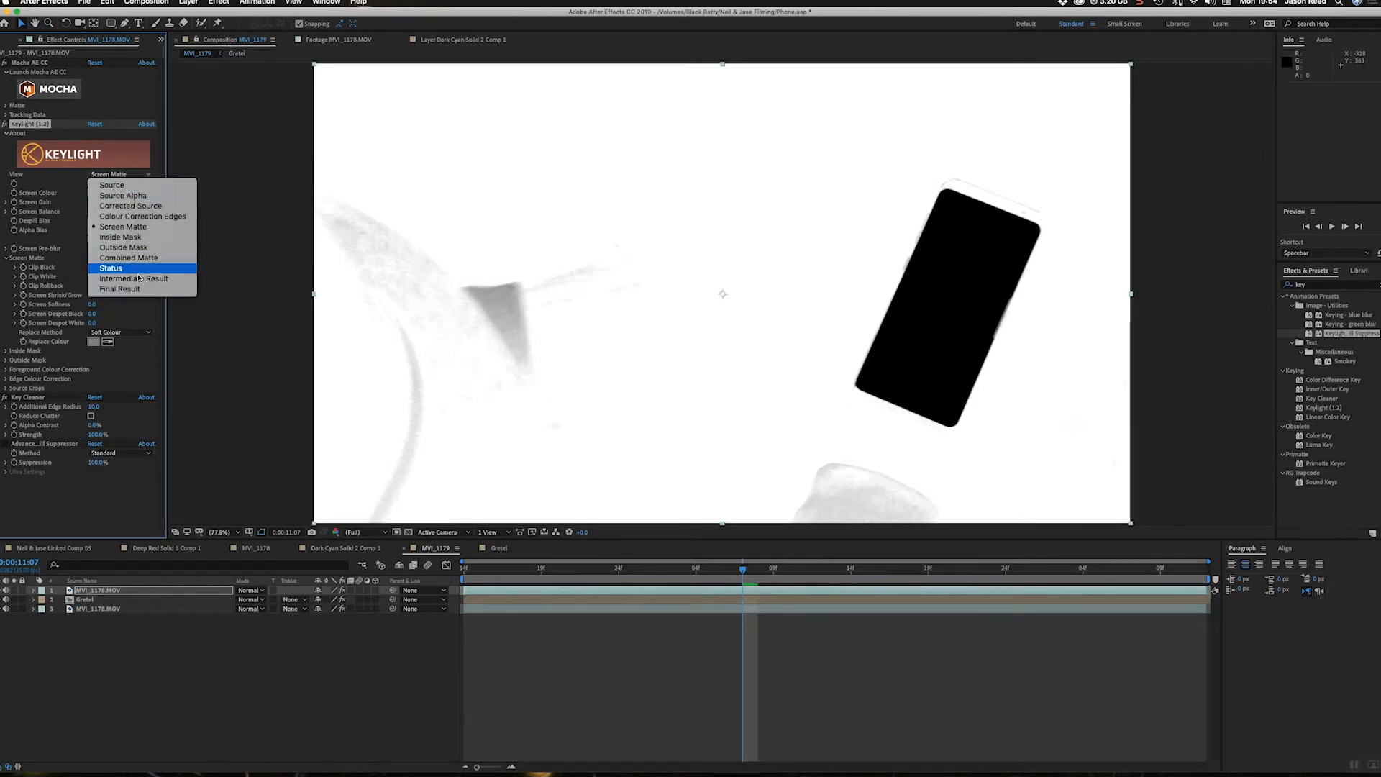
# - Set Keylight's View back to Intermediate Result and check the finger over the screen
pyautogui.click(133, 279)
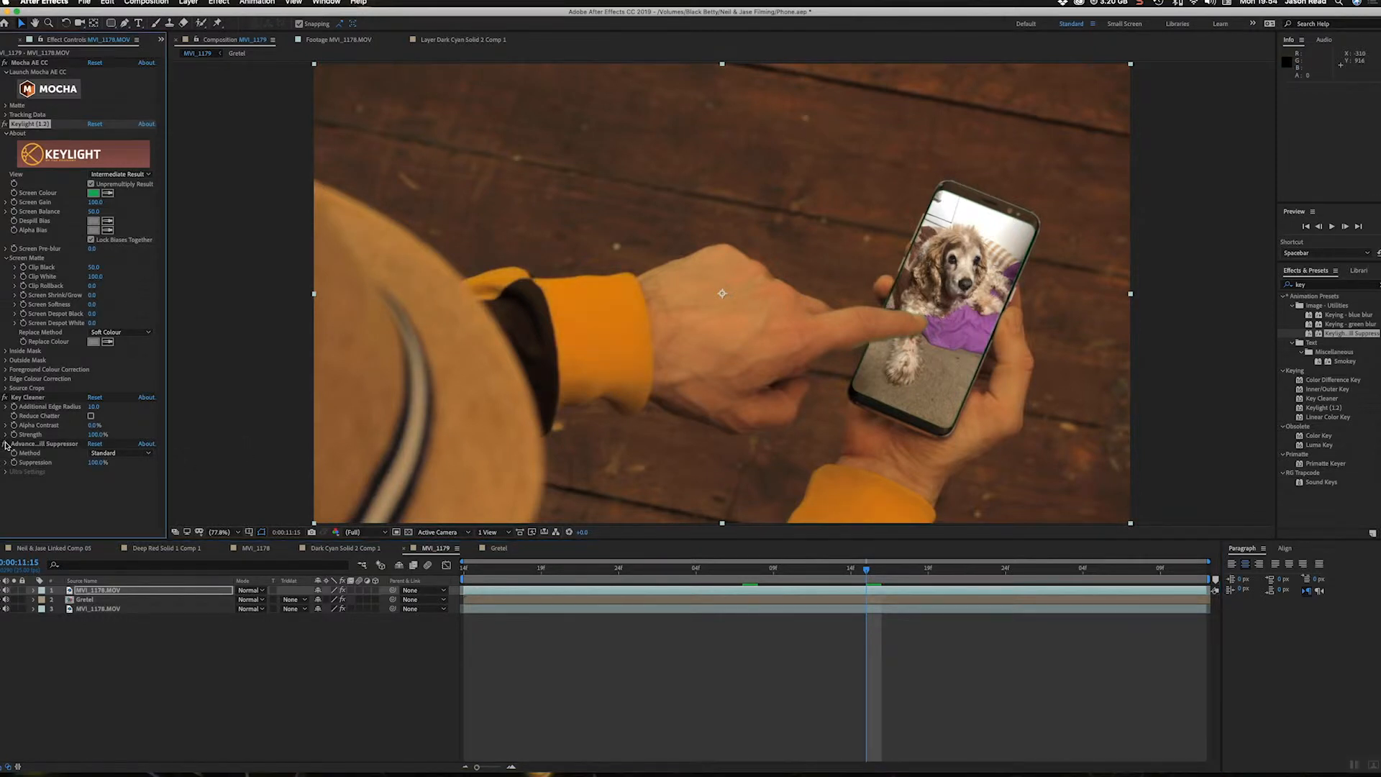
pyautogui.moveTo(518, 362)
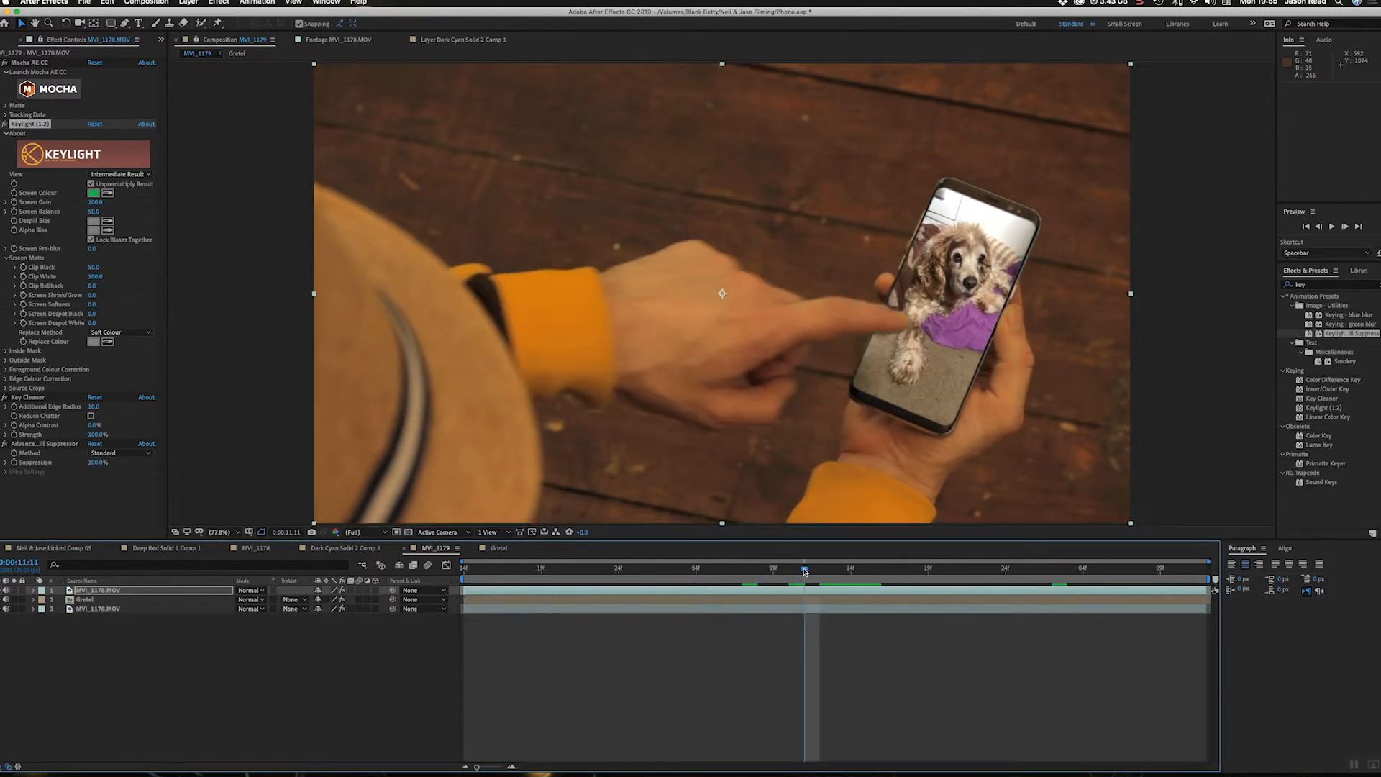
pyautogui.click(819, 568)
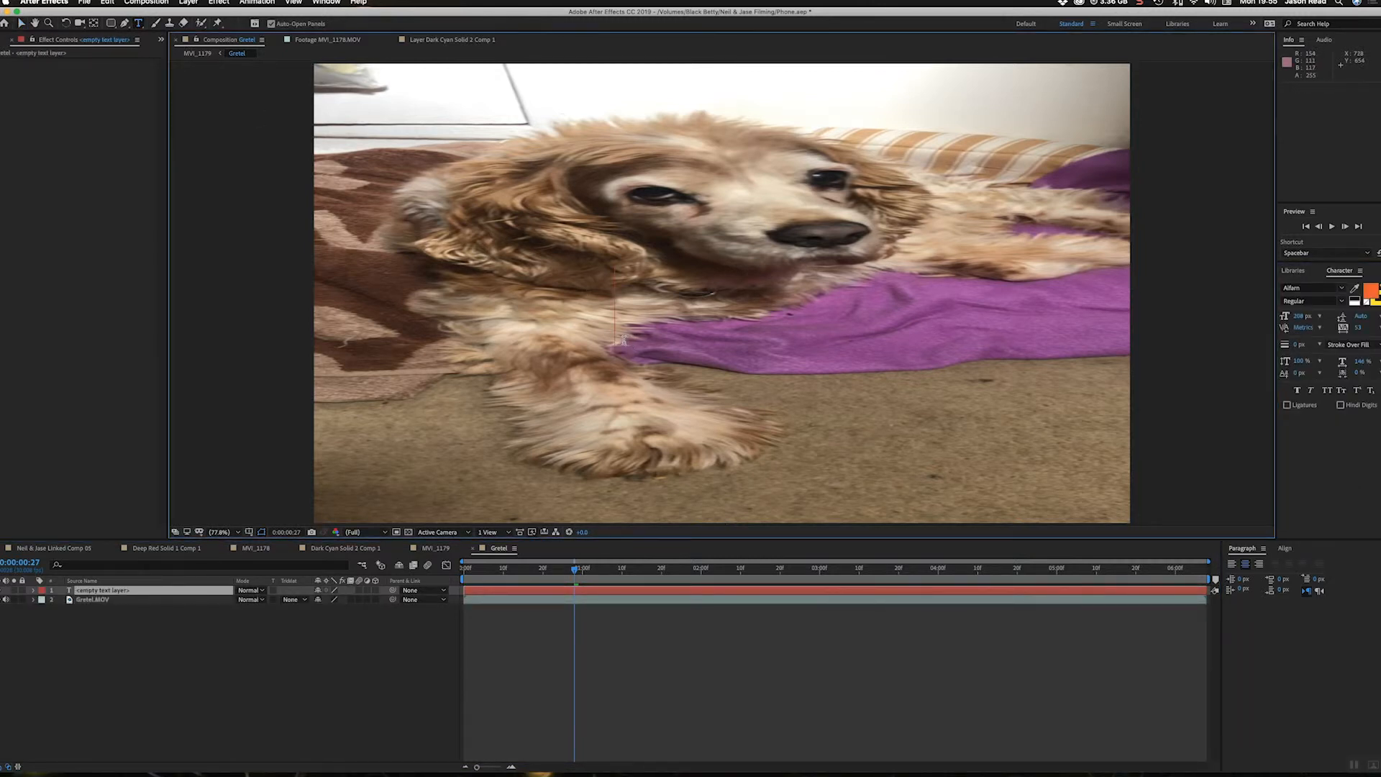
# - Type GRETEL as the title text, fixing the mistyped last letter
pyautogui.write('GRETE$')
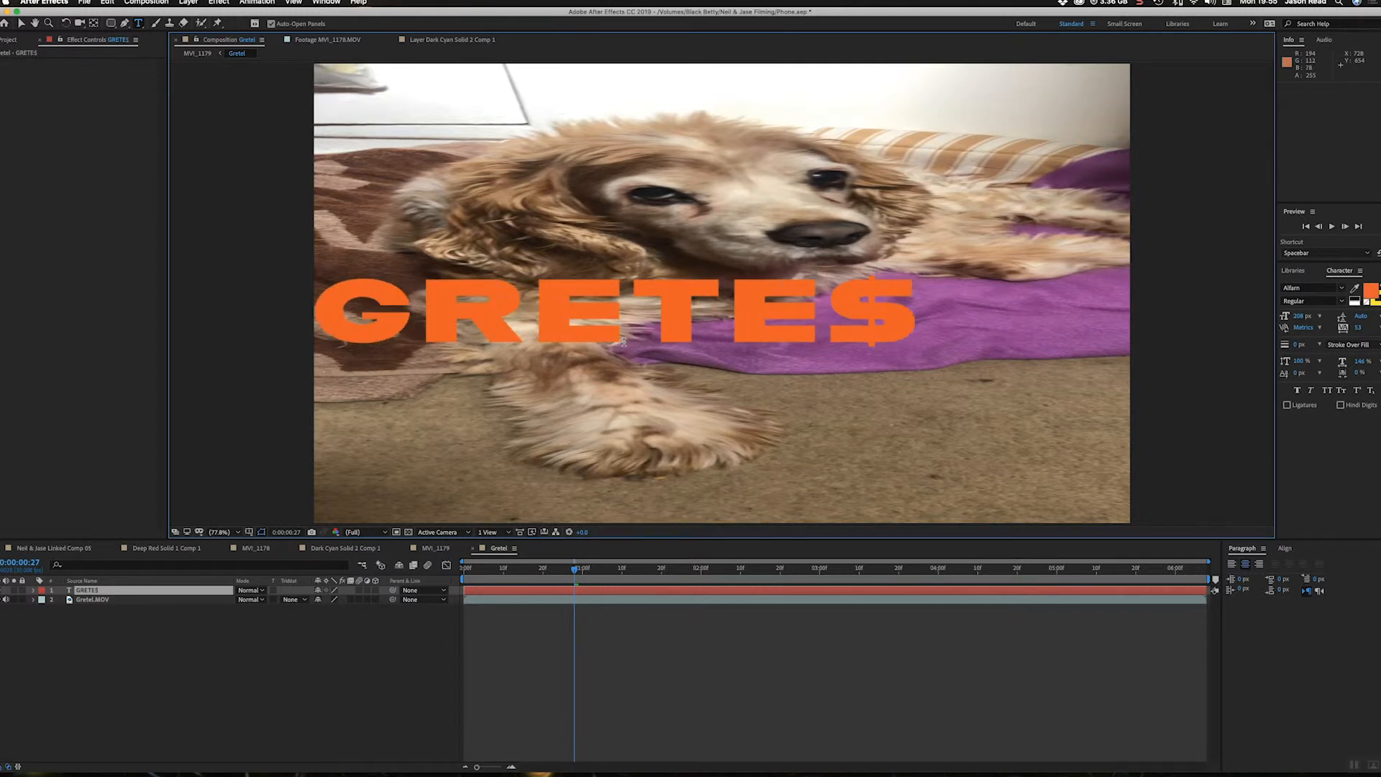
pyautogui.press('Backspace')
pyautogui.write('L')
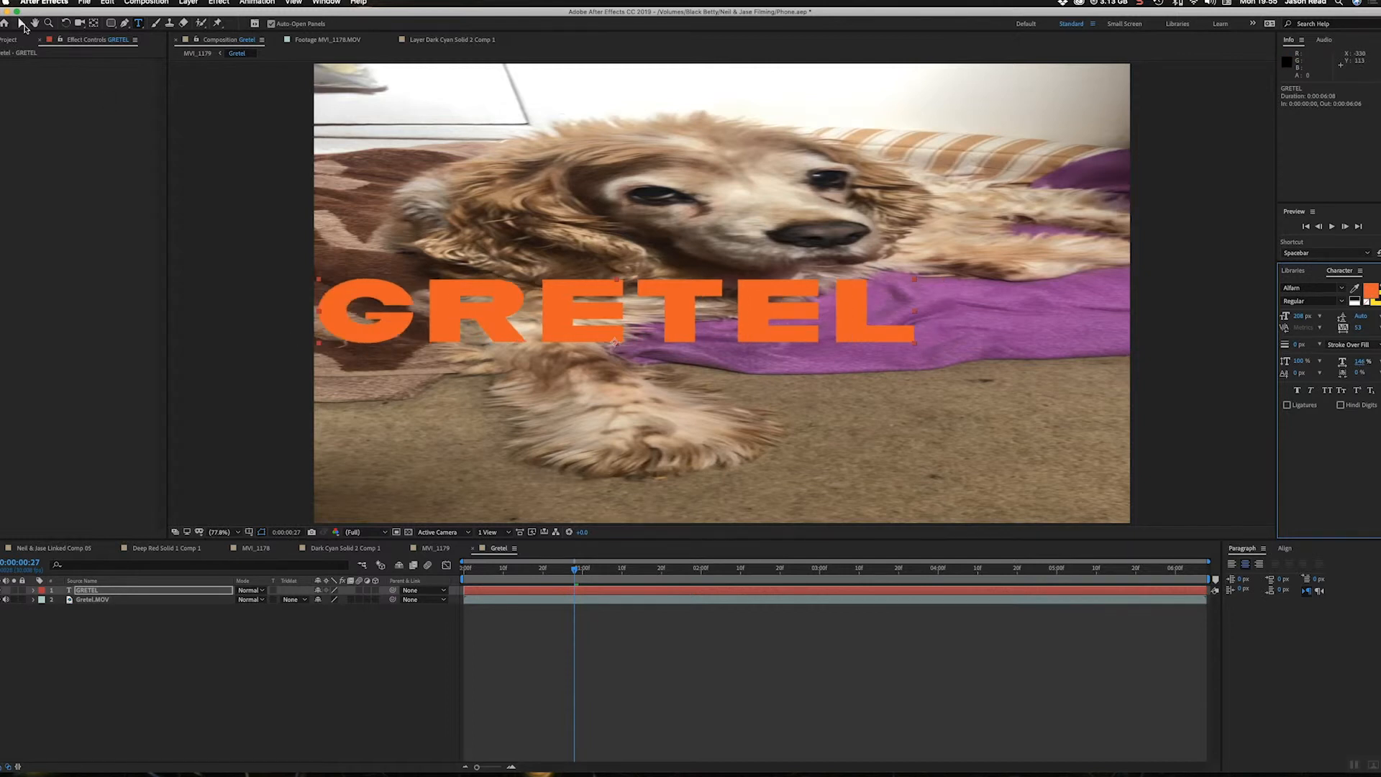
pyautogui.click(608, 317)
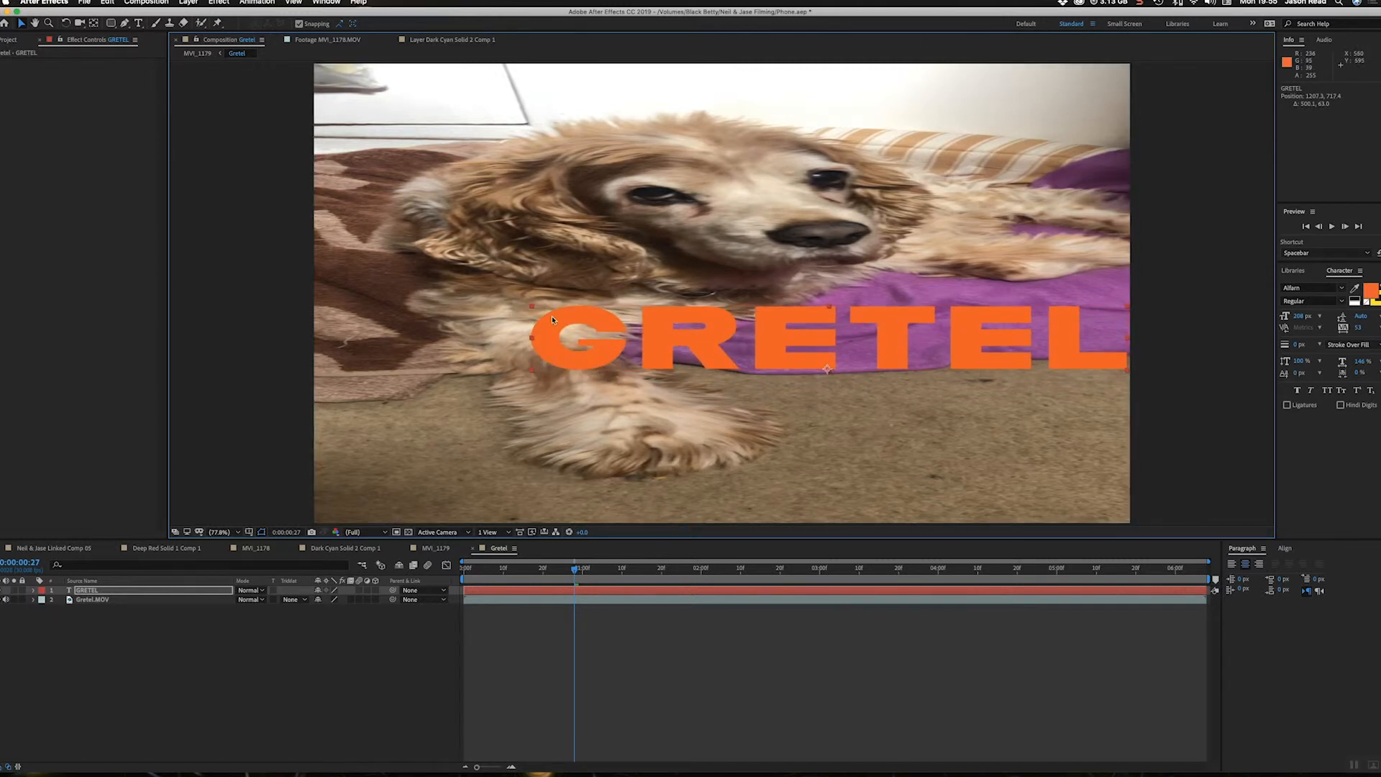
pyautogui.click(219, 531)
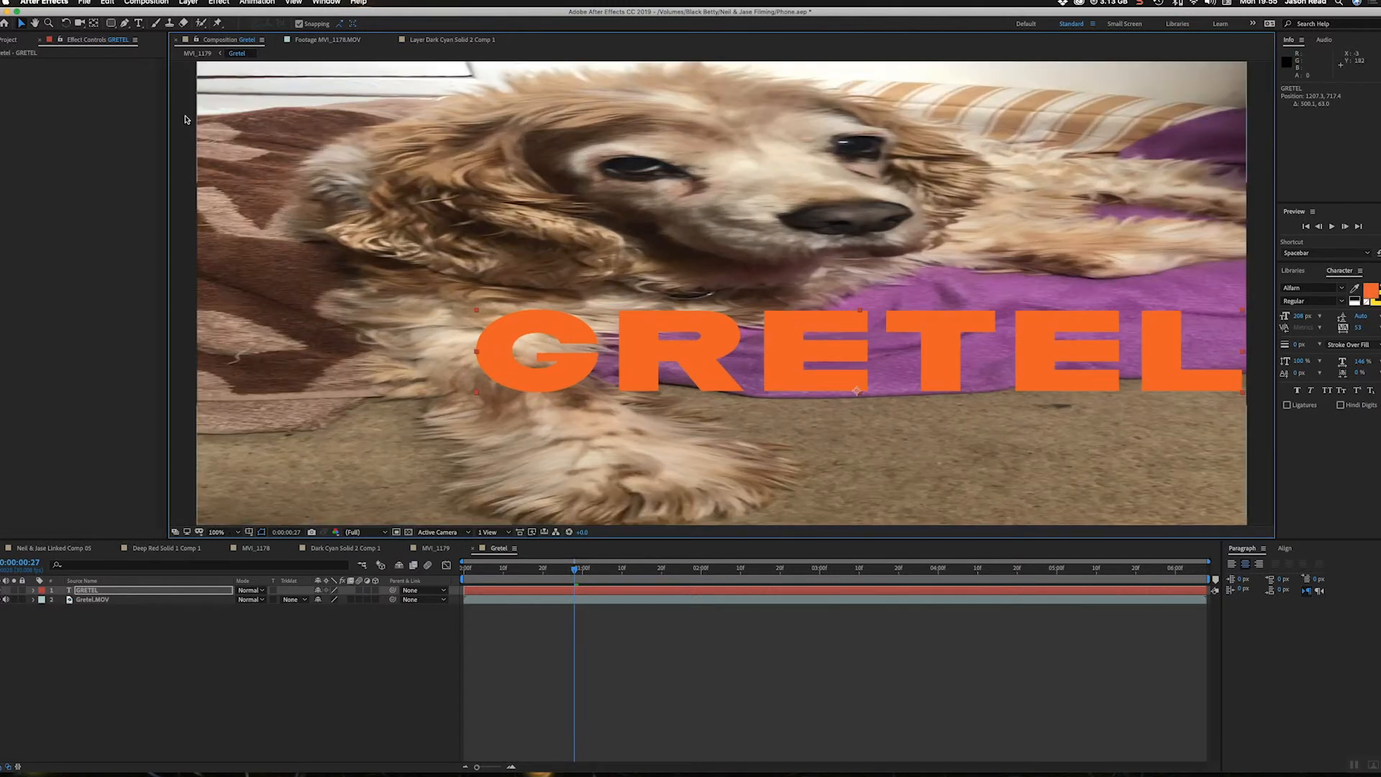
# - Draw a rectangle mask left of the GRETEL text and set its mode to Subtract
pyautogui.click(219, 531)
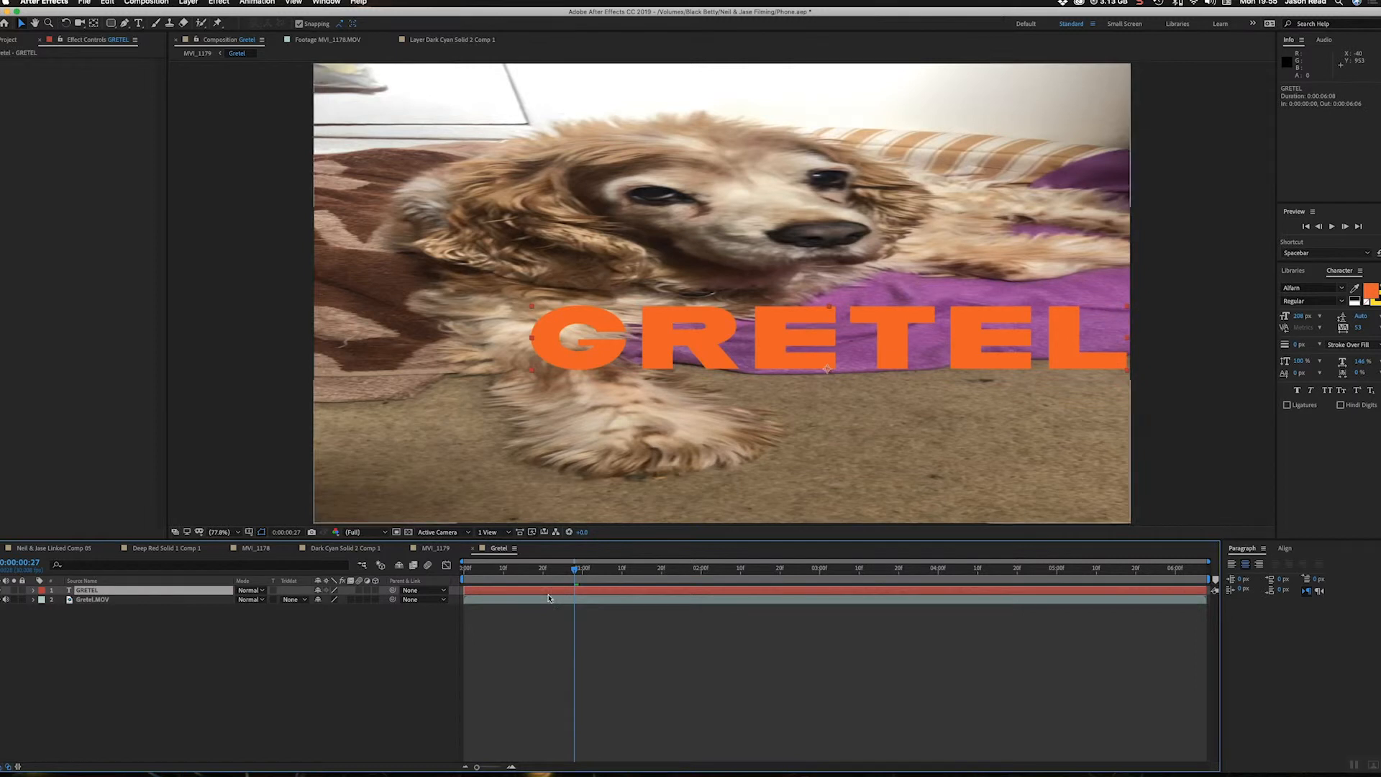
pyautogui.moveTo(275, 295)
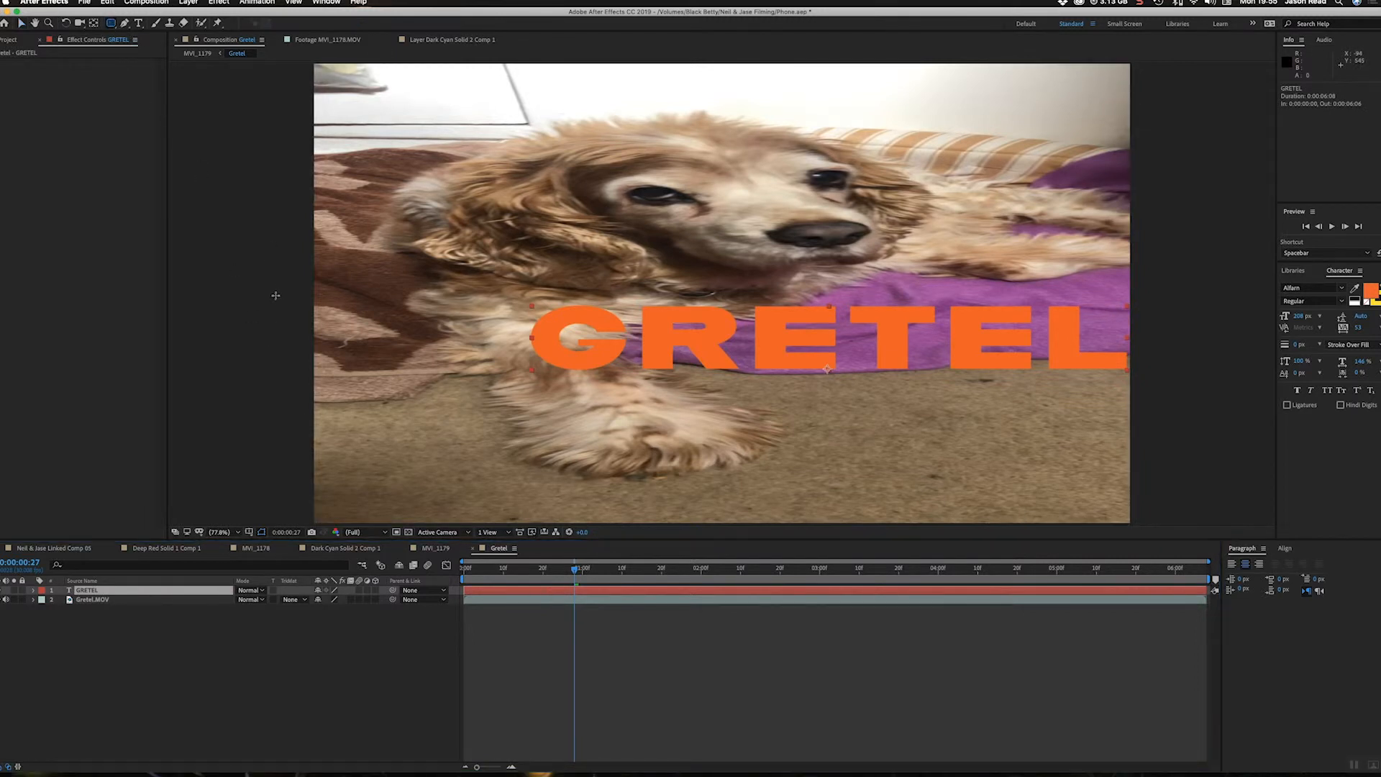
pyautogui.click(111, 23)
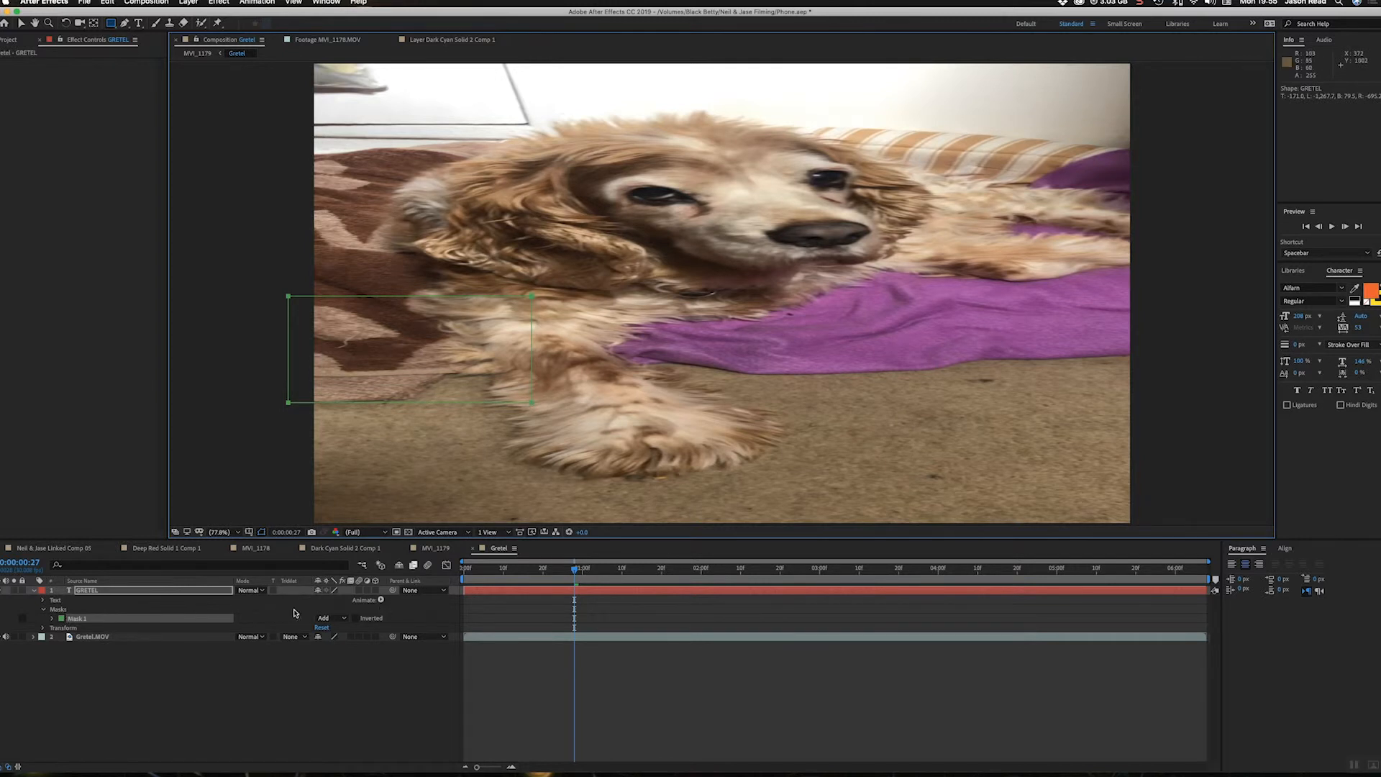
pyautogui.click(330, 617)
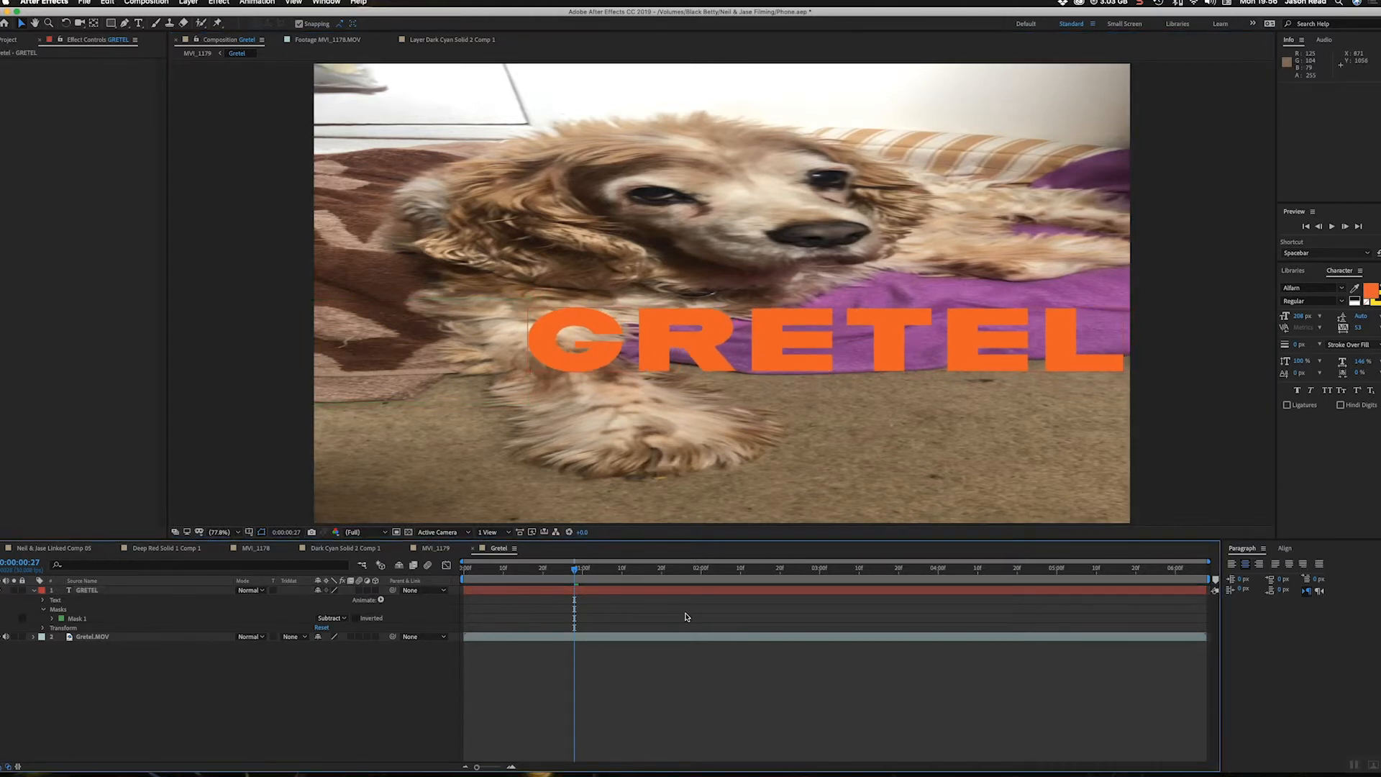
pyautogui.click(83, 589)
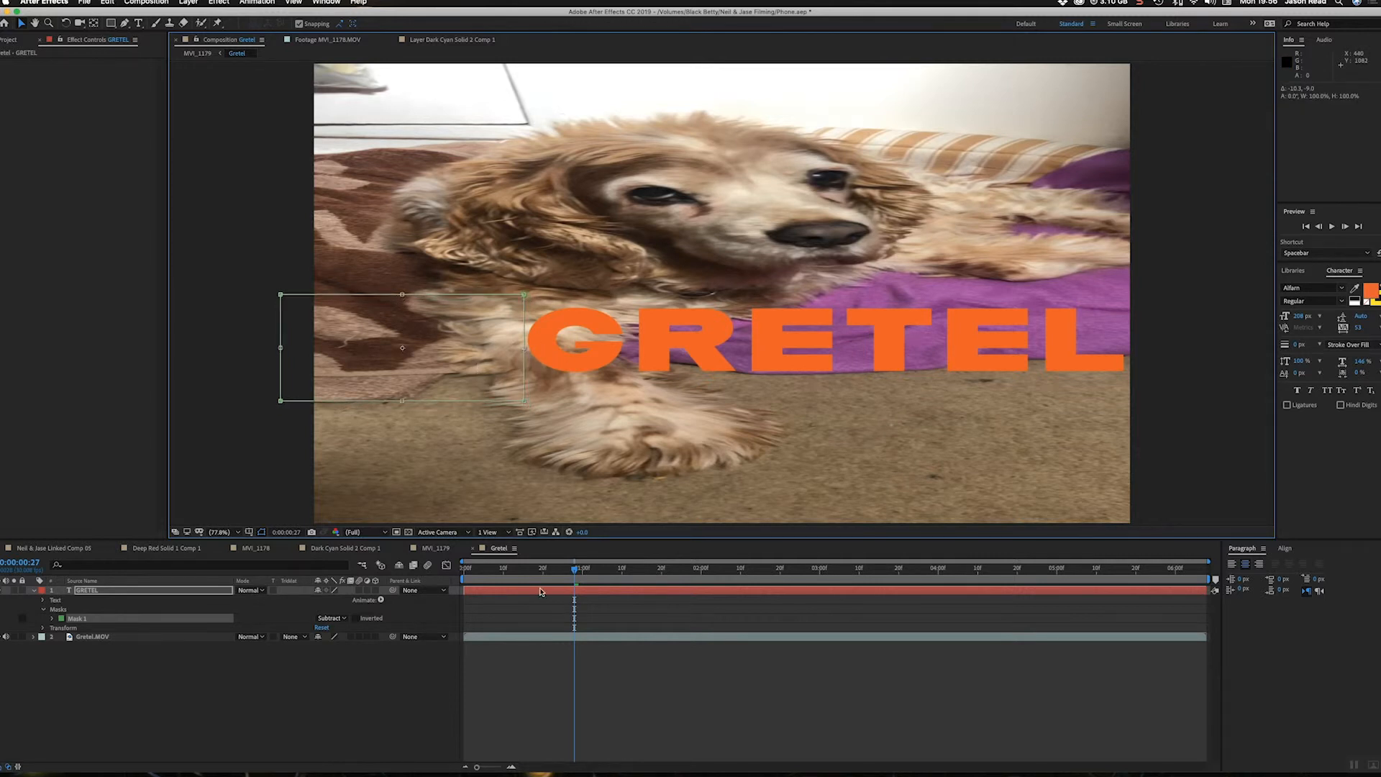
pyautogui.moveTo(492, 584)
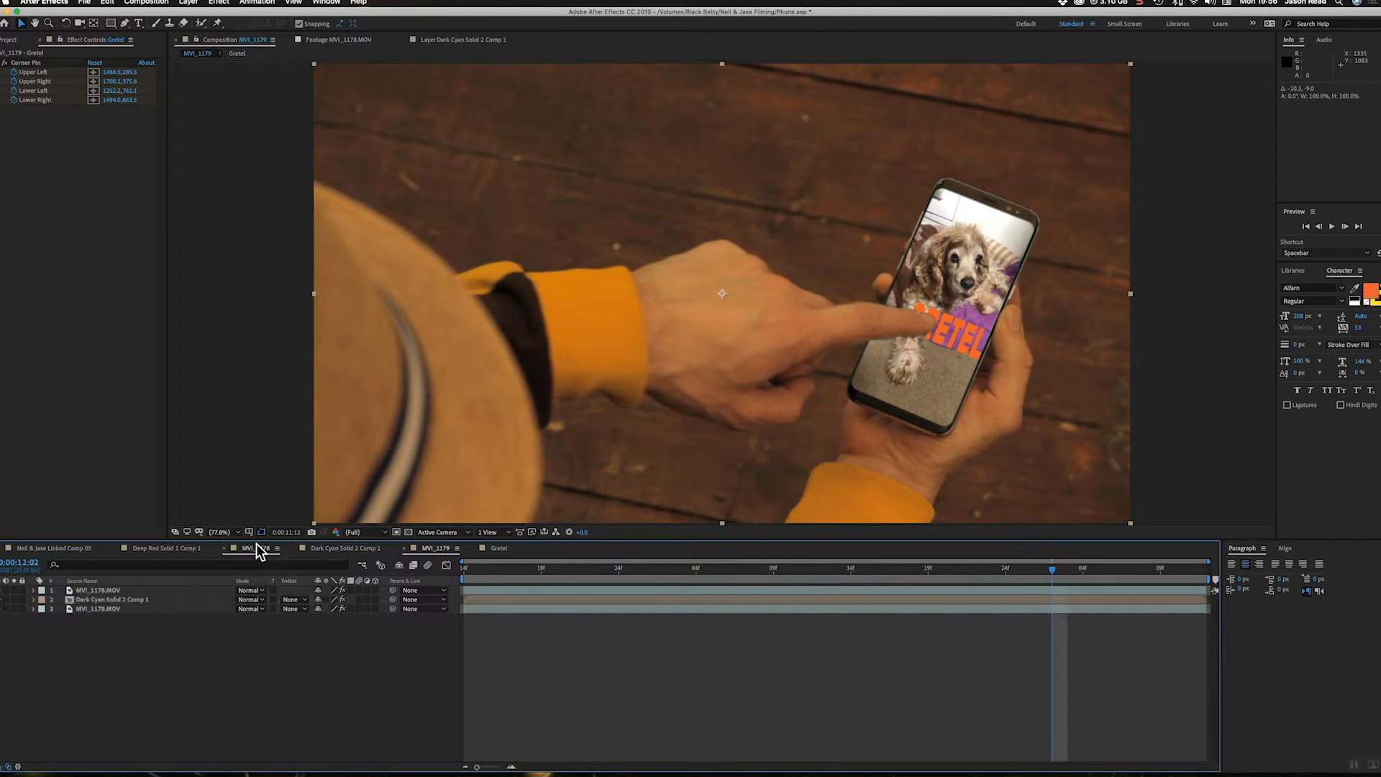
# - Scrub the MVI_1179 phone shot and select the Gretel precomp layer
pyautogui.click(819, 568)
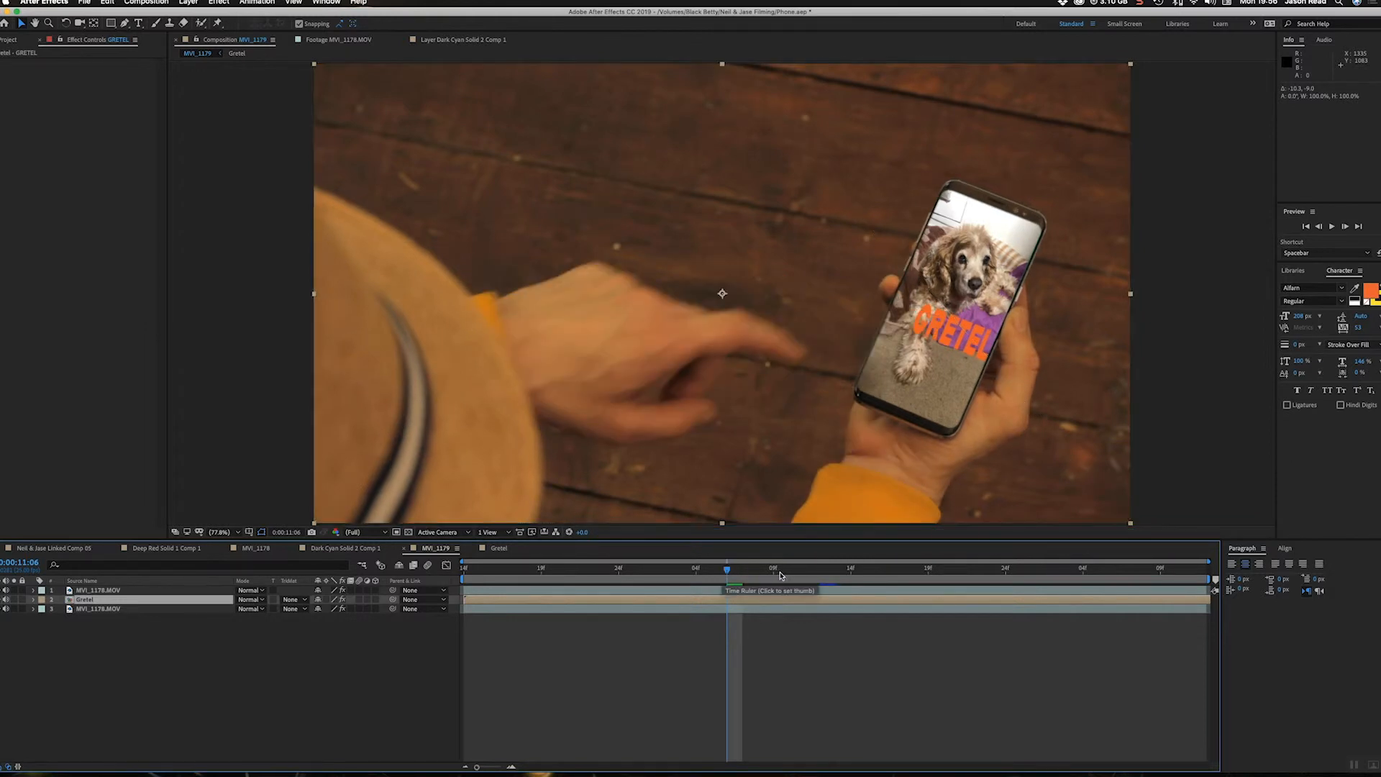
pyautogui.click(790, 569)
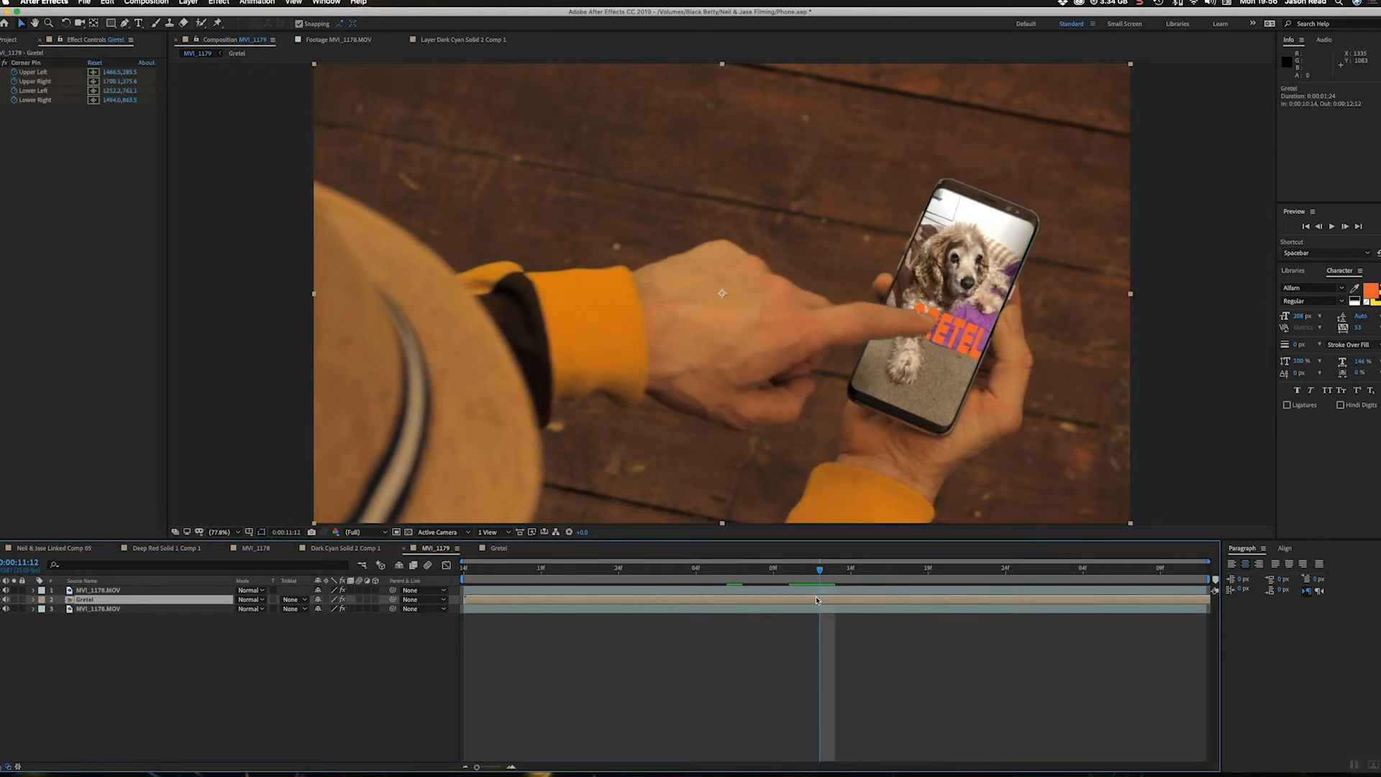
pyautogui.click(498, 549)
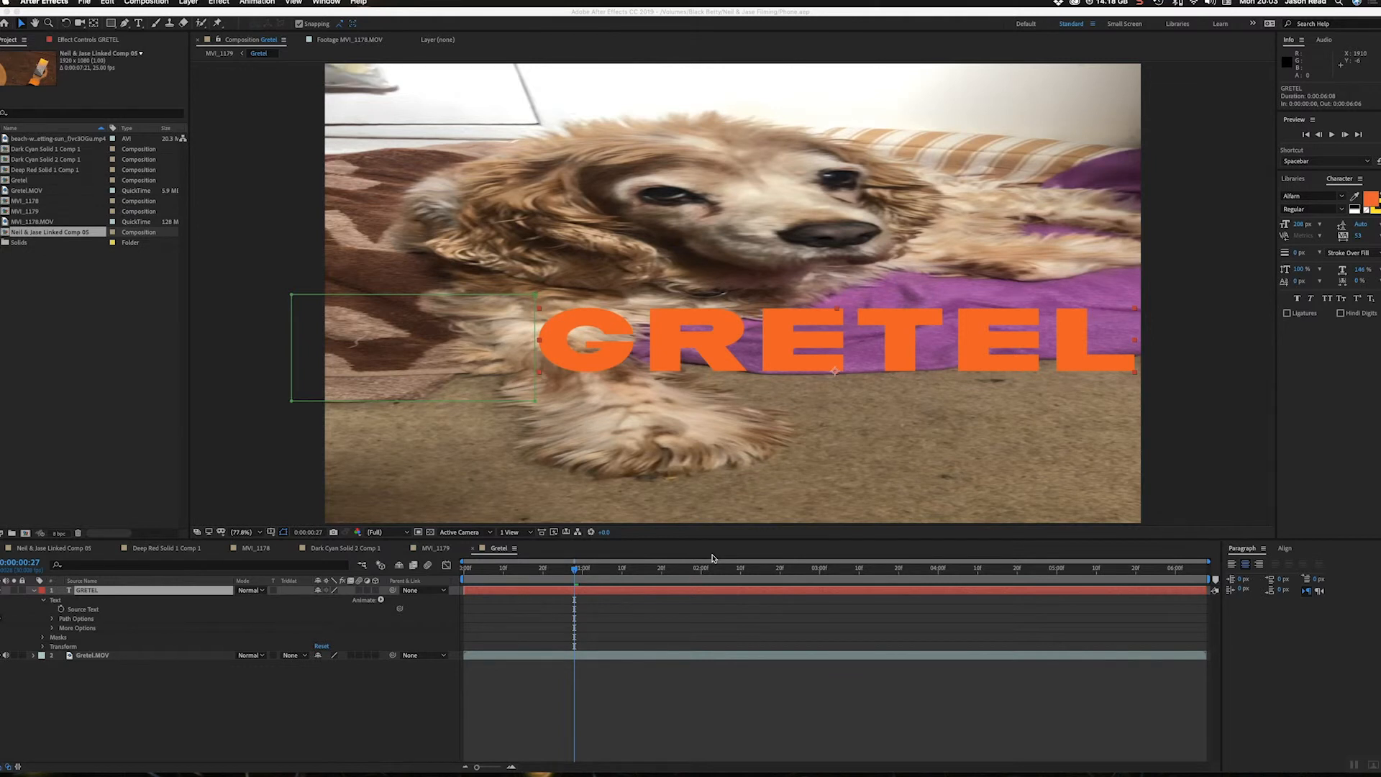
pyautogui.moveTo(345, 598)
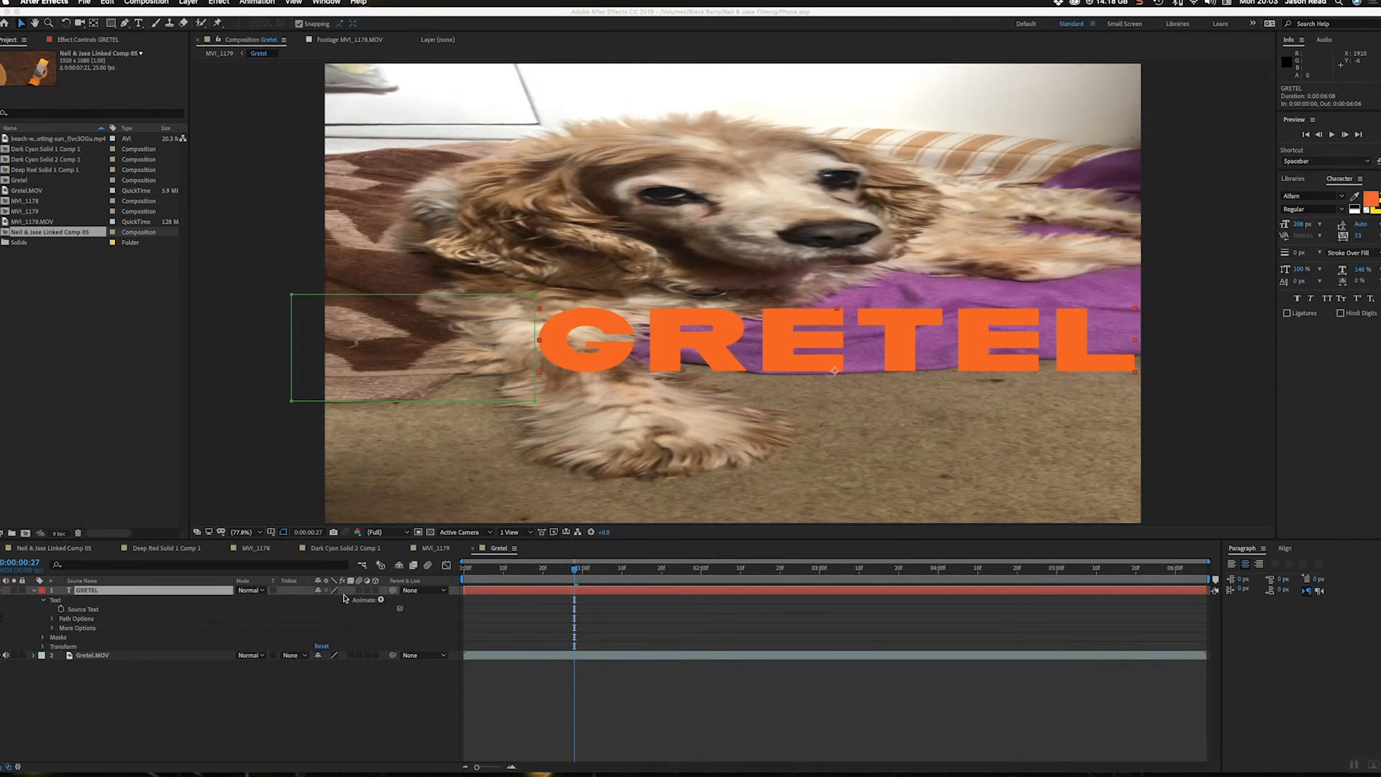
pyautogui.moveTo(382, 603)
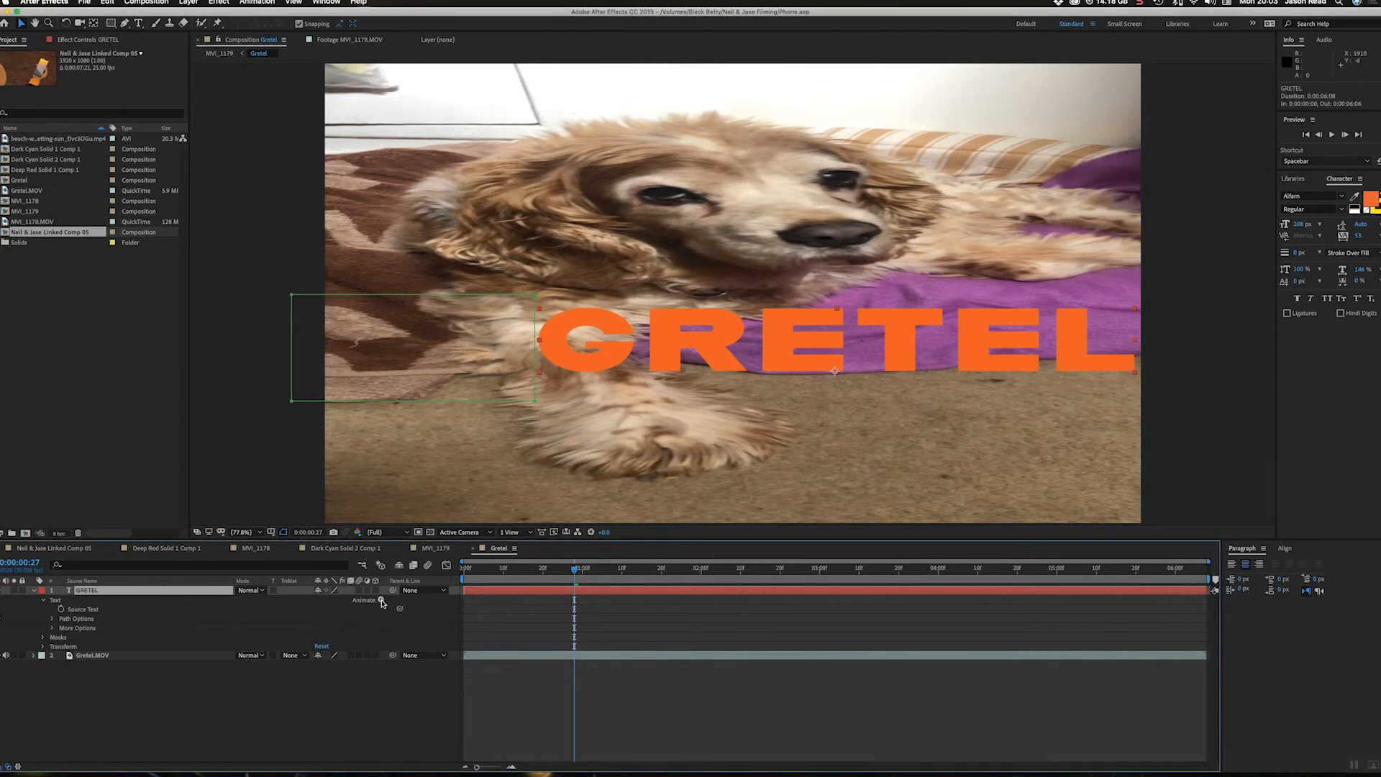
# - Add a keyframed Position text animator to GRETEL and preview the slide-in
pyautogui.click(381, 601)
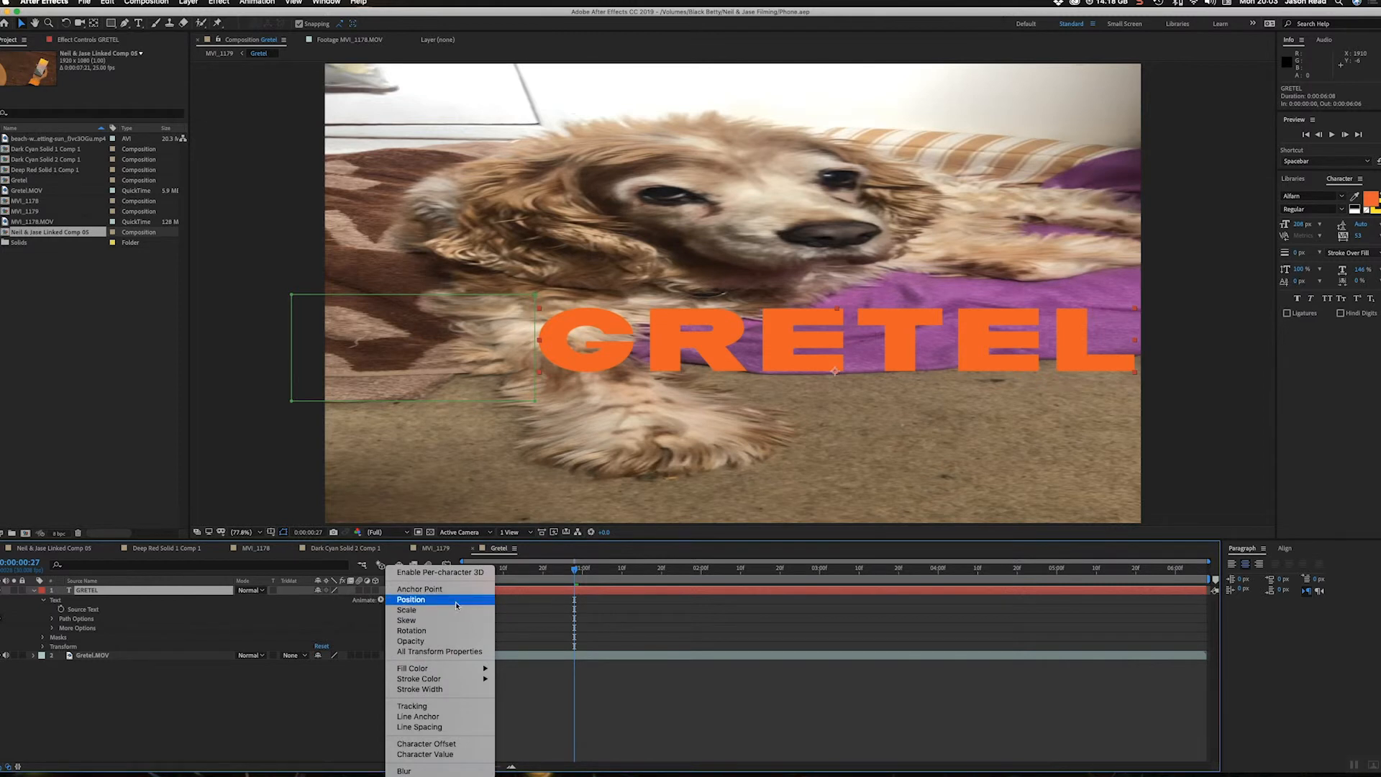
pyautogui.click(411, 600)
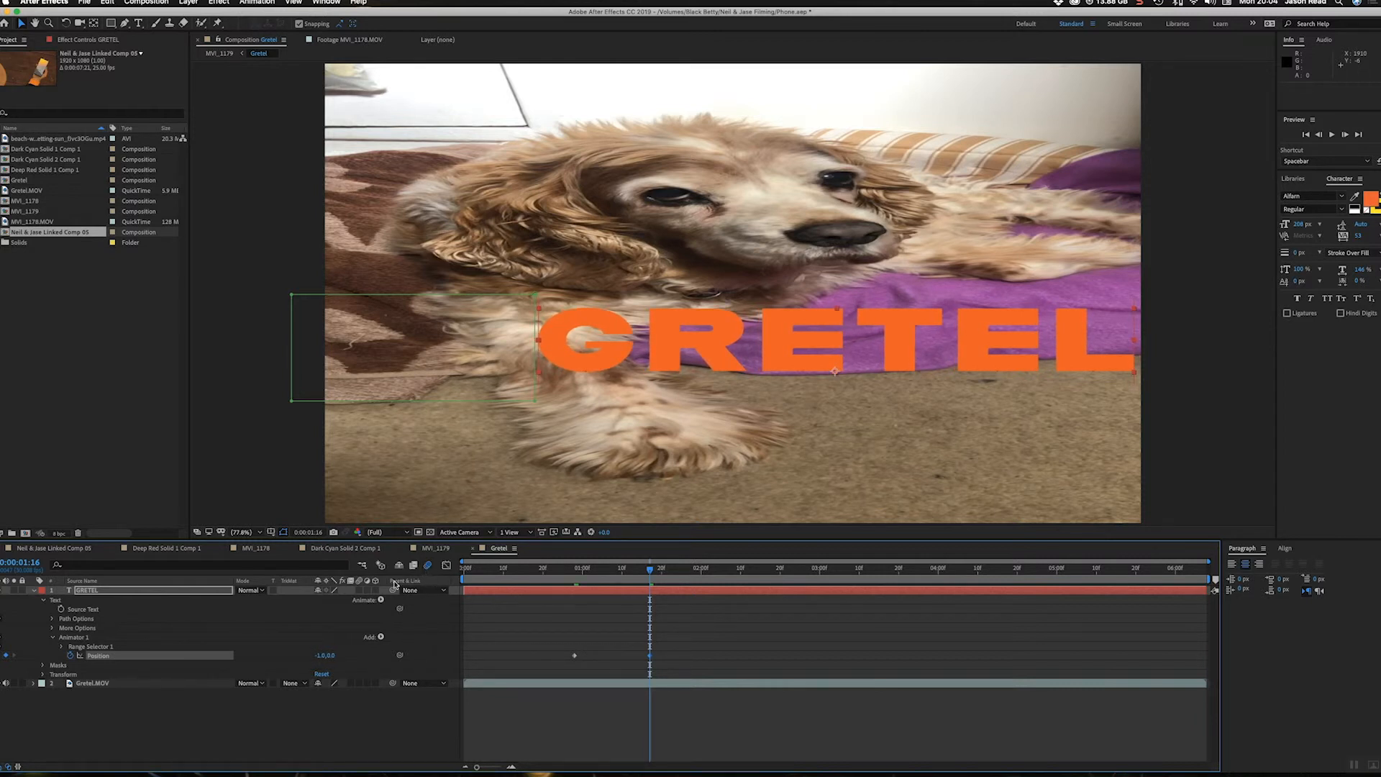
pyautogui.click(595, 569)
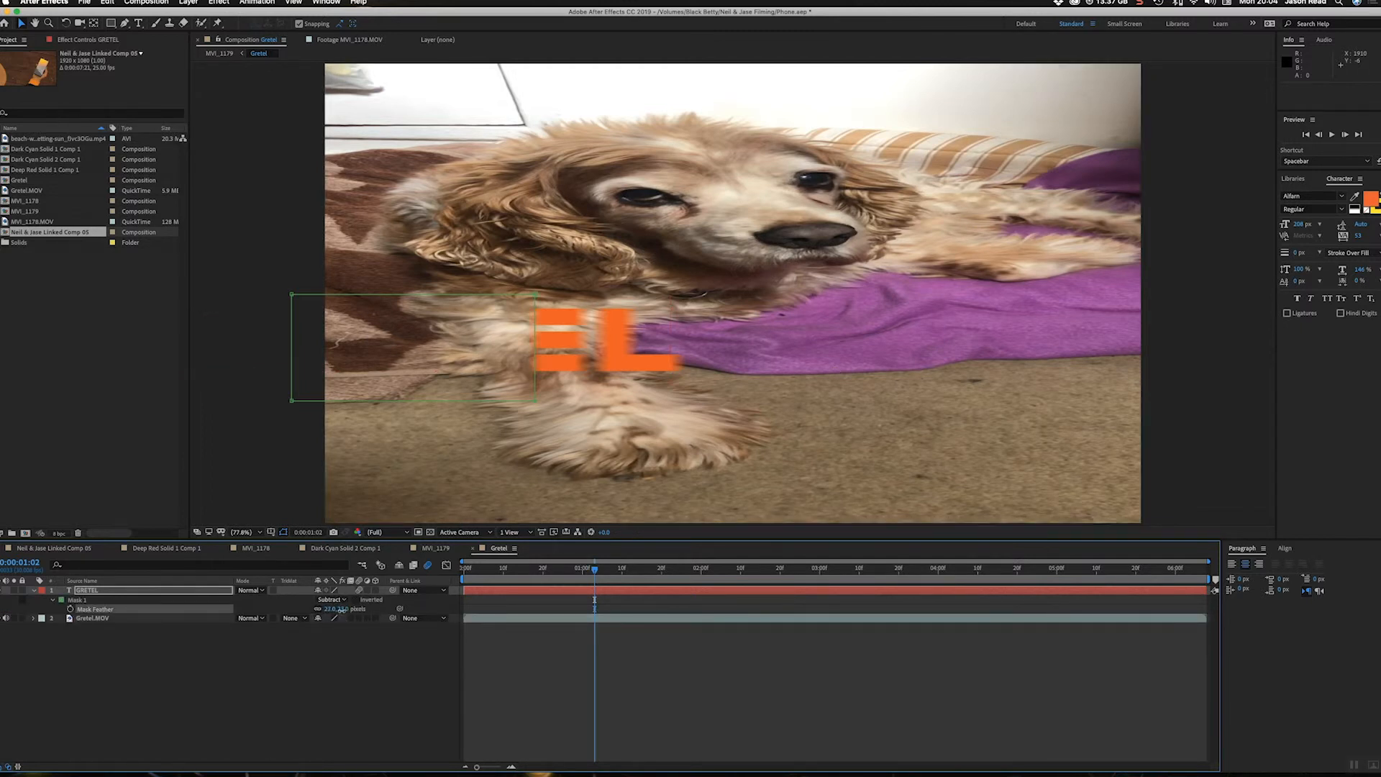
pyautogui.press('Space')
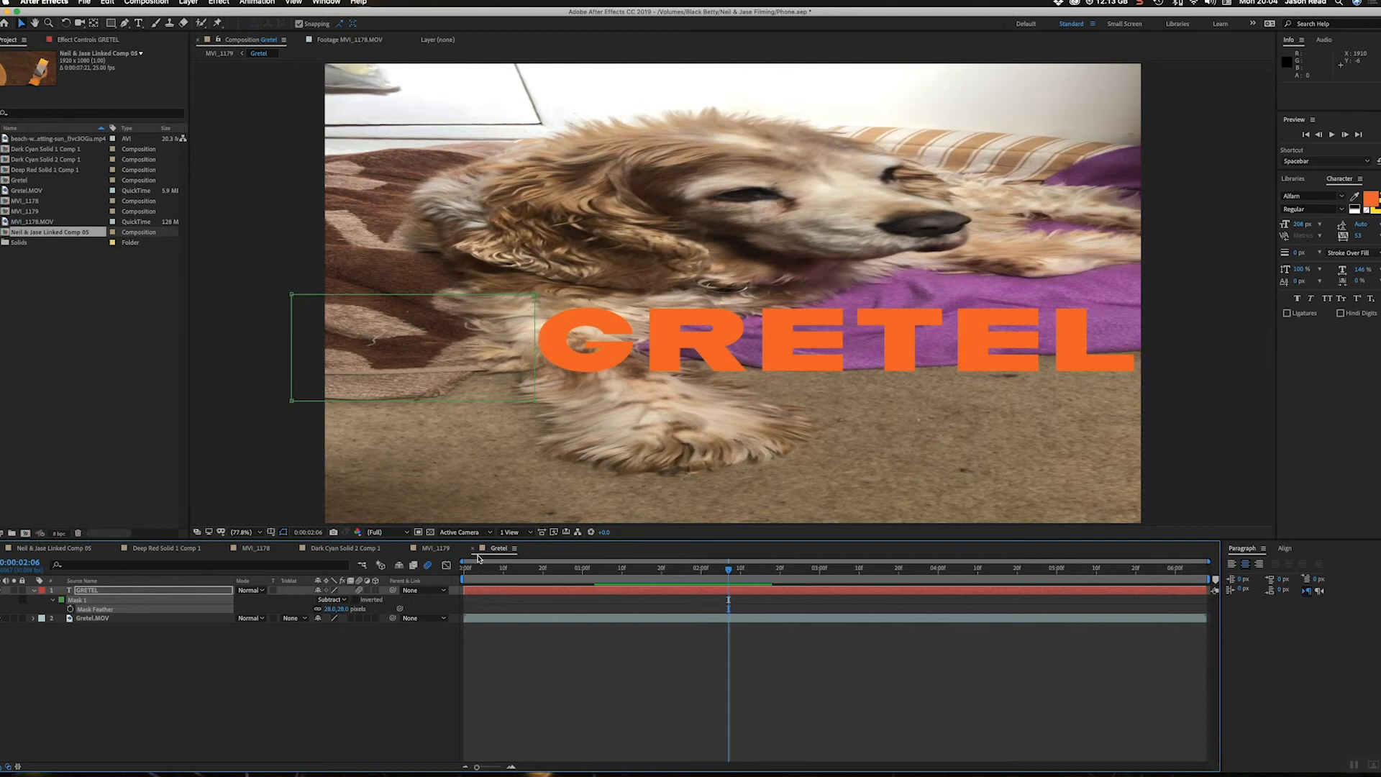
# - Preview the MVI_1179 composite with GRETEL emerging on the phone screen
pyautogui.click(435, 547)
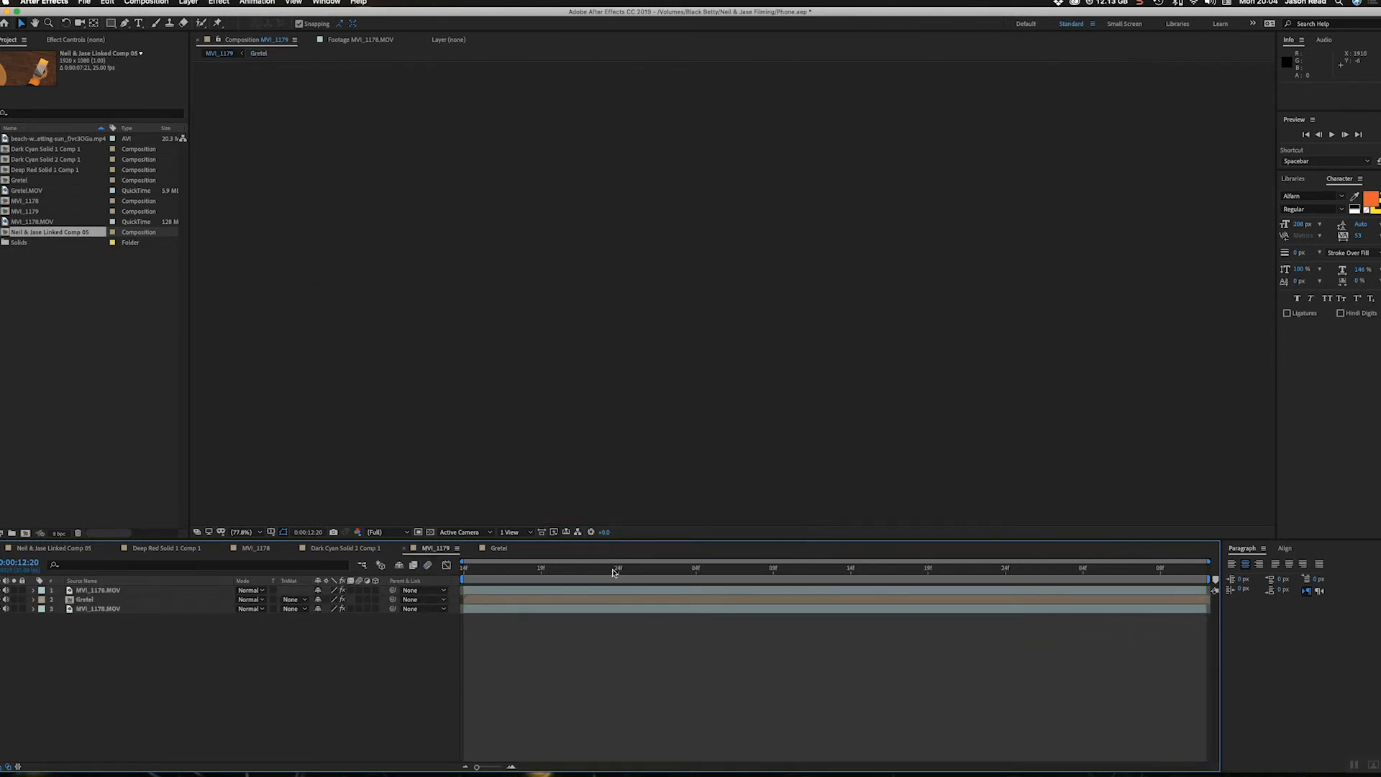
pyautogui.click(911, 568)
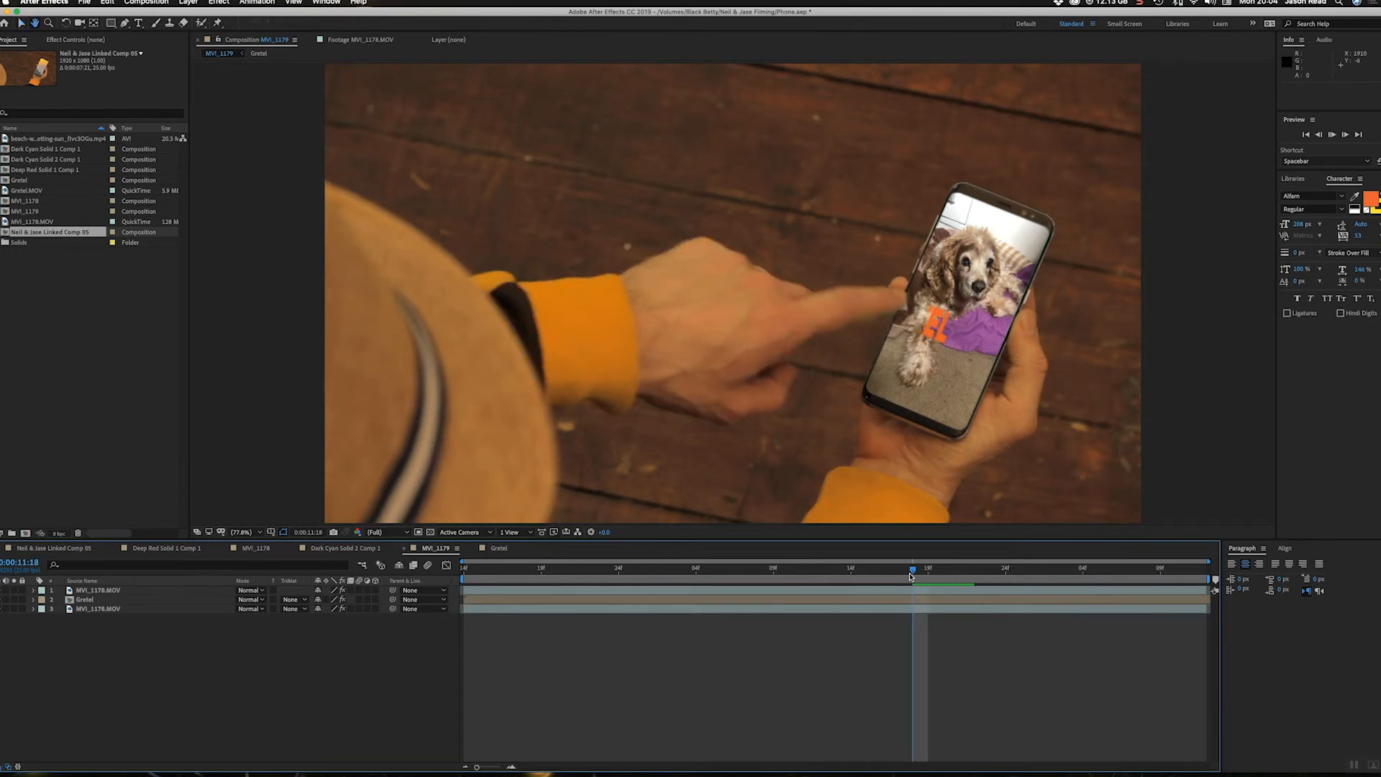
pyautogui.press('space')
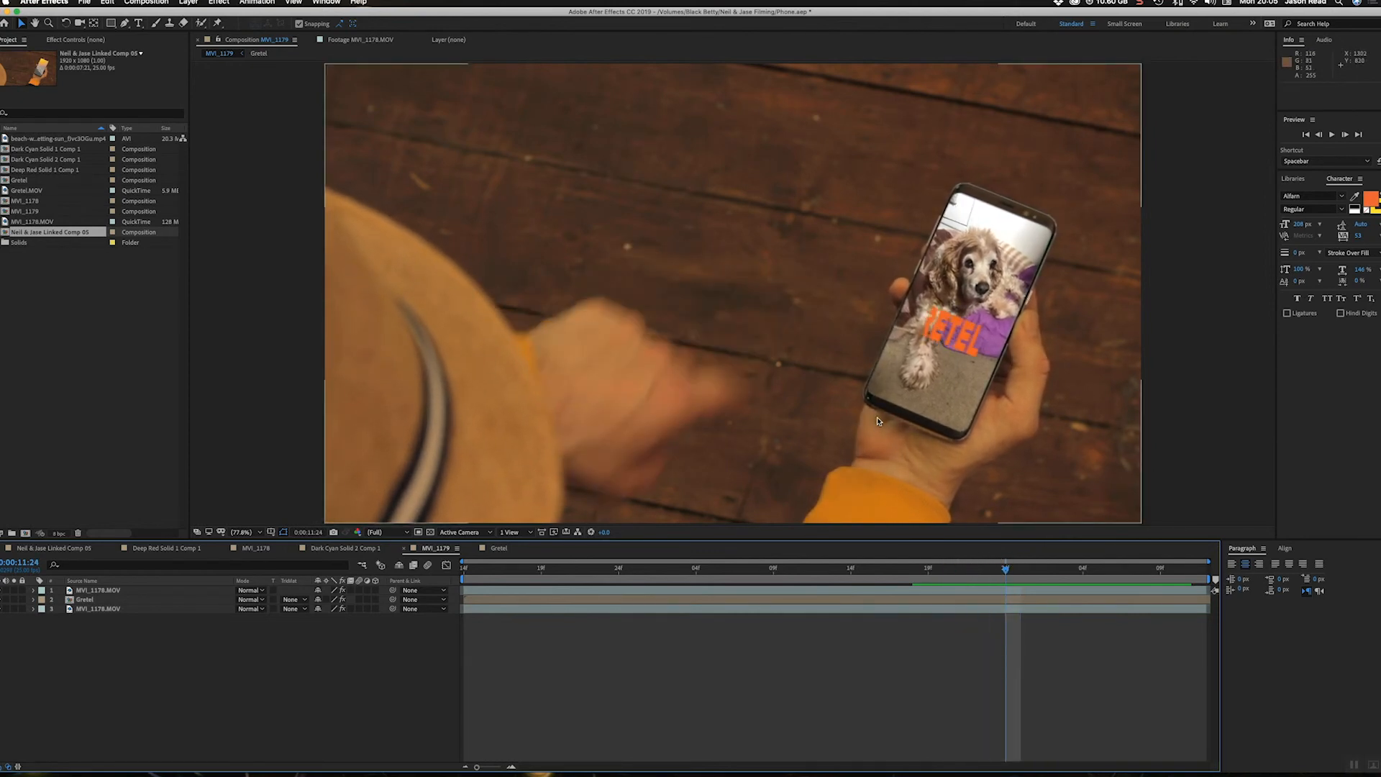
pyautogui.moveTo(996, 483)
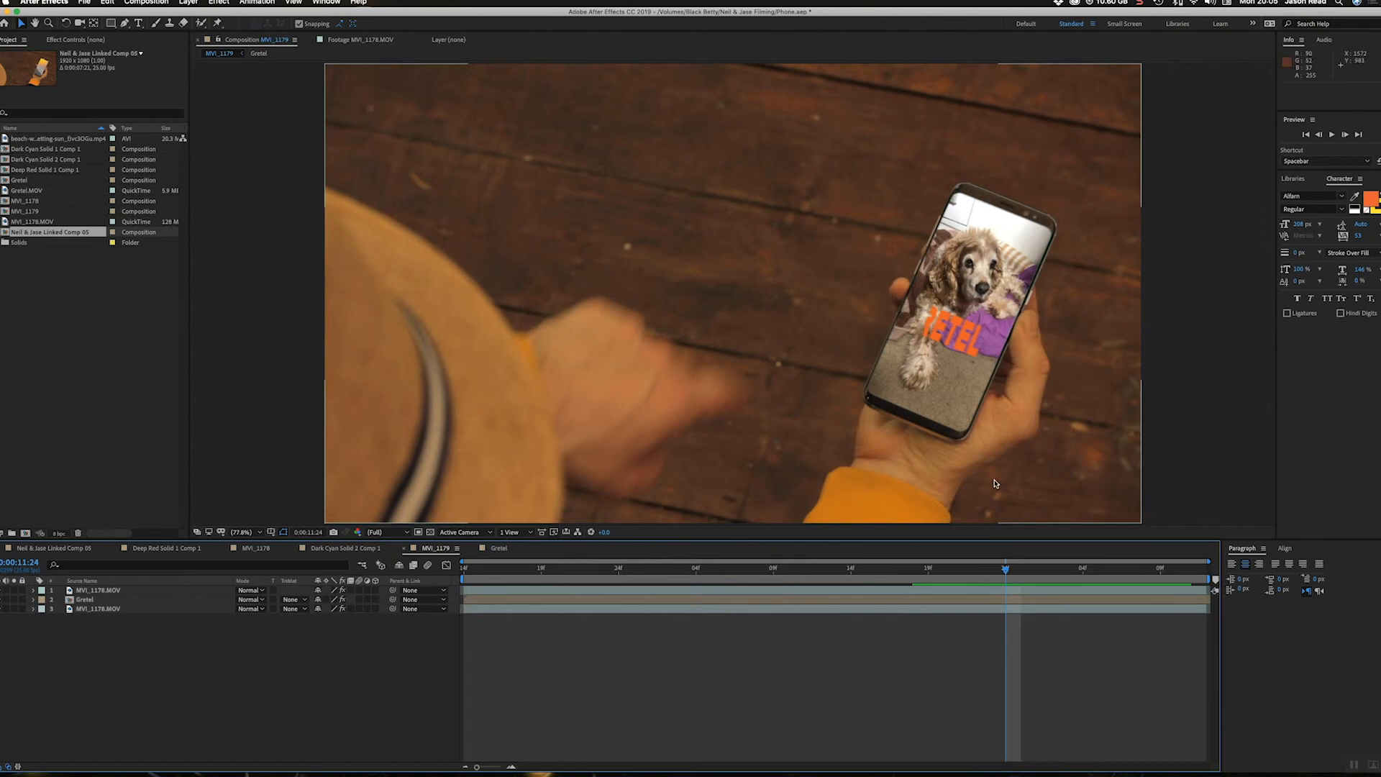
pyautogui.moveTo(864, 392)
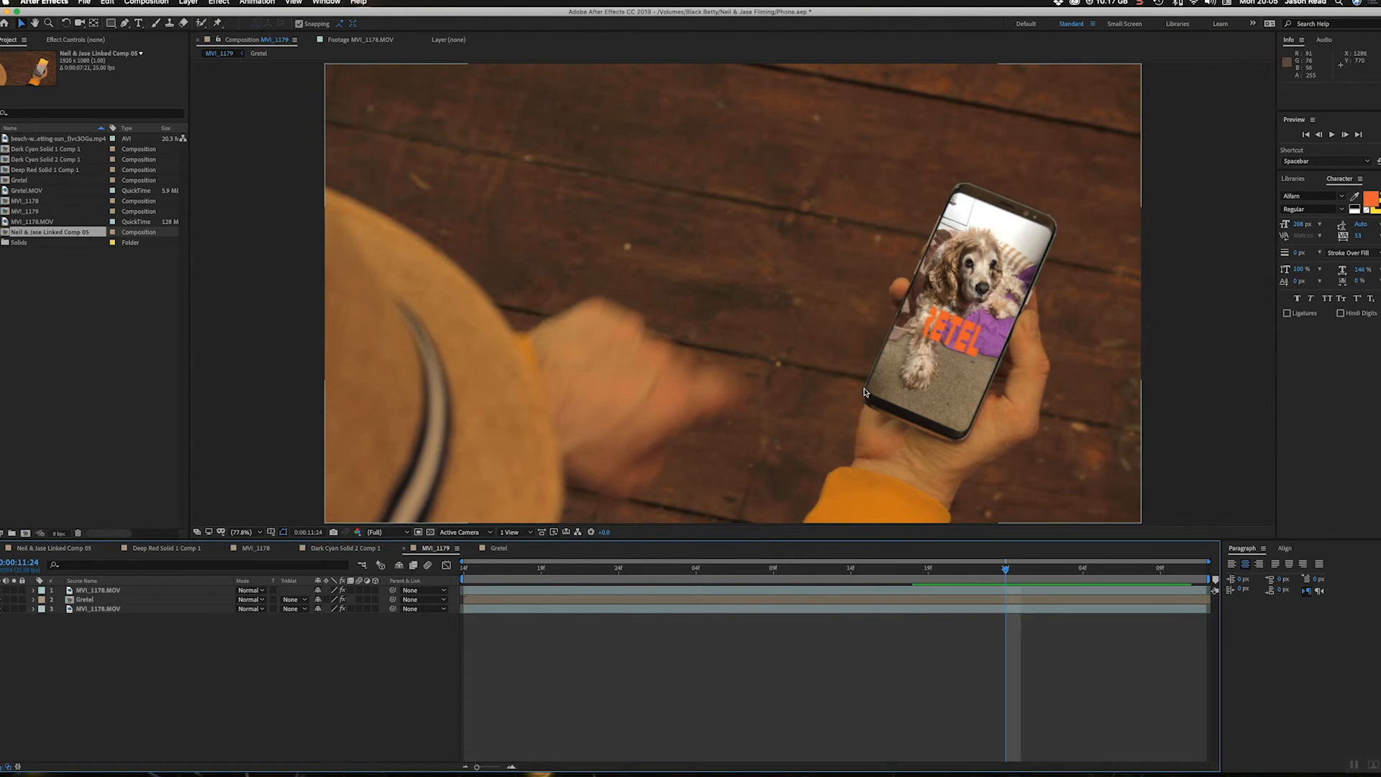
pyautogui.moveTo(1037, 282)
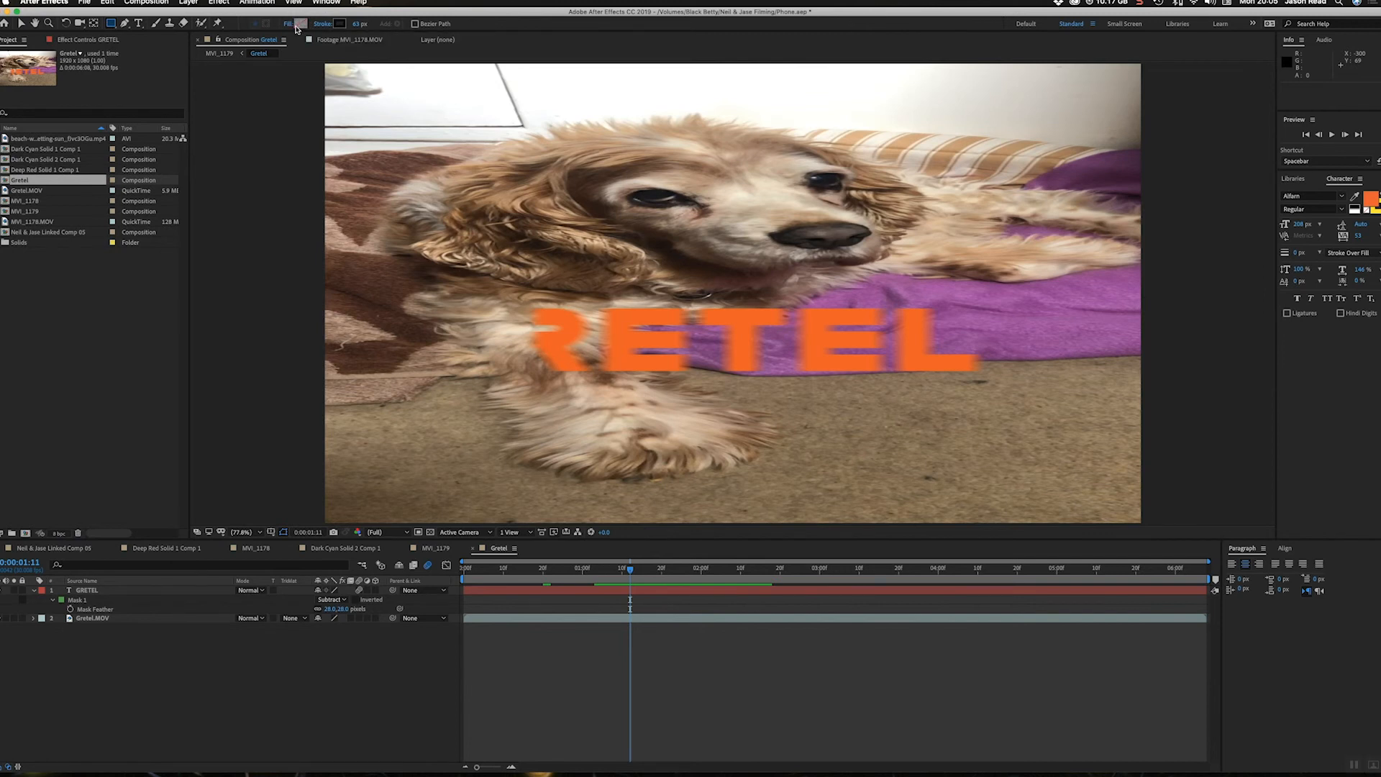
pyautogui.moveTo(350, 29)
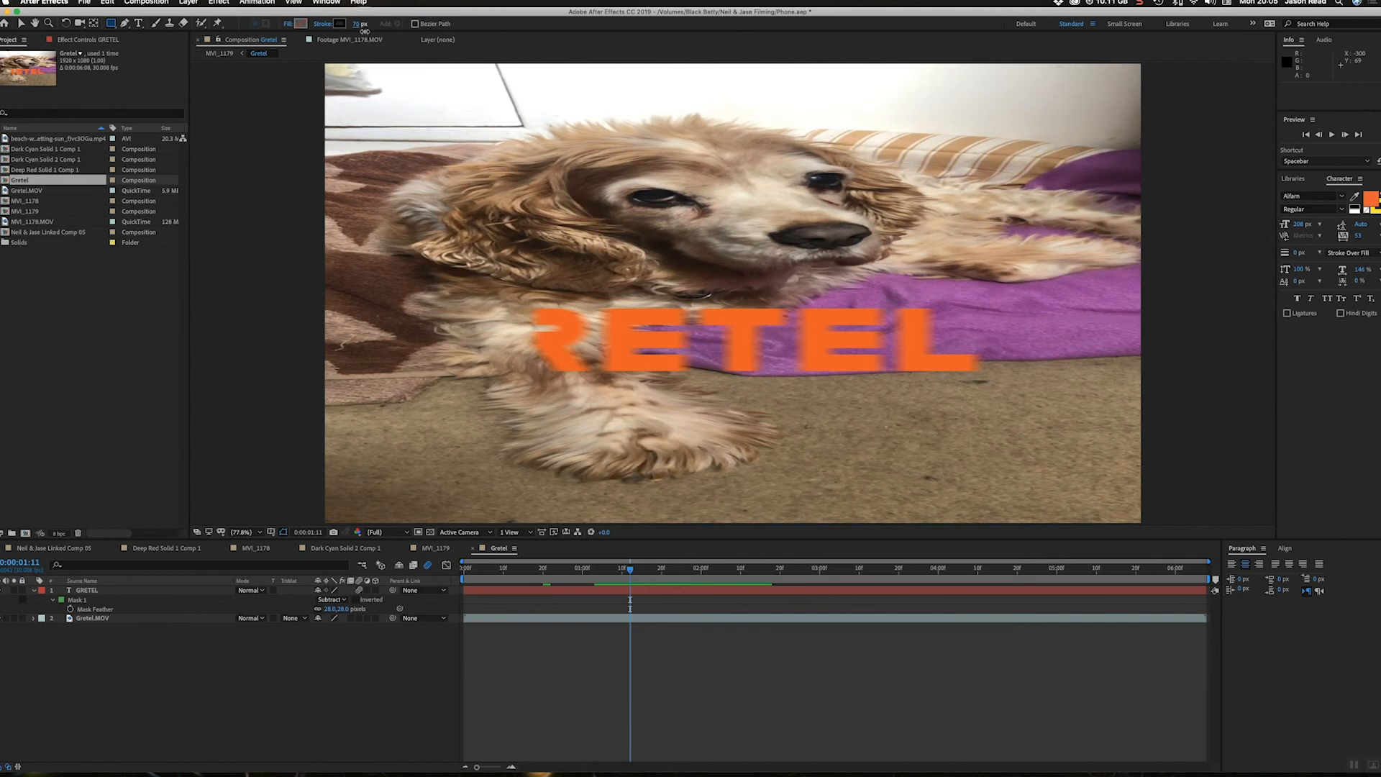
pyautogui.moveTo(279, 136)
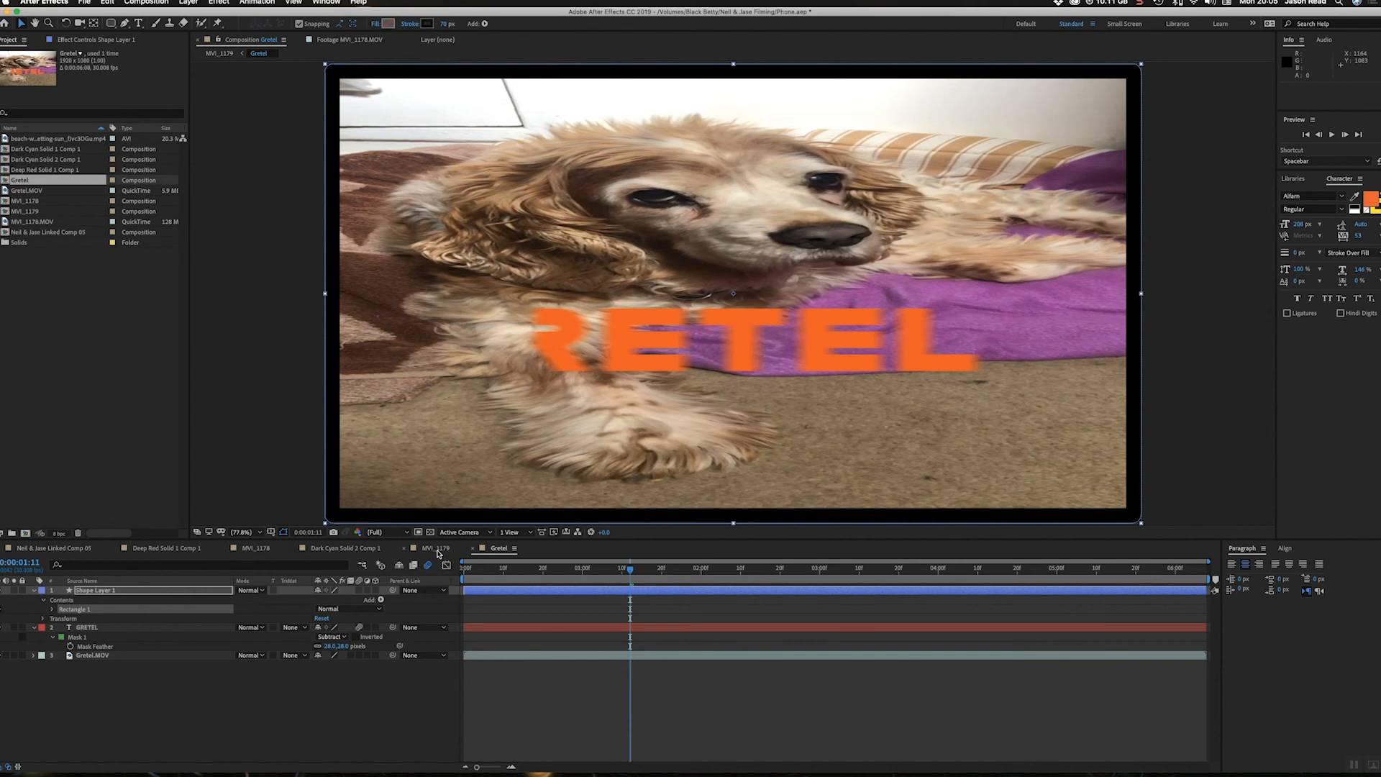
# - Return to the MVI_1179 phone shot composition and move the playhead slightly later
pyautogui.click(438, 548)
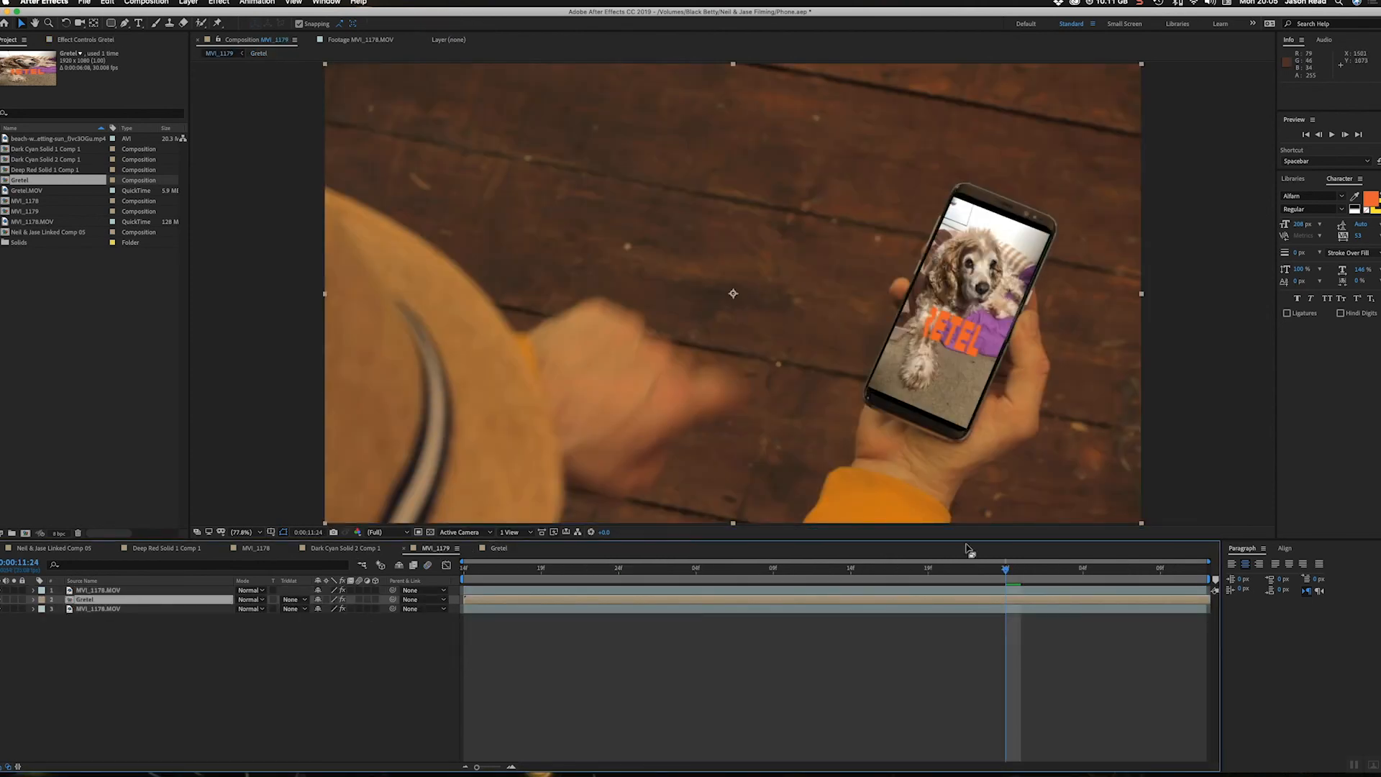
pyautogui.click(1049, 569)
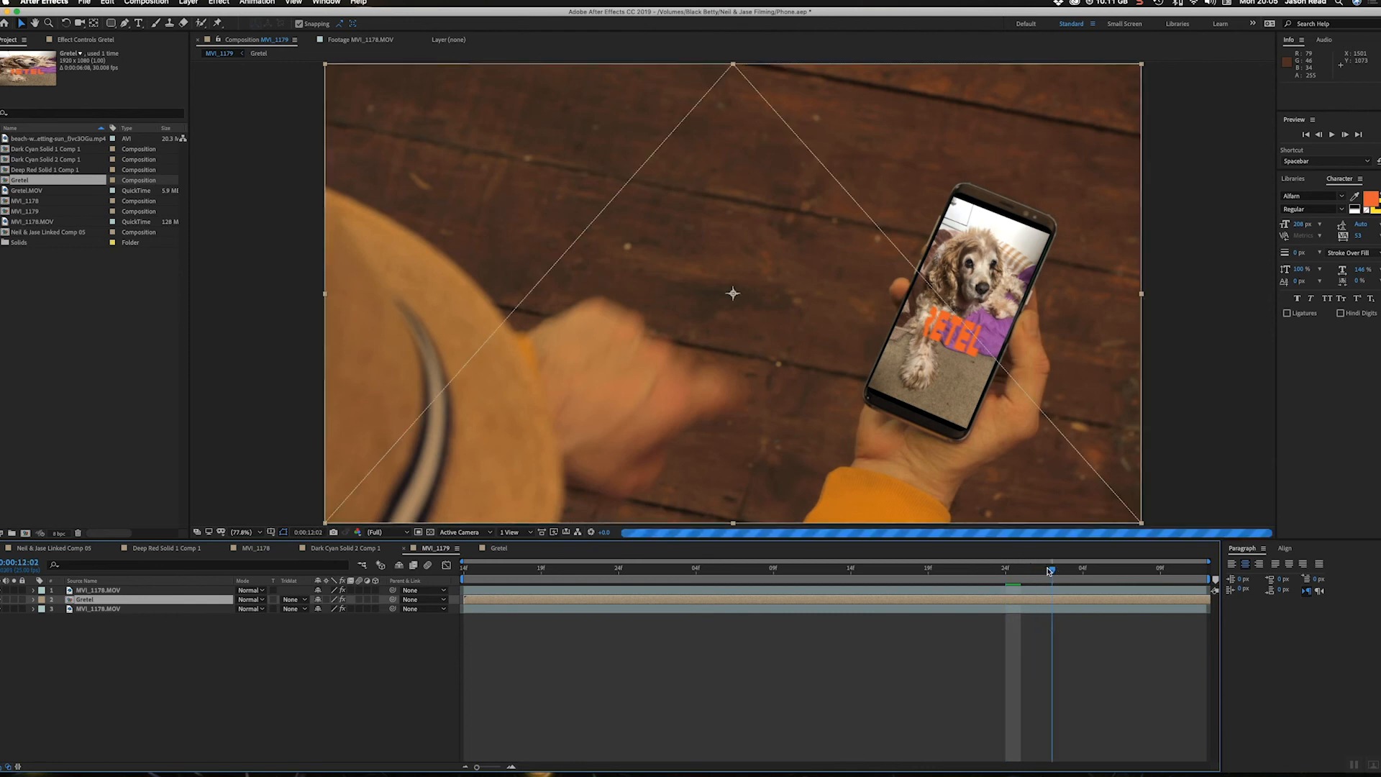